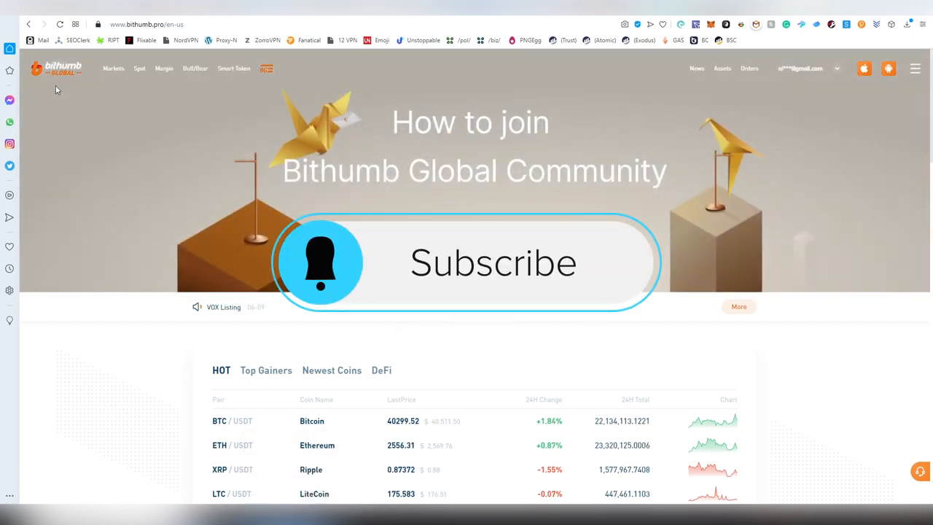
# - Open the Markets overview page from the top bar
pyautogui.click(494, 262)
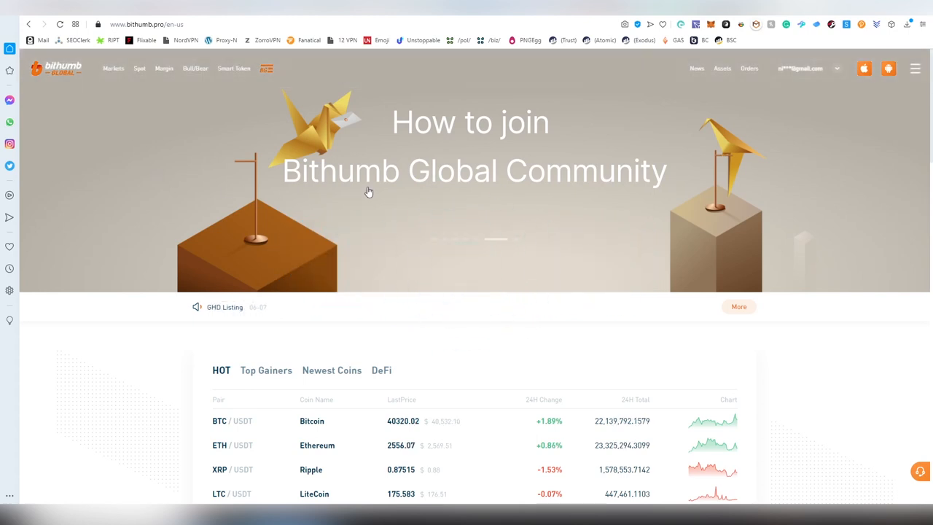
pyautogui.moveTo(550, 335)
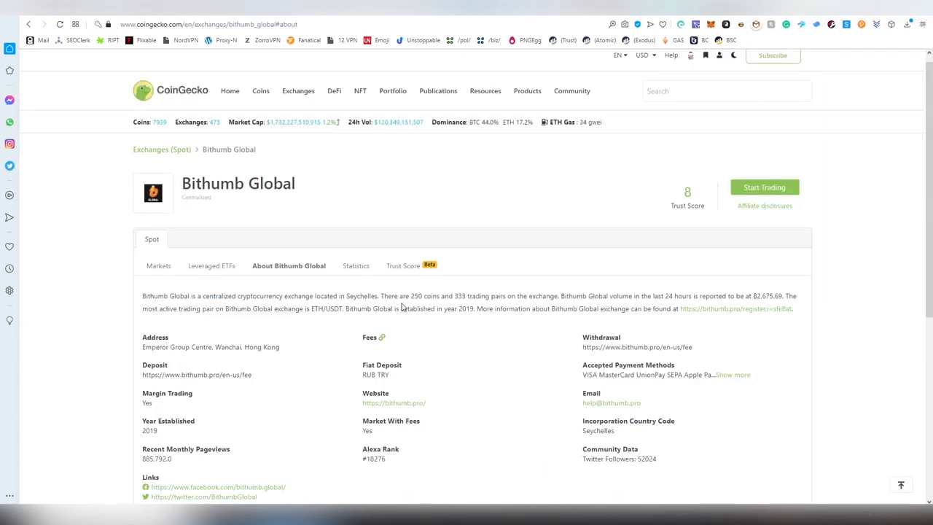
pyautogui.doubleClick(416, 295)
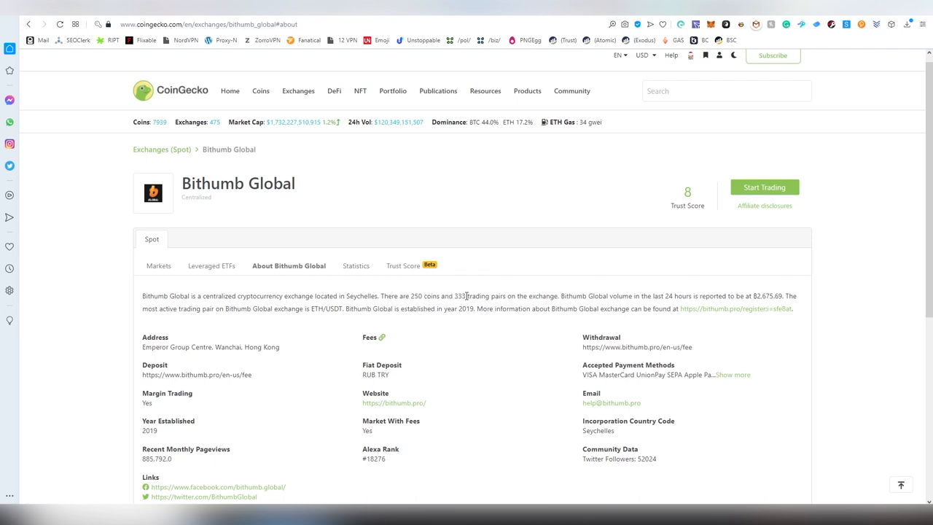
pyautogui.moveTo(441, 306)
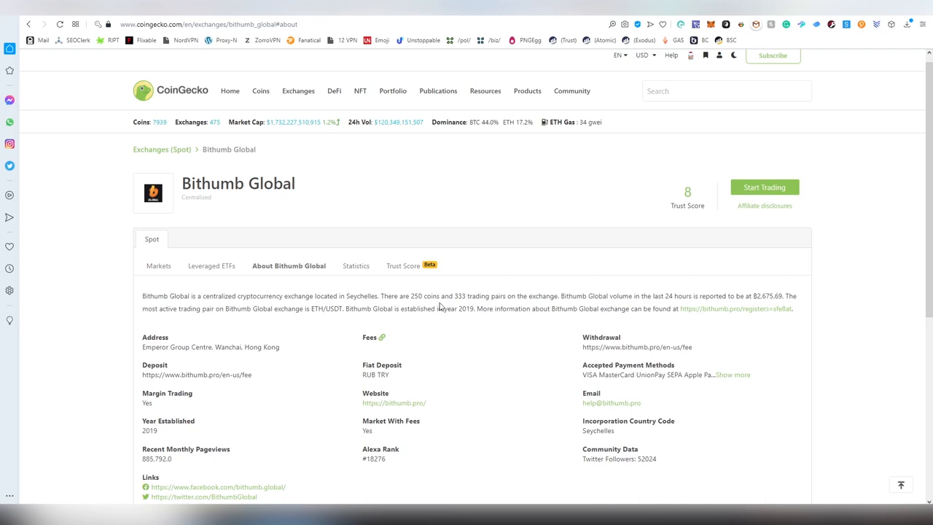
pyautogui.moveTo(458, 299)
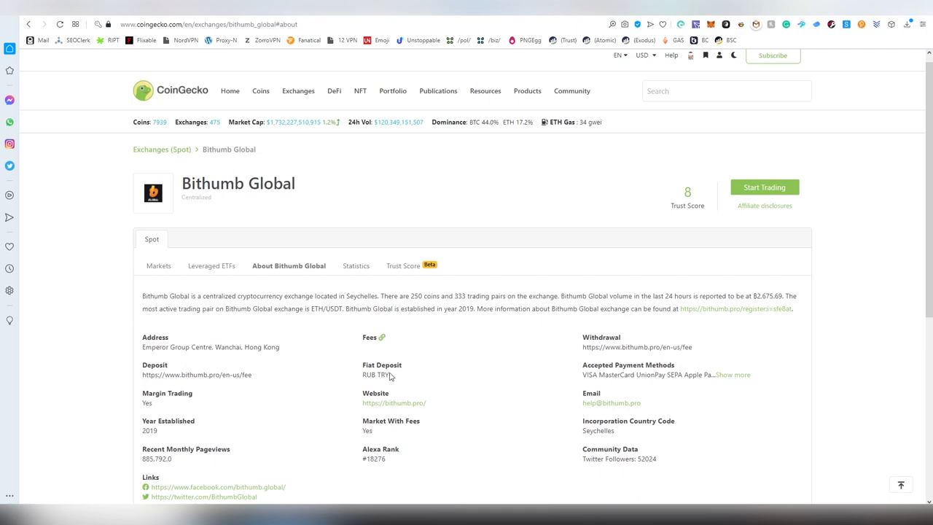
pyautogui.moveTo(365, 375)
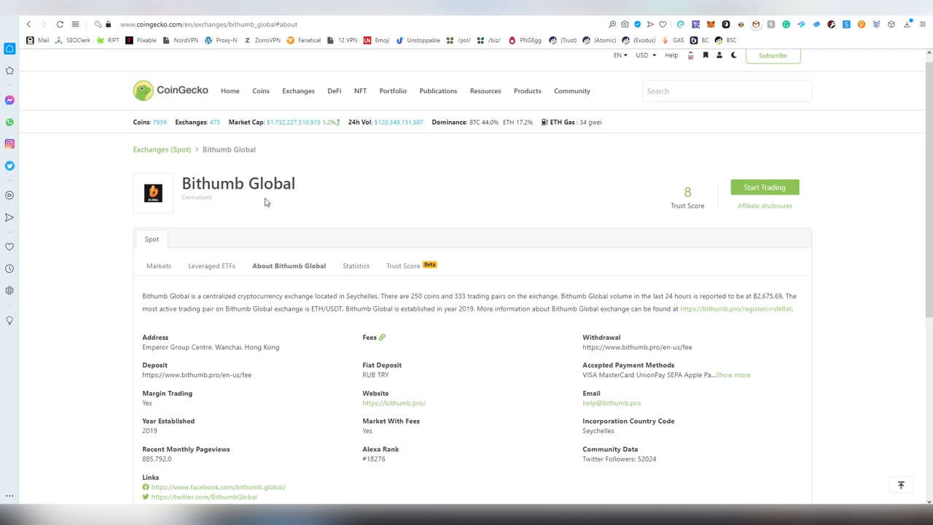
pyautogui.moveTo(362, 377)
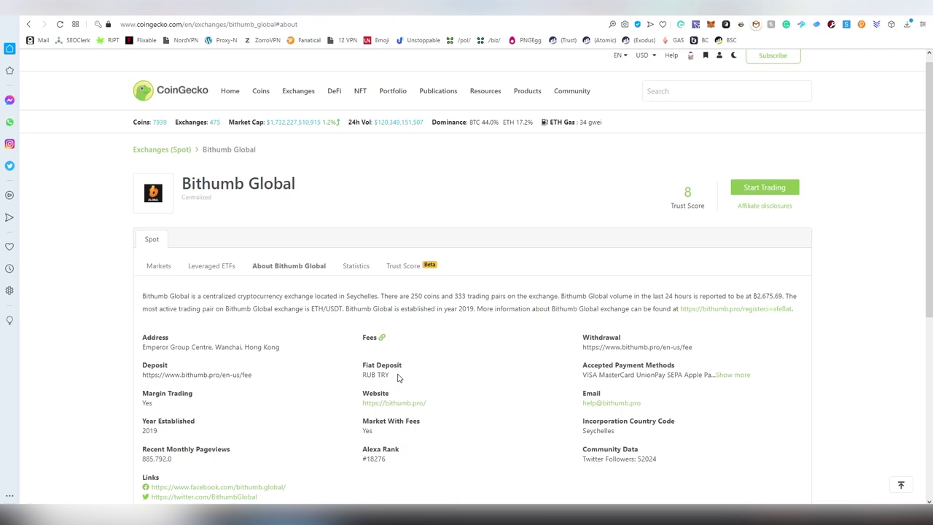
pyautogui.moveTo(584, 424)
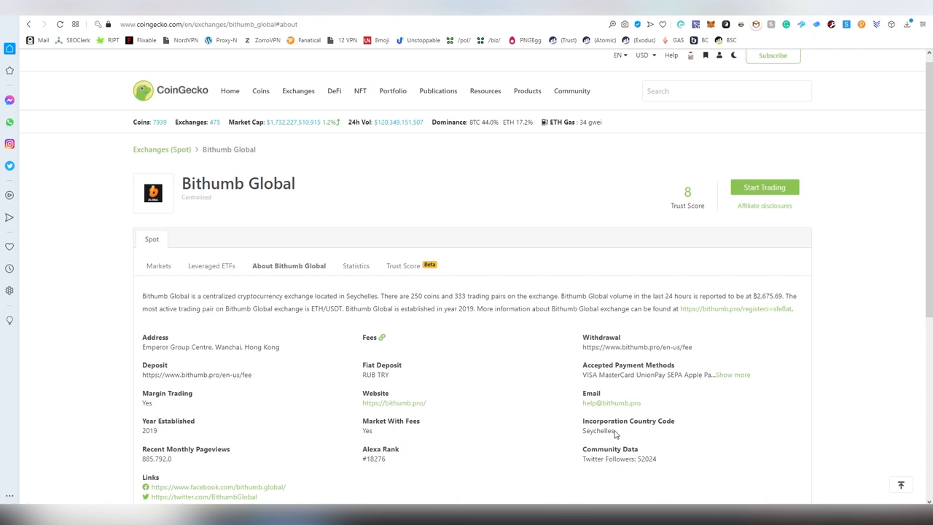
pyautogui.moveTo(149, 433)
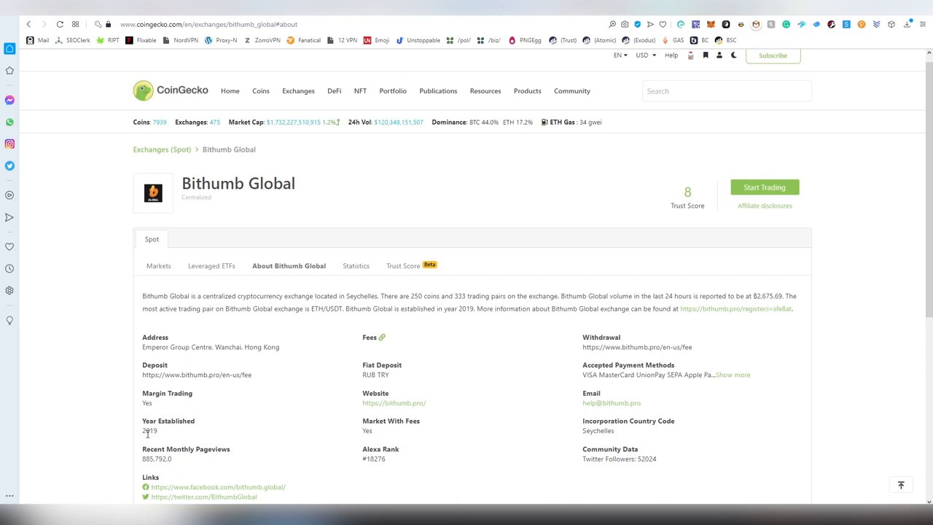
pyautogui.moveTo(162, 434)
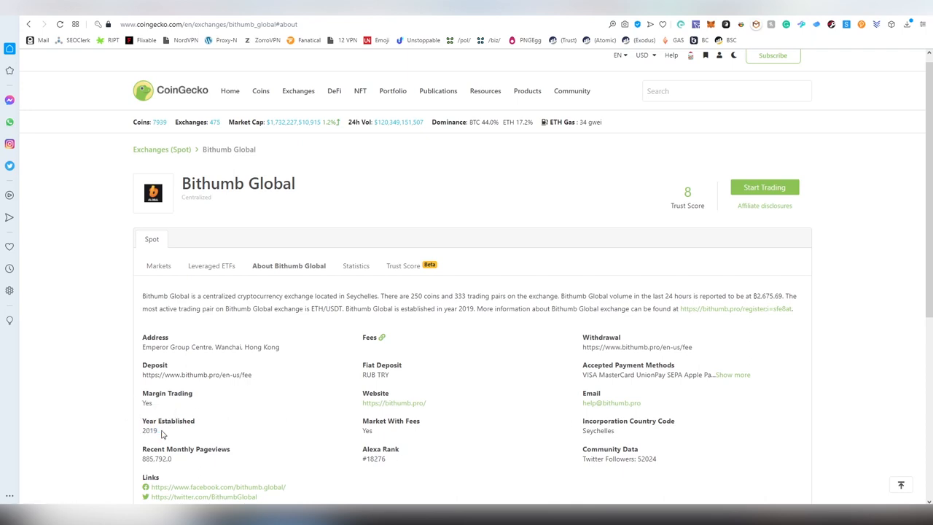
pyautogui.moveTo(203, 401)
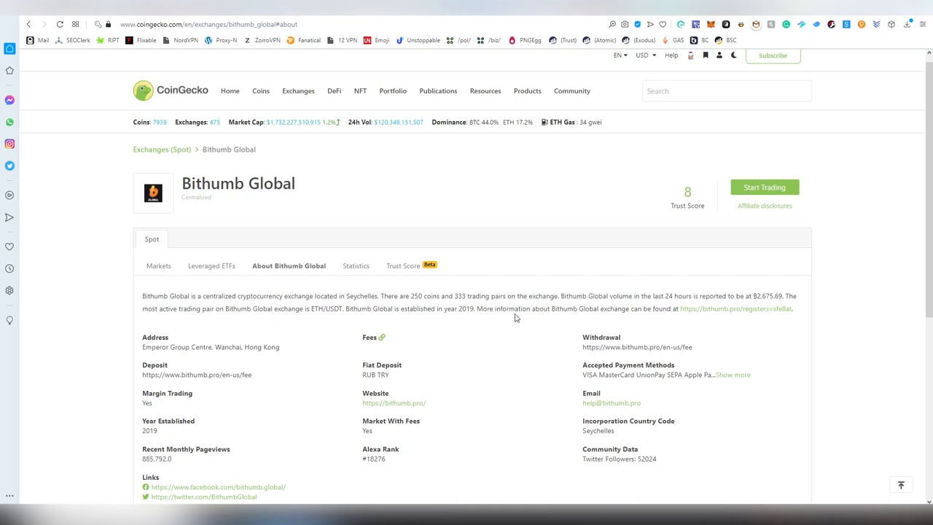
pyautogui.moveTo(687, 196)
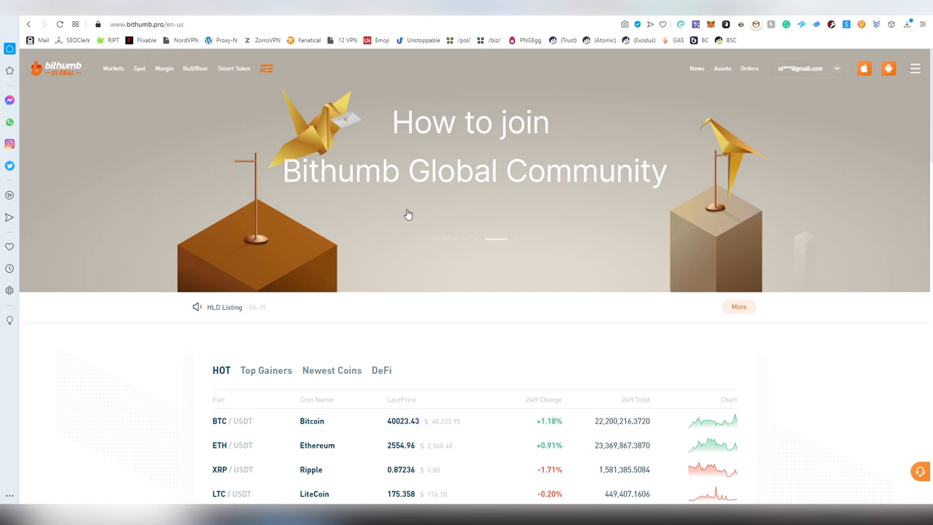
pyautogui.moveTo(440, 202)
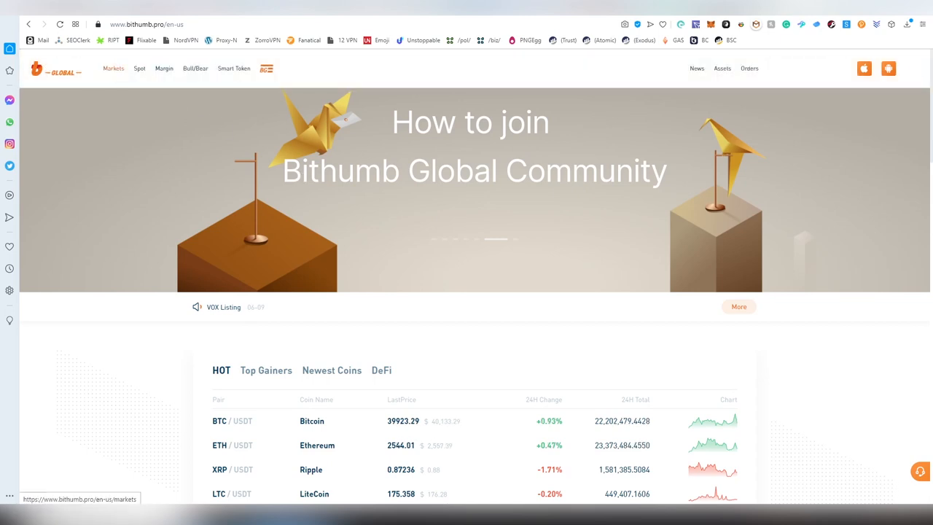
pyautogui.click(113, 68)
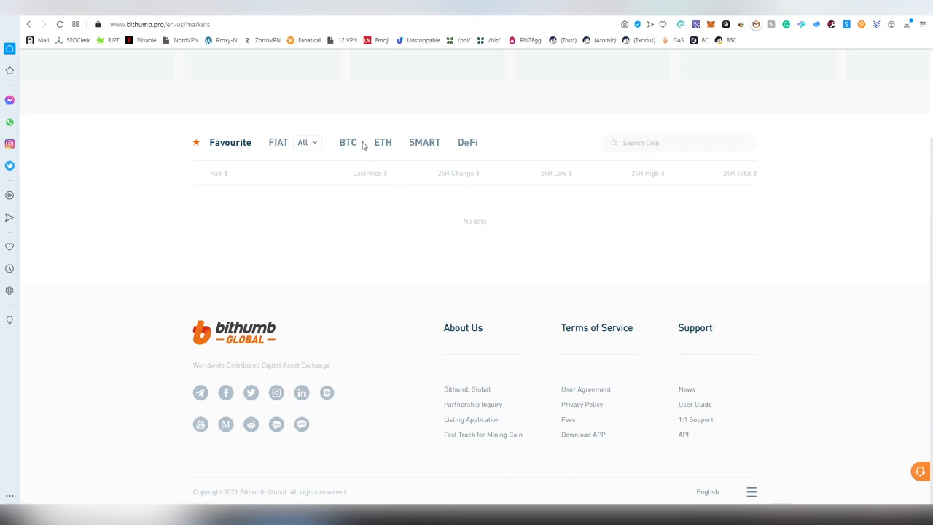
# - Cycle the trading pair list through BTC, ETH, SMART and DeFi markets
pyautogui.click(348, 142)
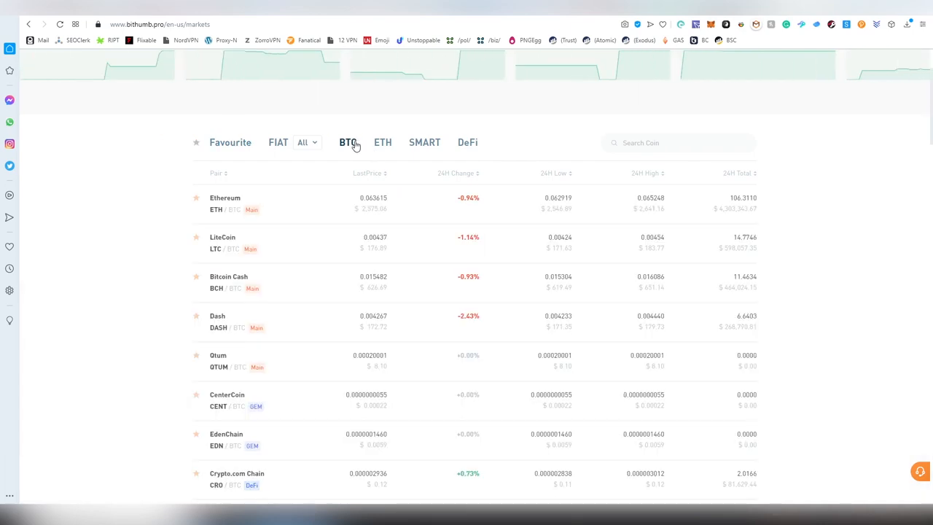
pyautogui.click(383, 142)
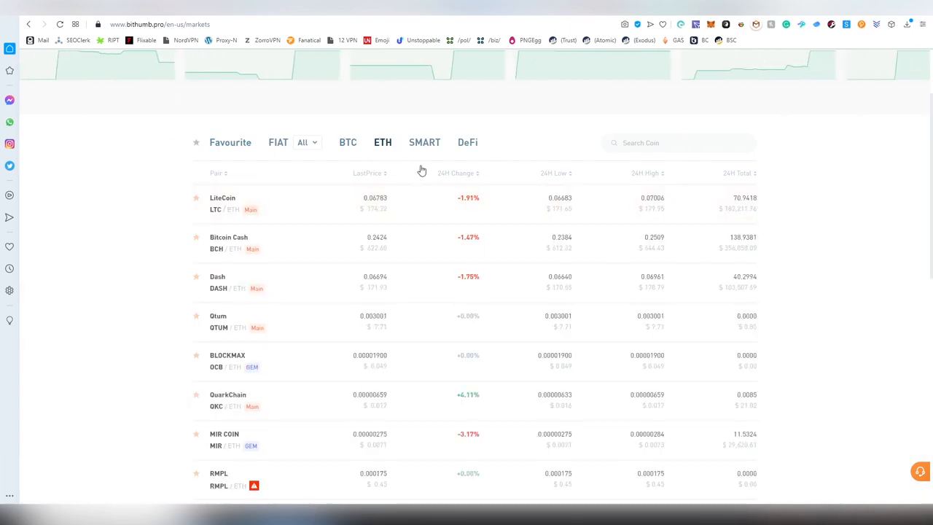
pyautogui.click(425, 142)
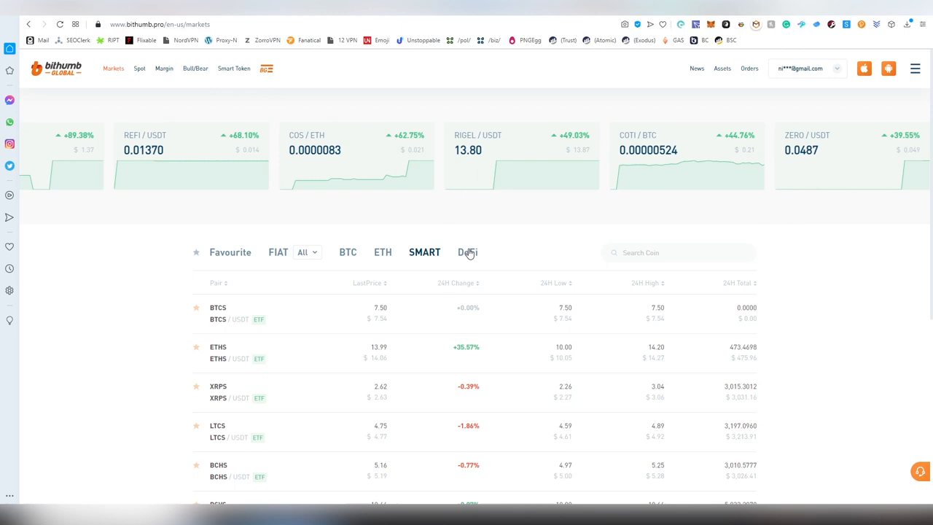
pyautogui.click(467, 252)
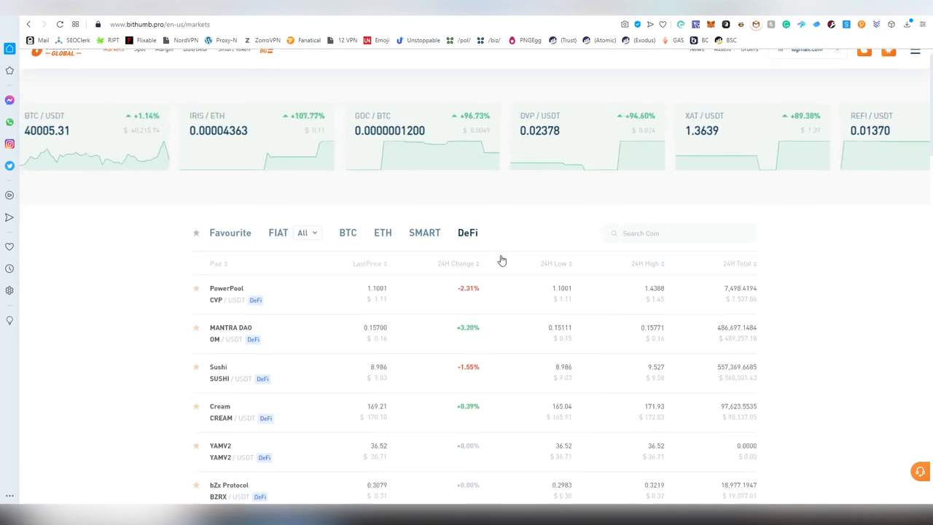
pyautogui.click(306, 251)
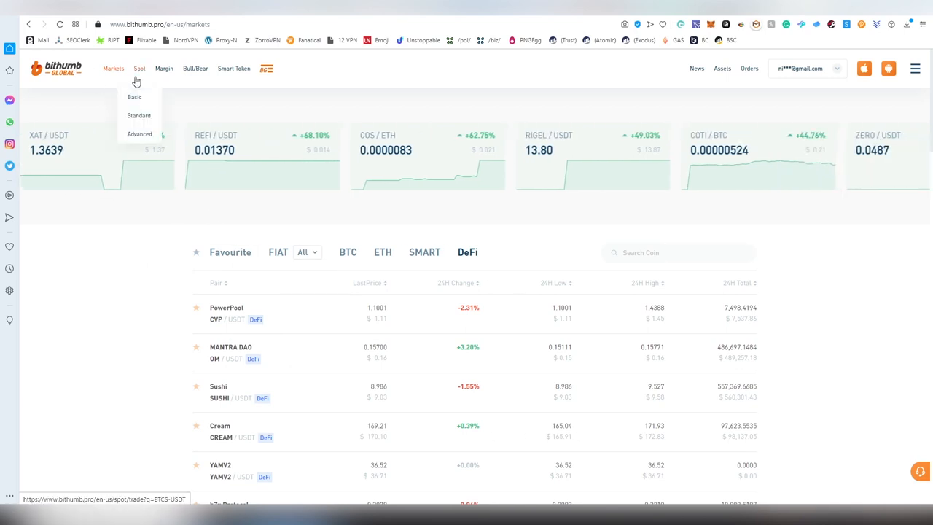
# - Open Crypto Swap via Spot > Basic, then go back to BTCS/USDT spot trading
pyautogui.click(134, 97)
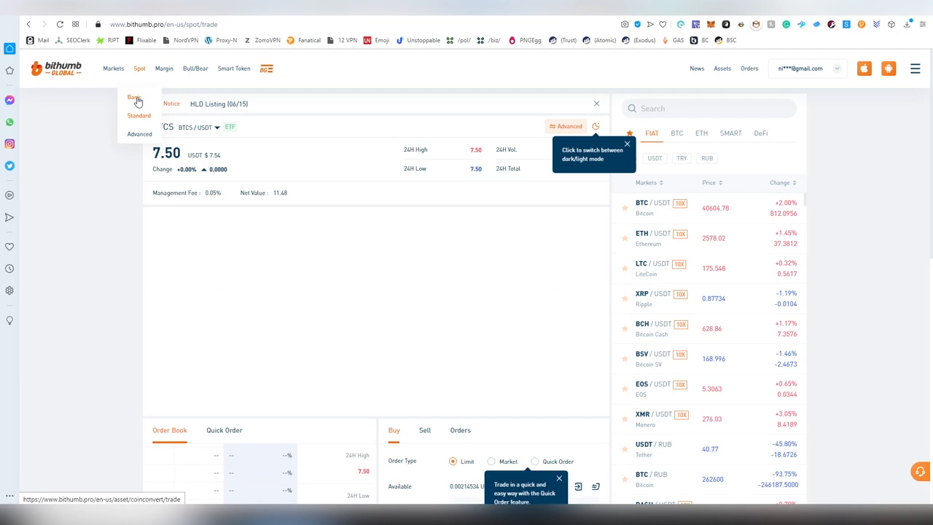
pyautogui.click(134, 97)
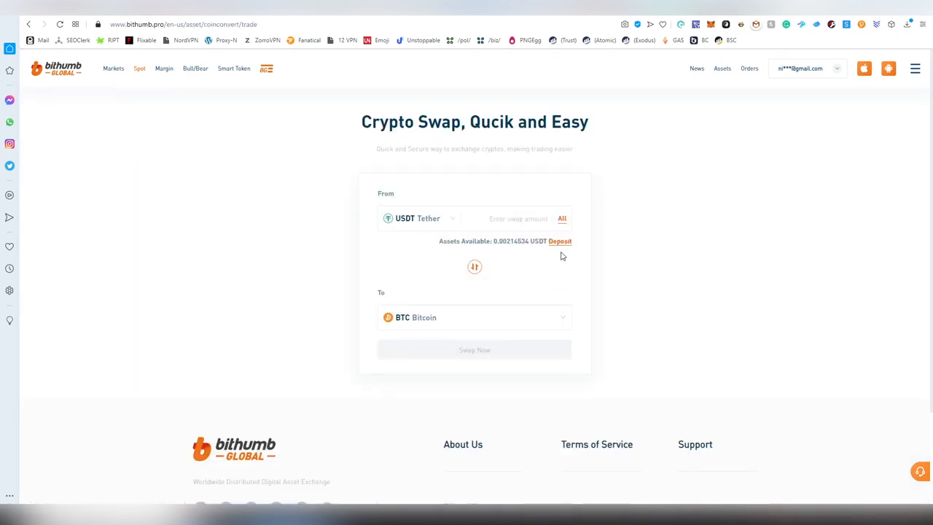
pyautogui.moveTo(549, 260)
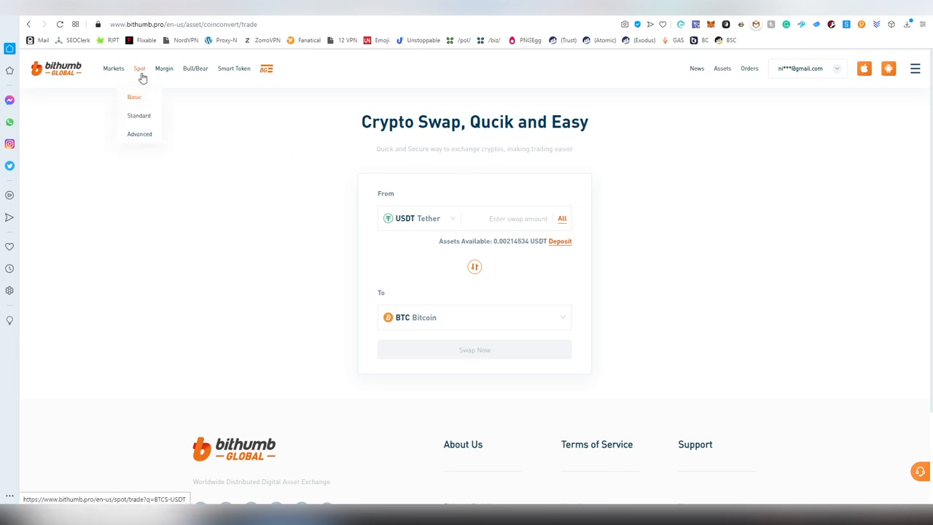
pyautogui.click(134, 97)
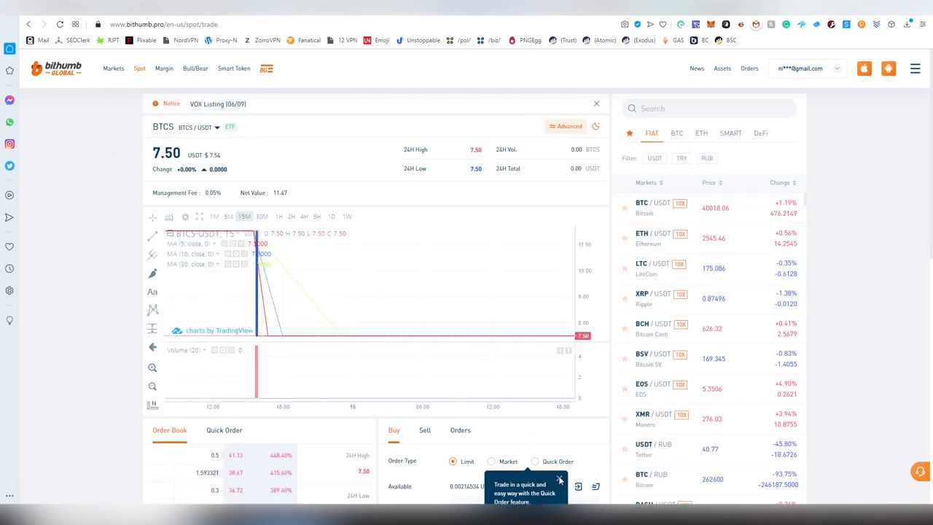
# - Dismiss the Quick Order tip and open the theme, currency and language settings menu
pyautogui.click(560, 480)
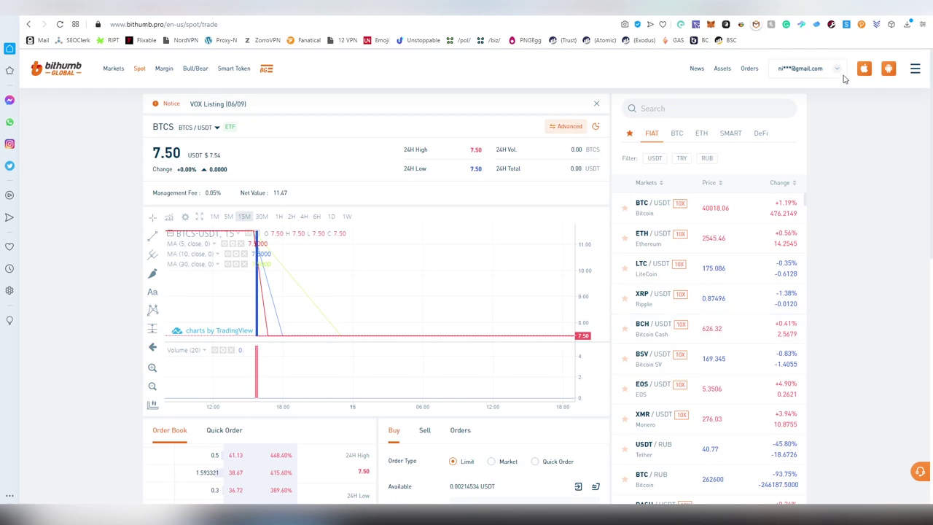
pyautogui.click(916, 68)
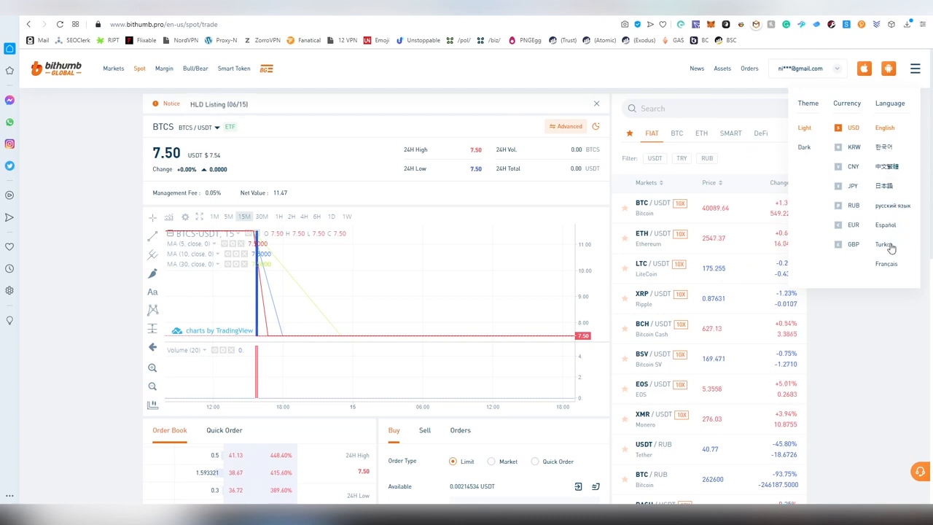
pyautogui.moveTo(844, 267)
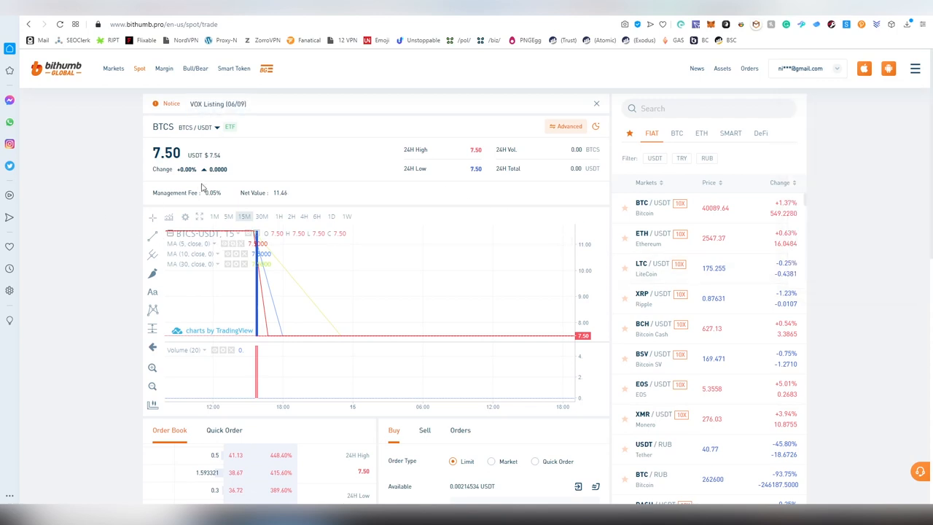
pyautogui.moveTo(542, 293)
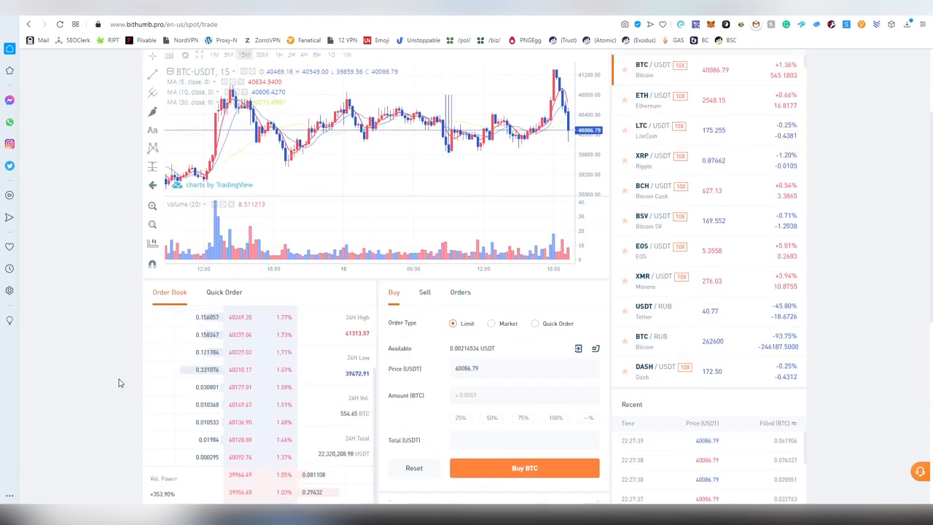
# - Show the BTC/USDT Quick Order panel and scroll through its Step 1 / Step 2 guide
pyautogui.click(554, 409)
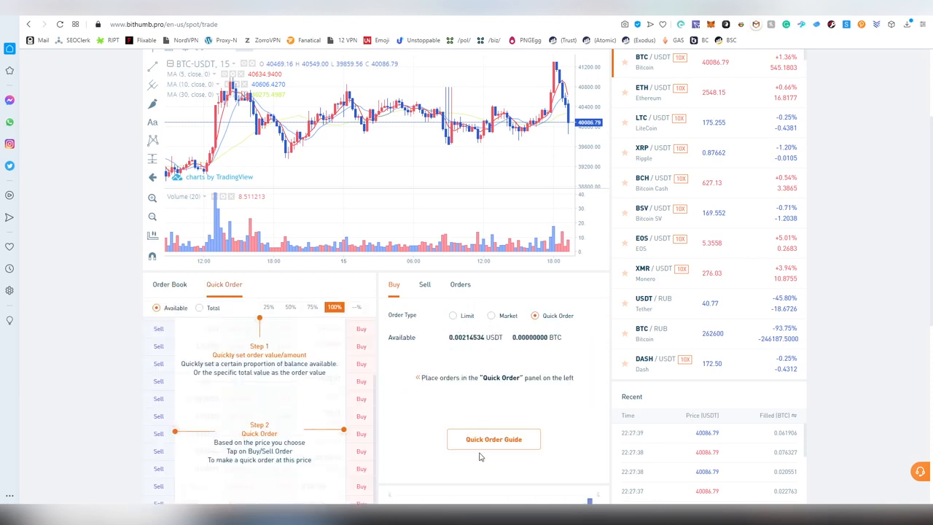
pyautogui.click(453, 315)
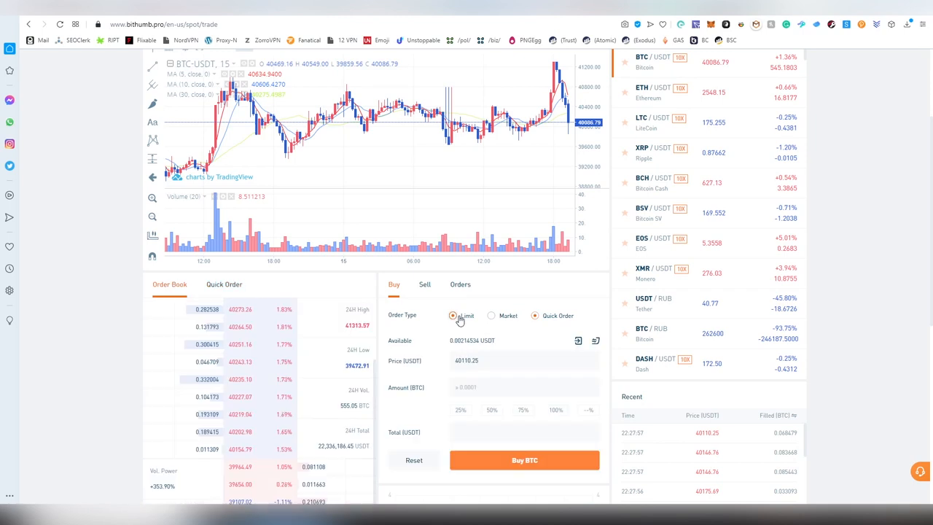
pyautogui.scroll(-3)
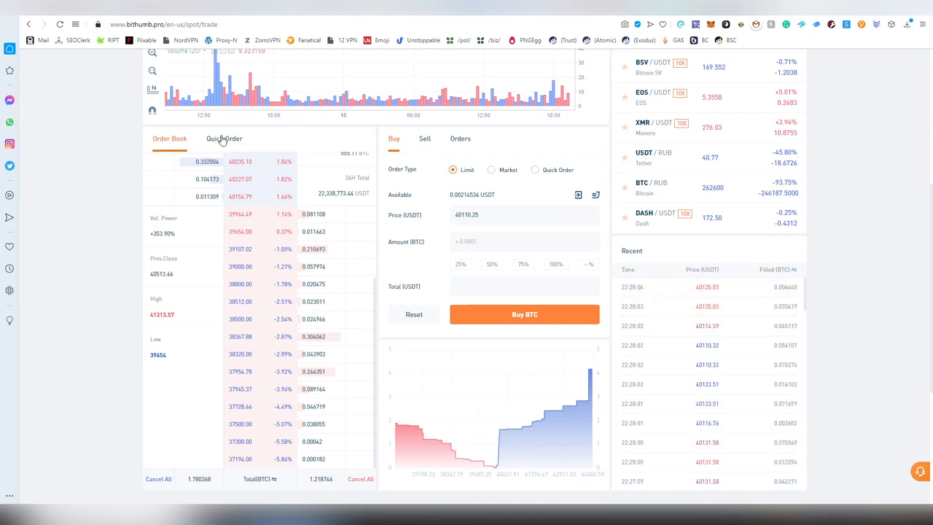
pyautogui.click(223, 138)
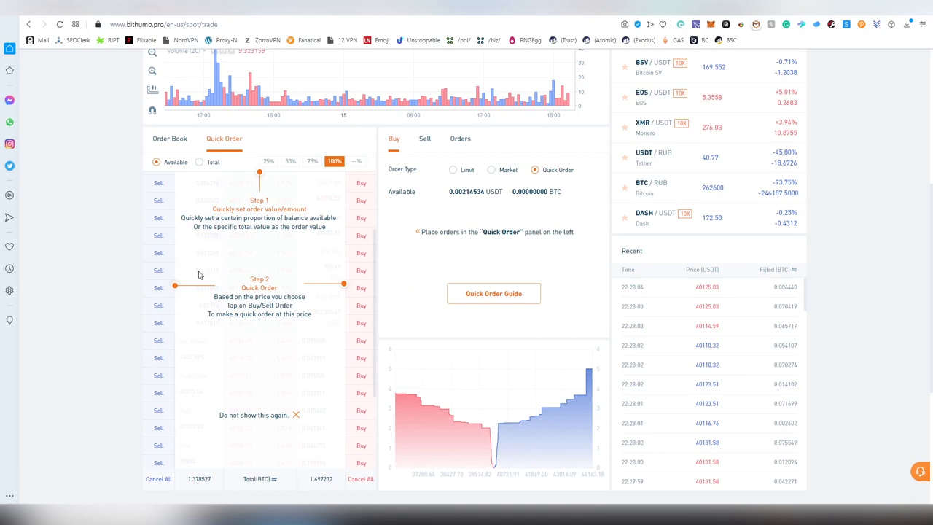
pyautogui.scroll(-3)
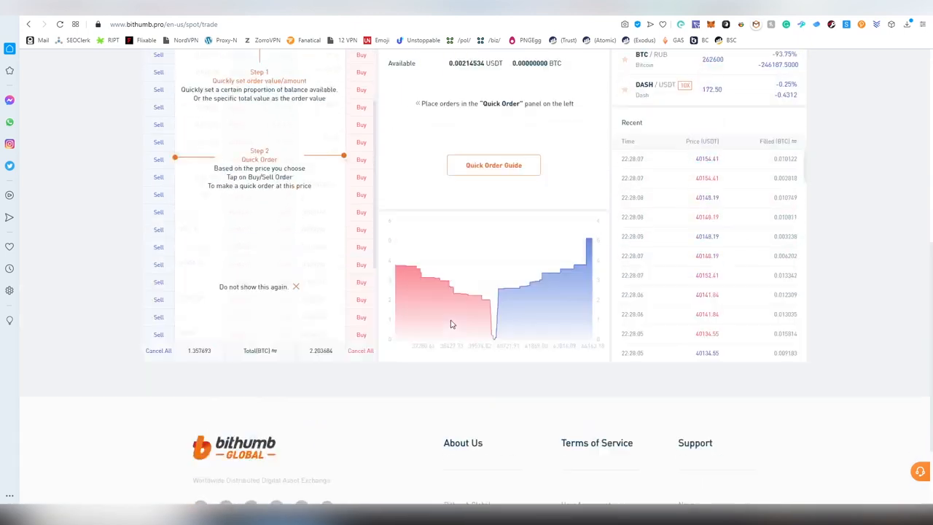
pyautogui.scroll(3)
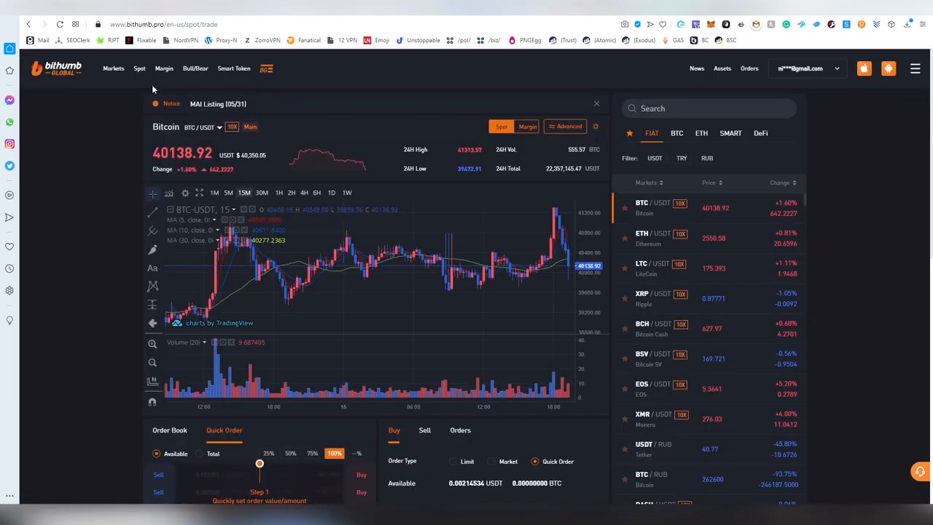
# - Choose Advanced from the Spot layouts dropdown for BTC/USDT
pyautogui.click(140, 68)
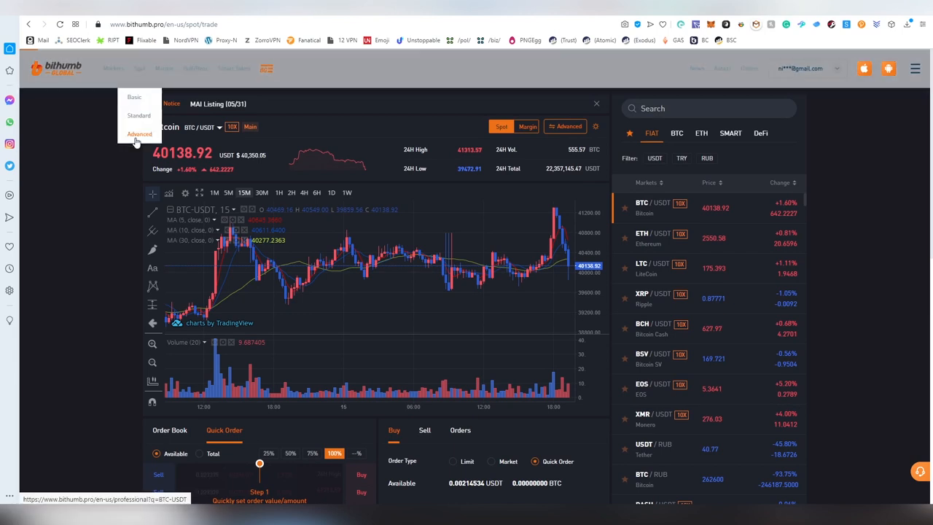
pyautogui.click(139, 134)
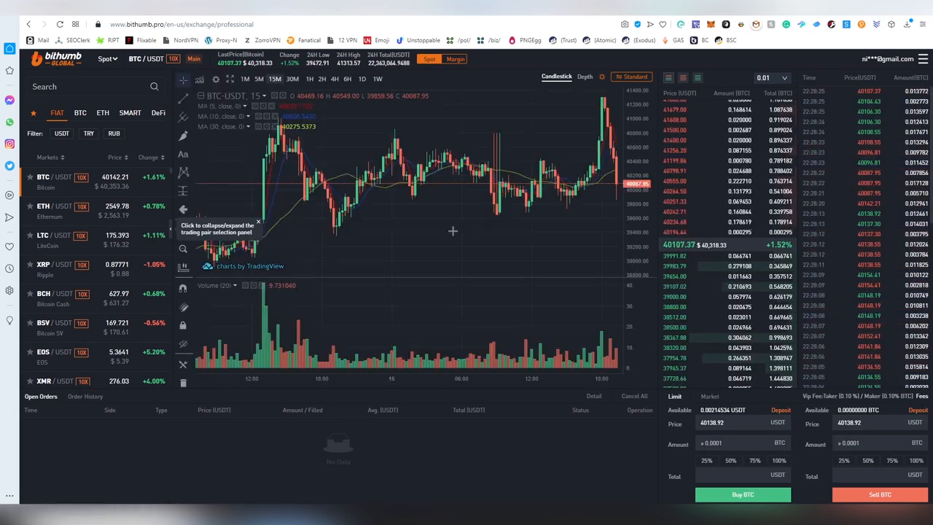
pyautogui.moveTo(460, 228)
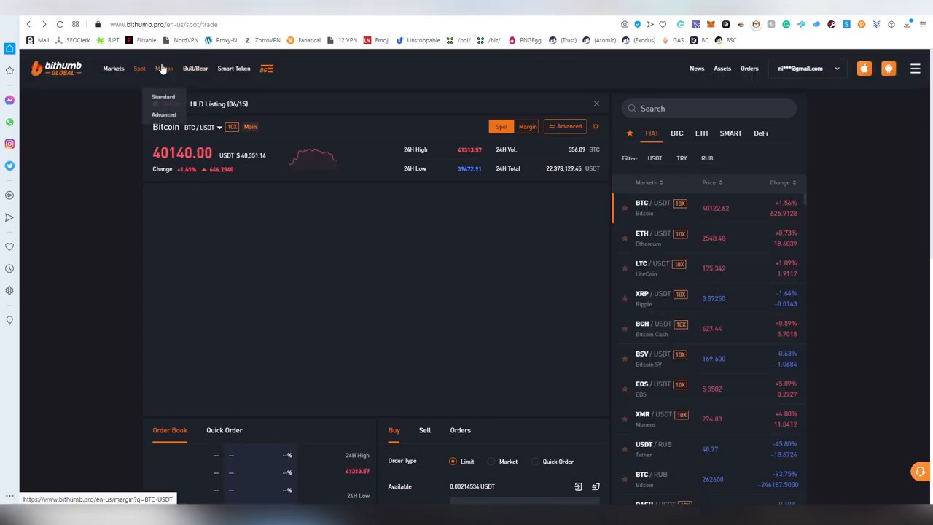
# - Look over the advanced margin trading view, then go back to spot trading
pyautogui.click(163, 114)
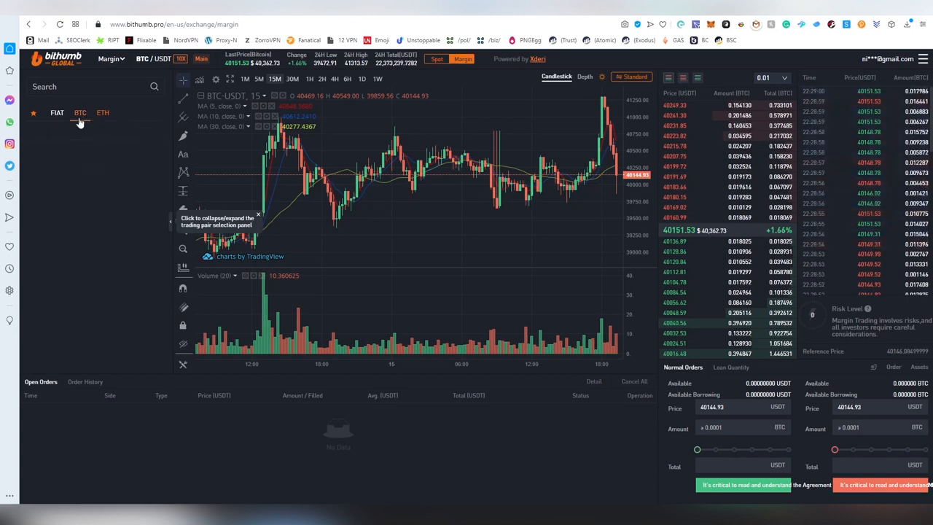
pyautogui.click(56, 113)
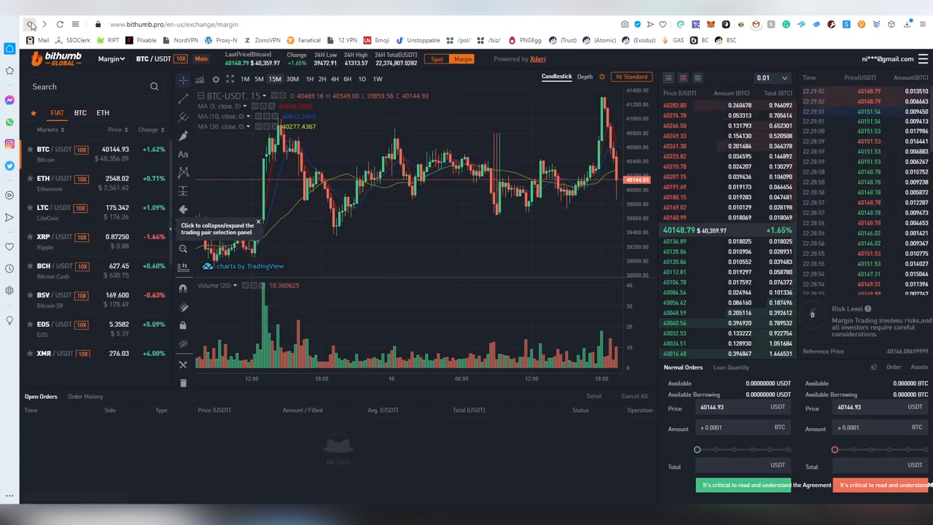
pyautogui.click(11, 24)
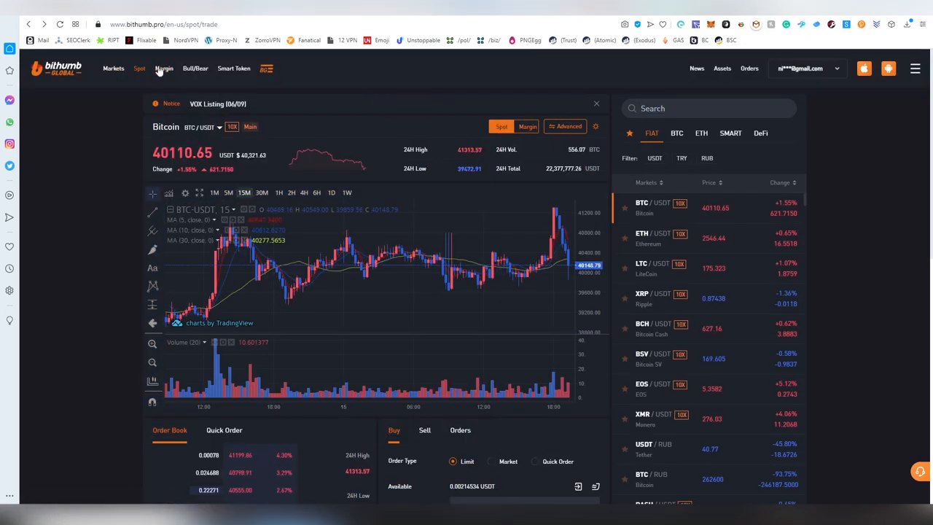
# - Browse the standard margin page's order book, then open Bull/Bear trading for BTC-4H
pyautogui.click(164, 68)
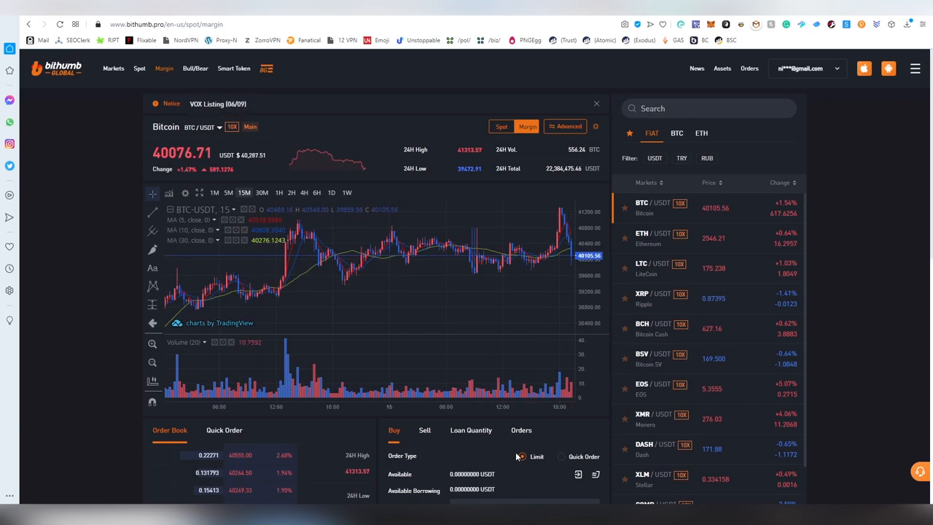
pyautogui.scroll(-3)
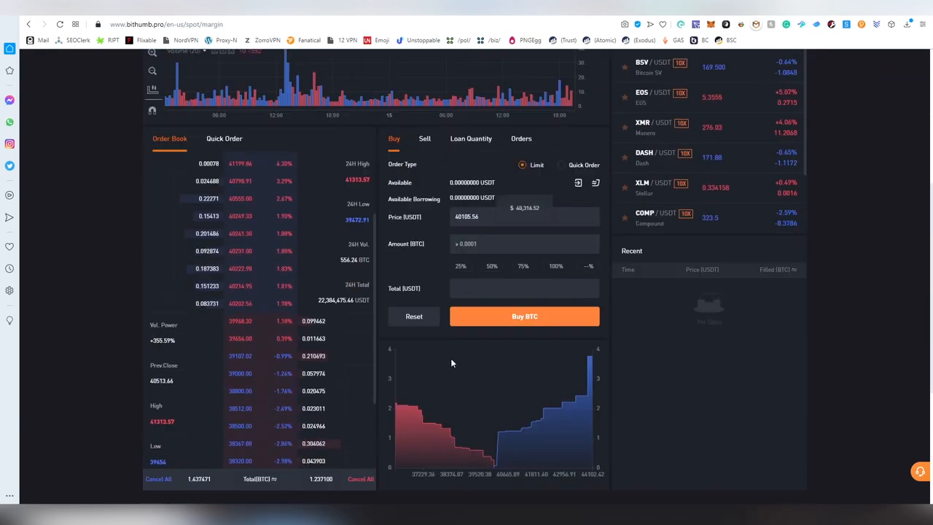
pyautogui.scroll(-3)
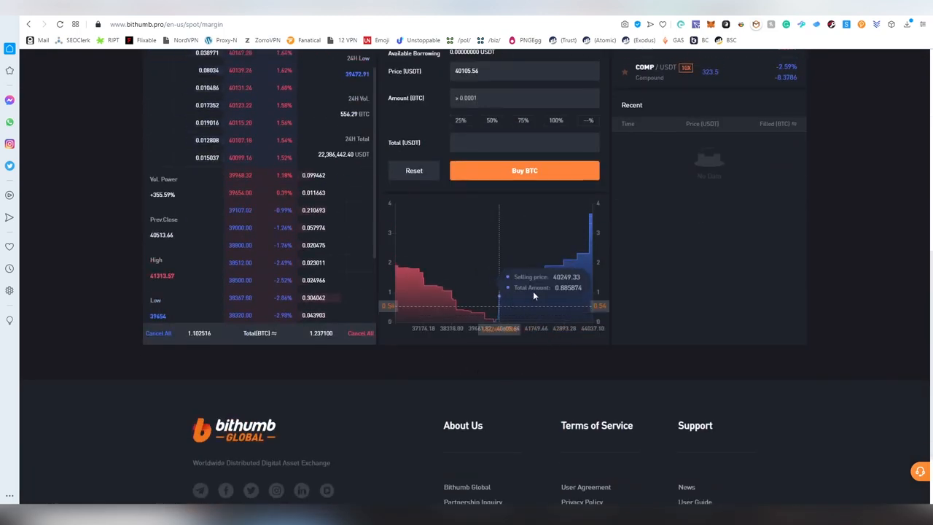
pyautogui.scroll(3)
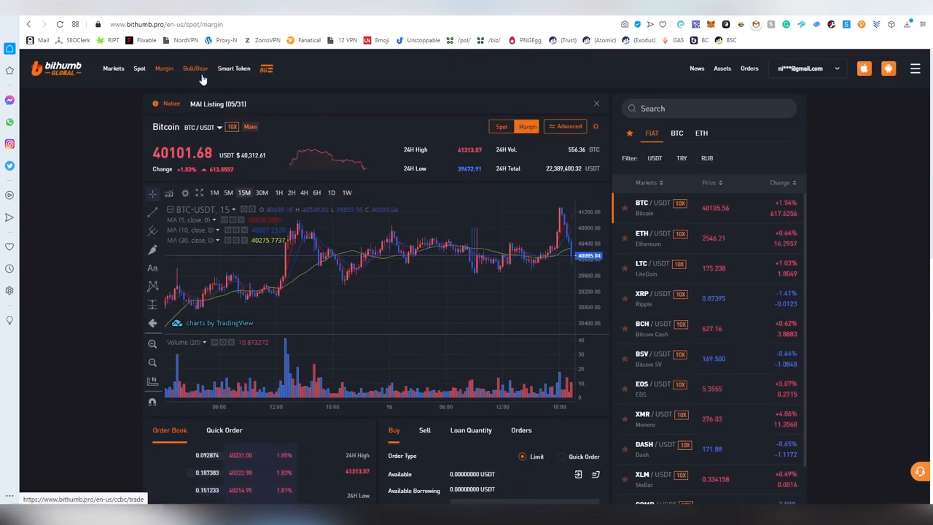
pyautogui.click(195, 68)
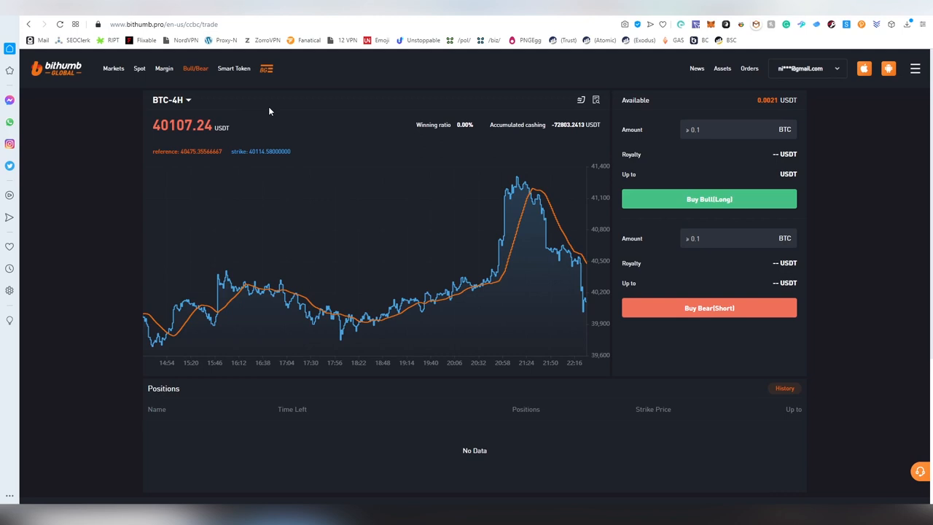
pyautogui.moveTo(543, 244)
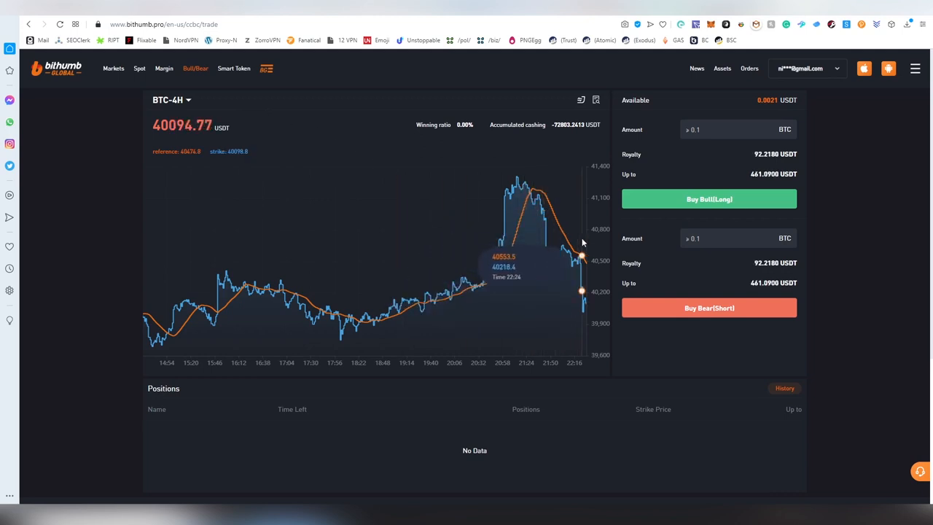
pyautogui.moveTo(439, 275)
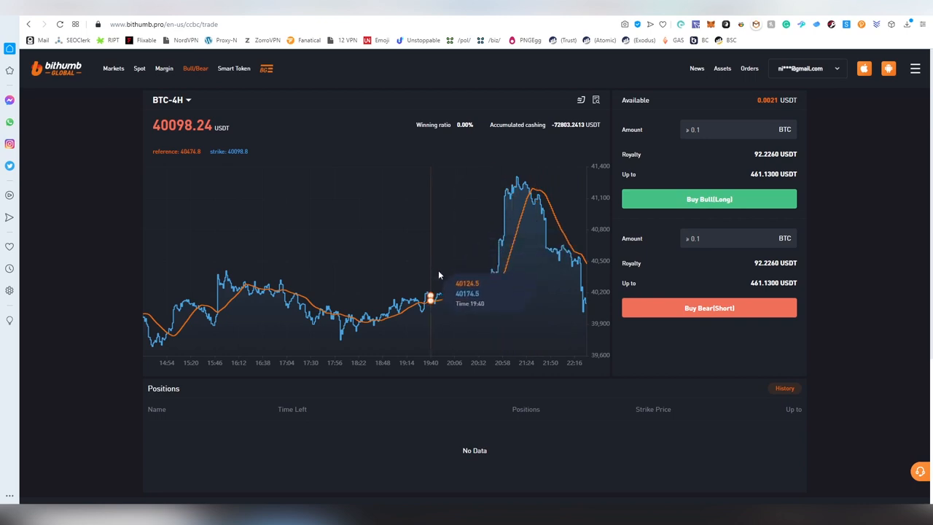
pyautogui.moveTo(583, 211)
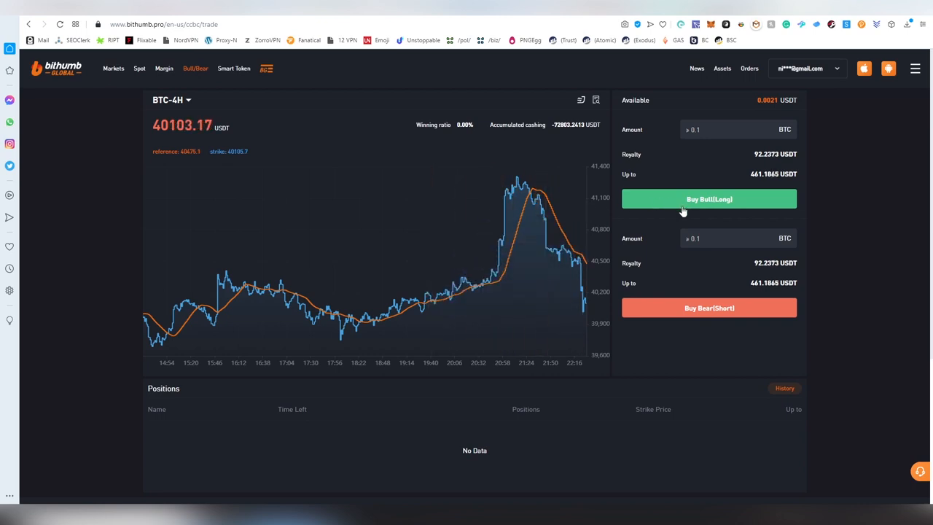
pyautogui.scroll(-3)
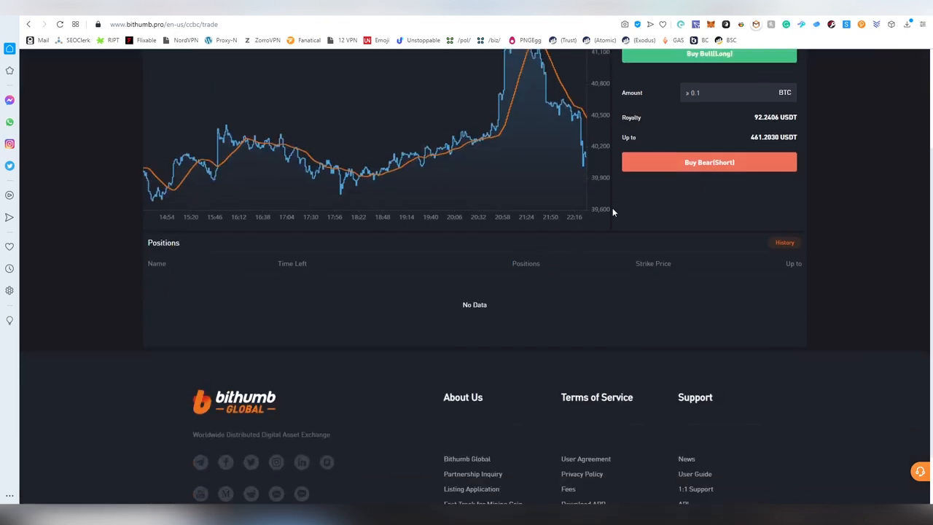
pyautogui.moveTo(590, 222)
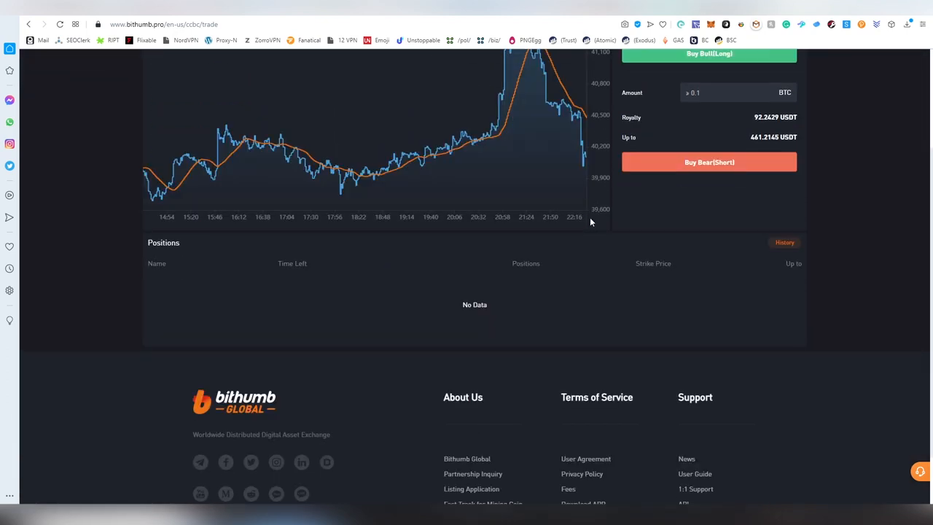
pyautogui.scroll(3)
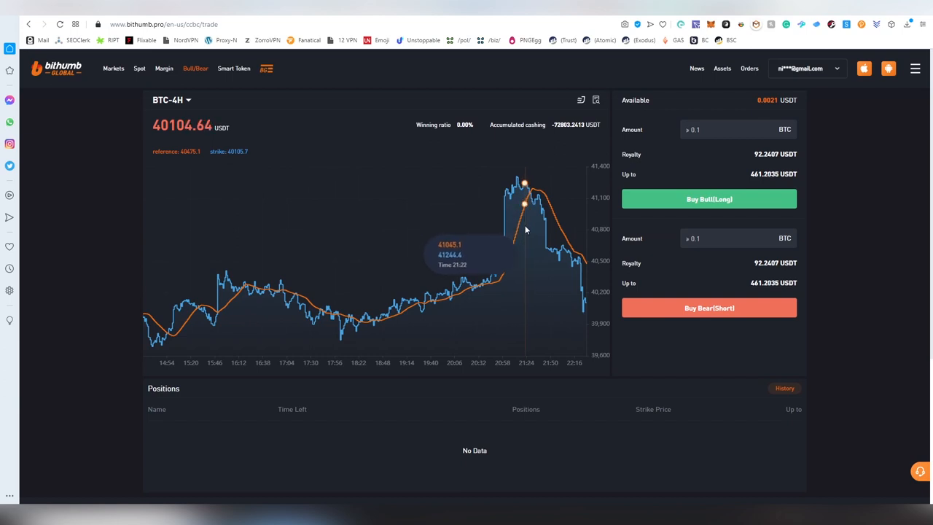
pyautogui.moveTo(545, 220)
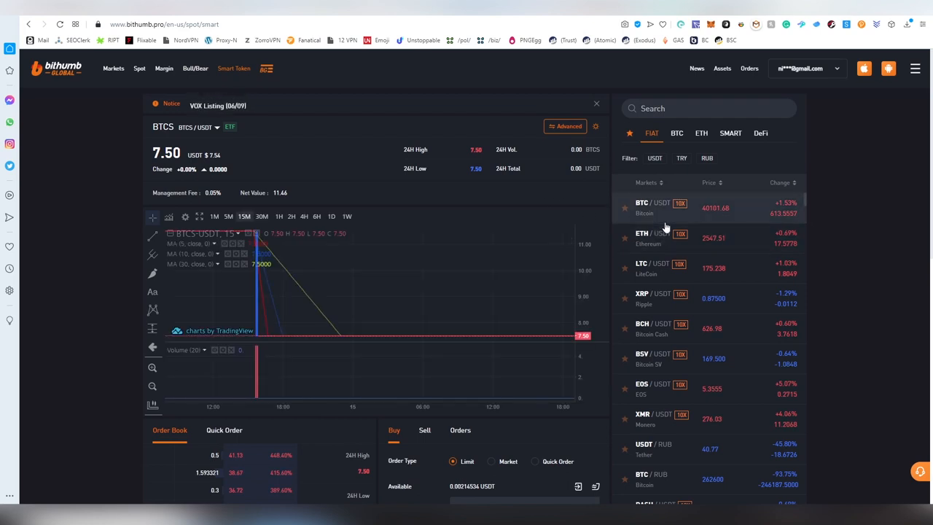
pyautogui.moveTo(319, 312)
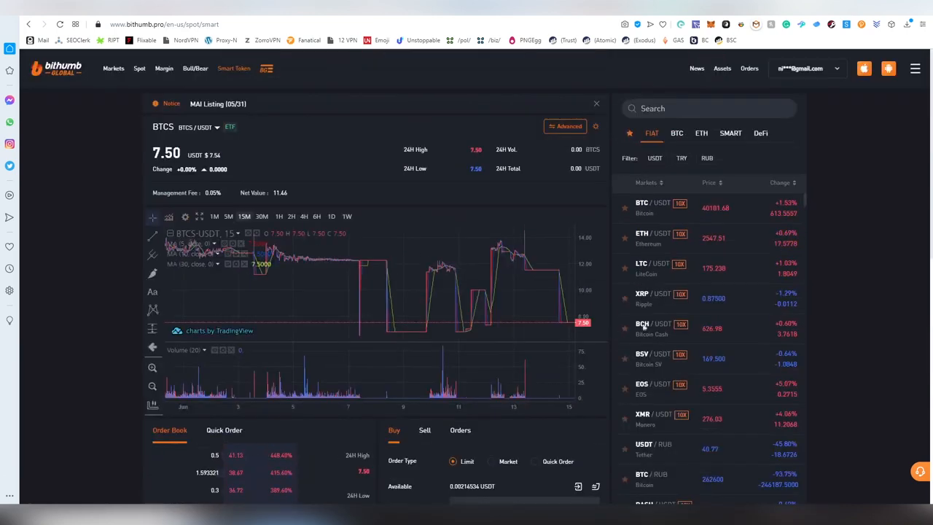
# - Scroll the BTCS/USDT Smart Token market list and open the BG products menu
pyautogui.scroll(-3)
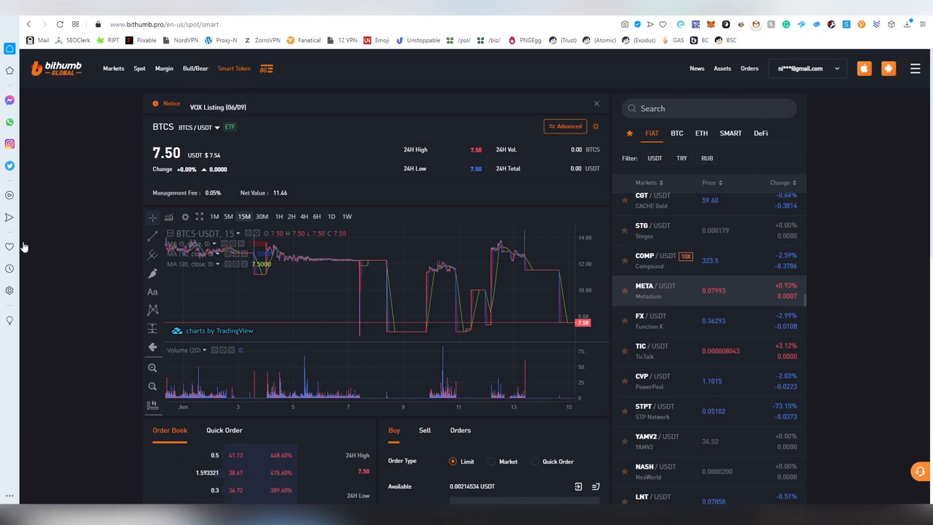
pyautogui.click(267, 68)
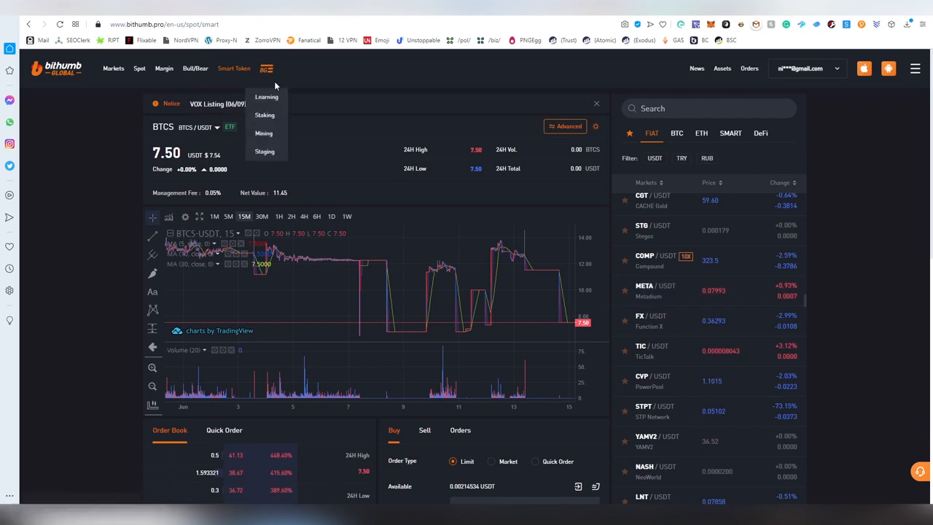
# - Scroll through the Learning project cards, then open BG Staking listing ROYA and AME
pyautogui.click(266, 97)
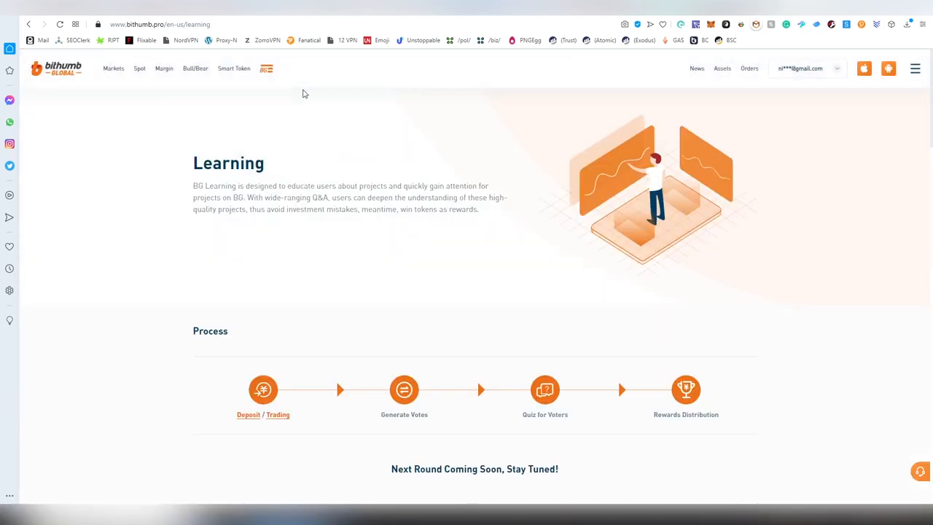
pyautogui.moveTo(542, 228)
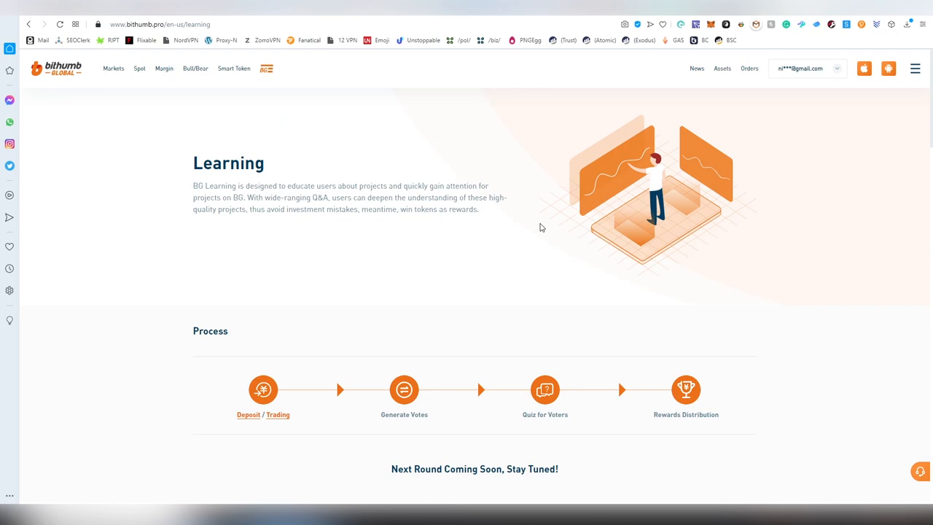
pyautogui.scroll(-3)
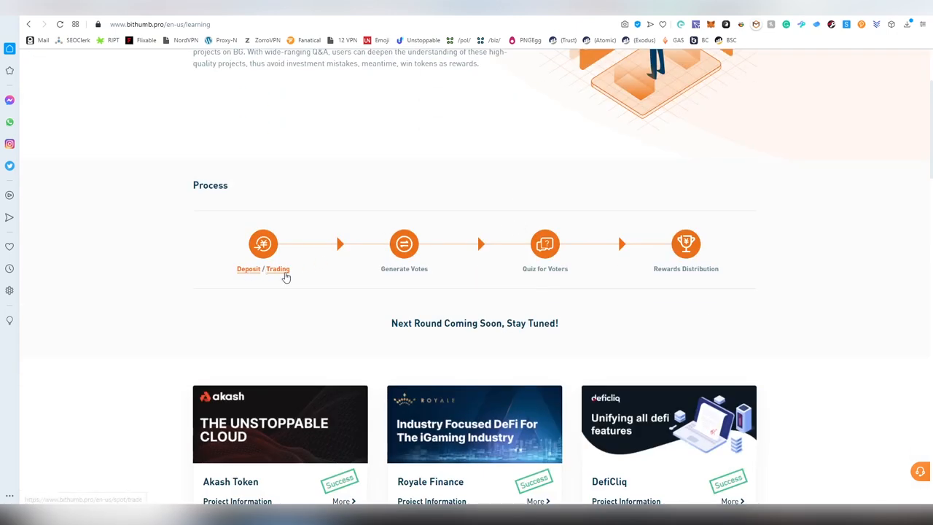
pyautogui.moveTo(558, 231)
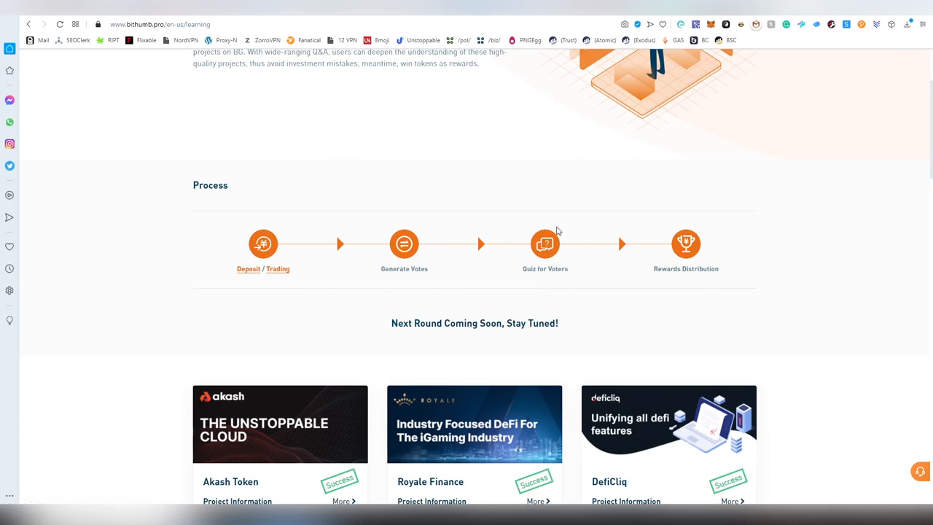
pyautogui.scroll(-3)
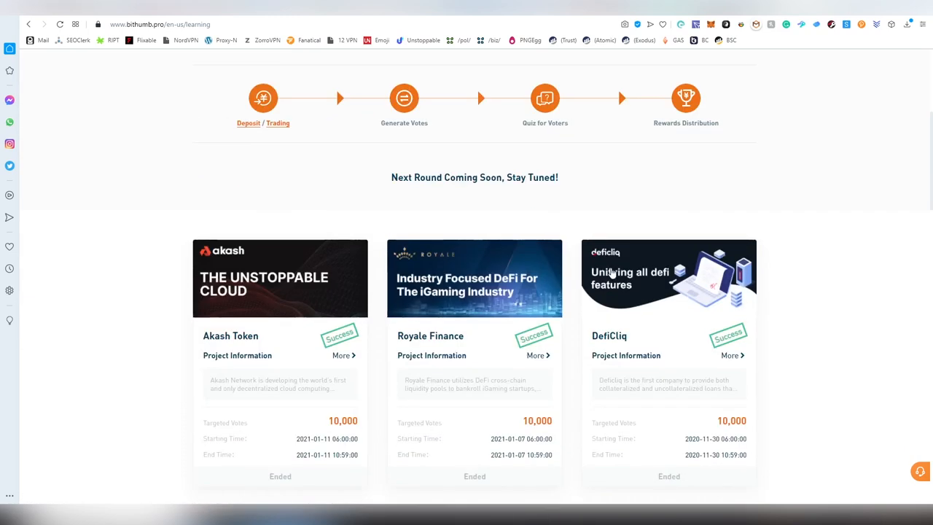
pyautogui.scroll(-3)
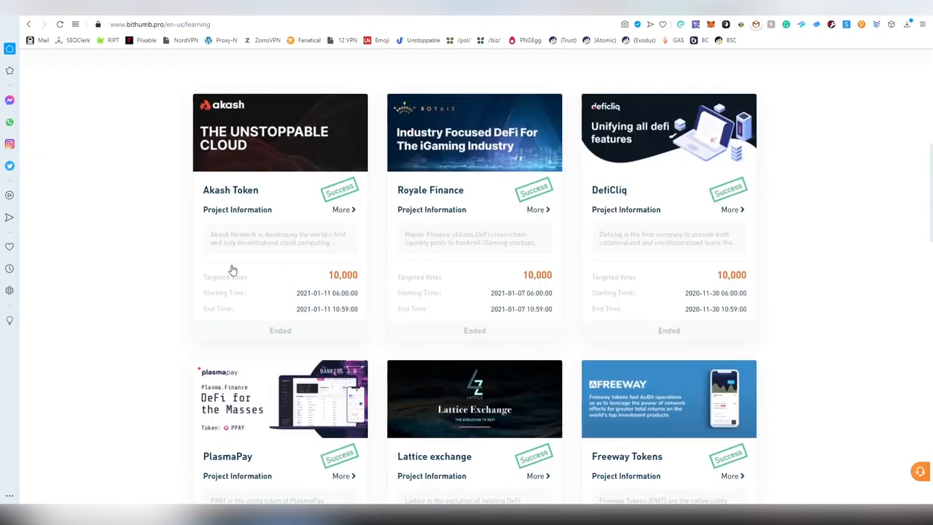
pyautogui.moveTo(377, 244)
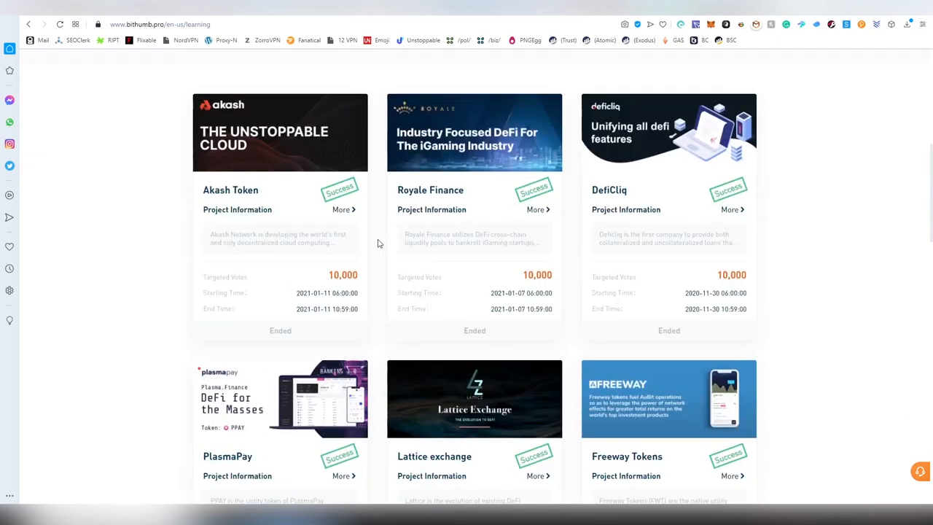
pyautogui.scroll(-3)
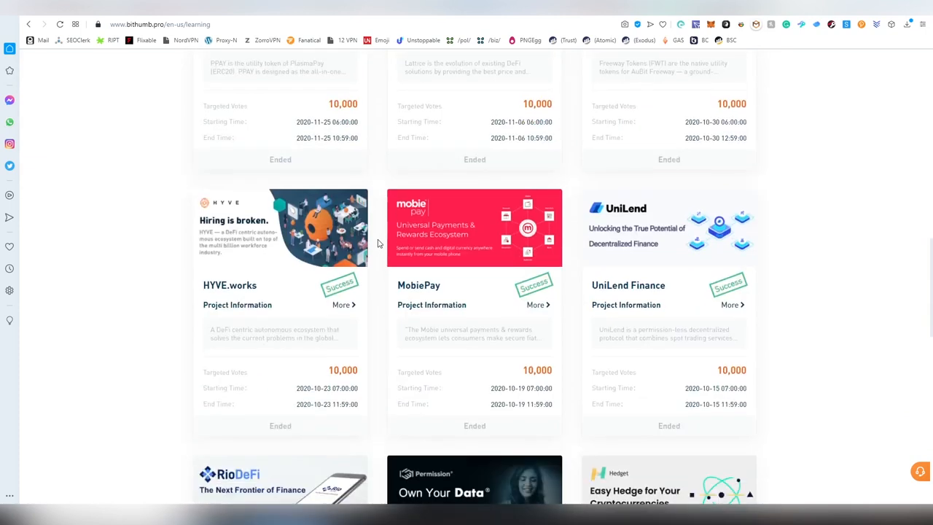
pyautogui.scroll(-3)
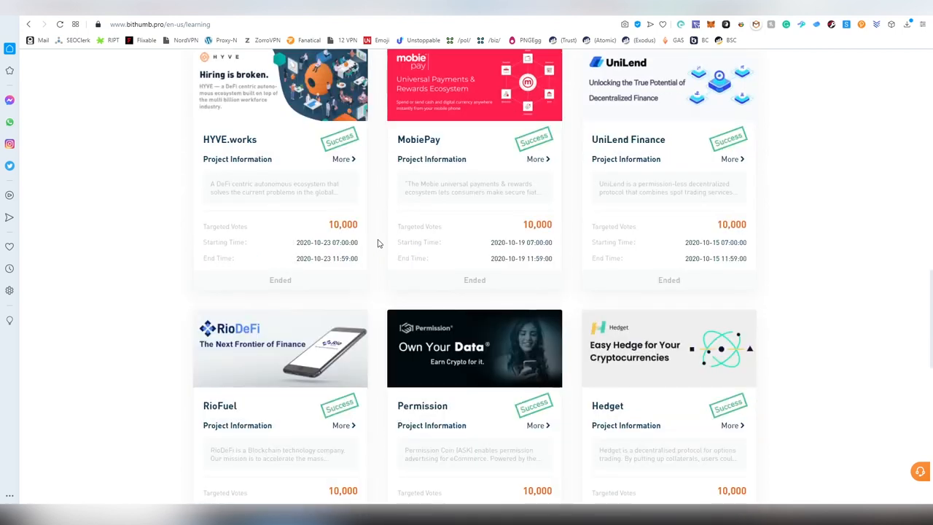
pyautogui.scroll(-3)
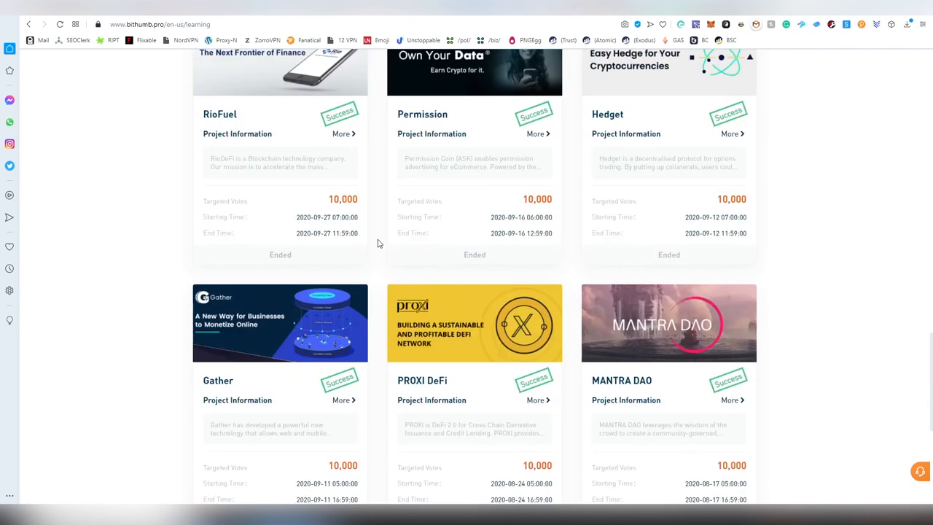
pyautogui.scroll(3)
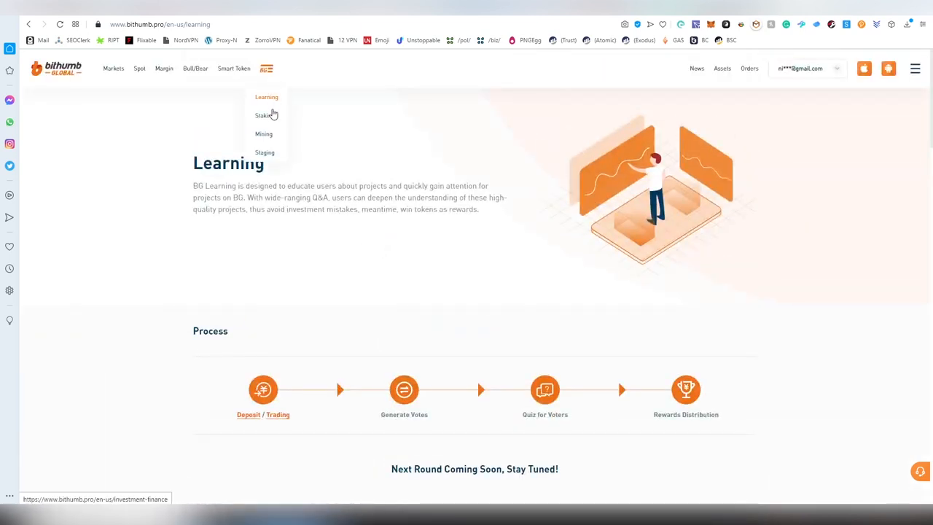
pyautogui.click(262, 115)
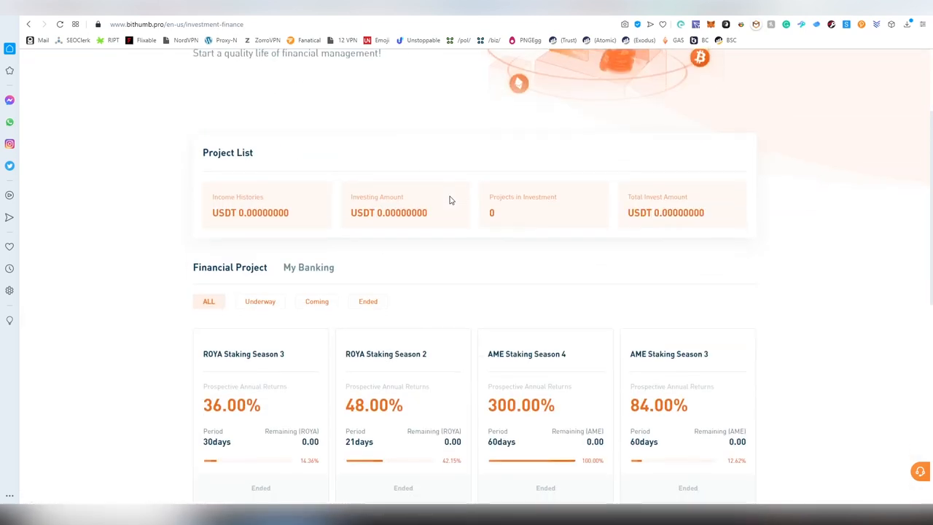
# - Load two more batches of ended staking projects, such as HYVE, VRSC, 2KEY and OM
pyautogui.scroll(-3)
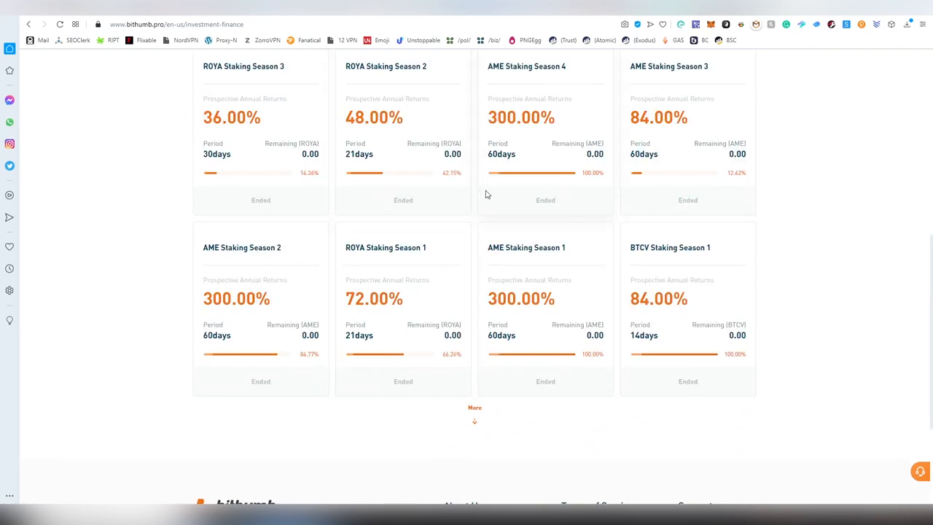
pyautogui.scroll(-3)
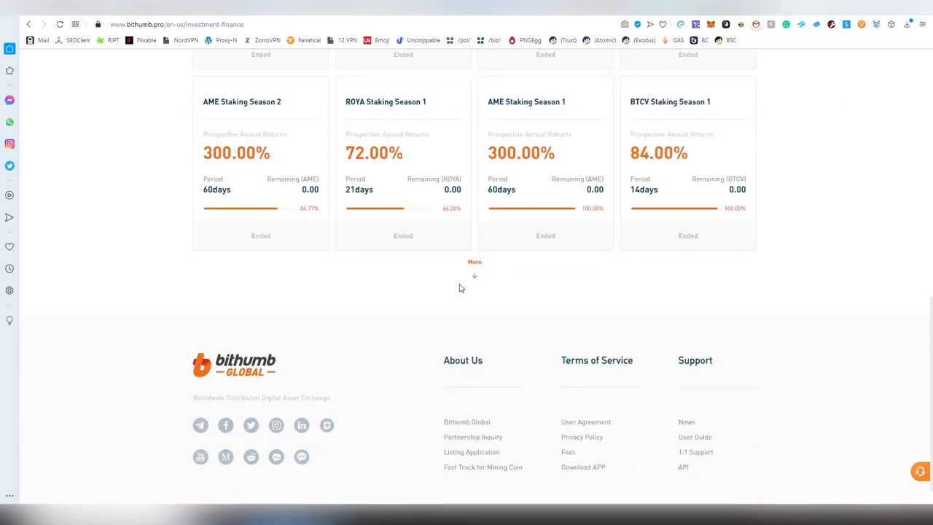
pyautogui.moveTo(474, 265)
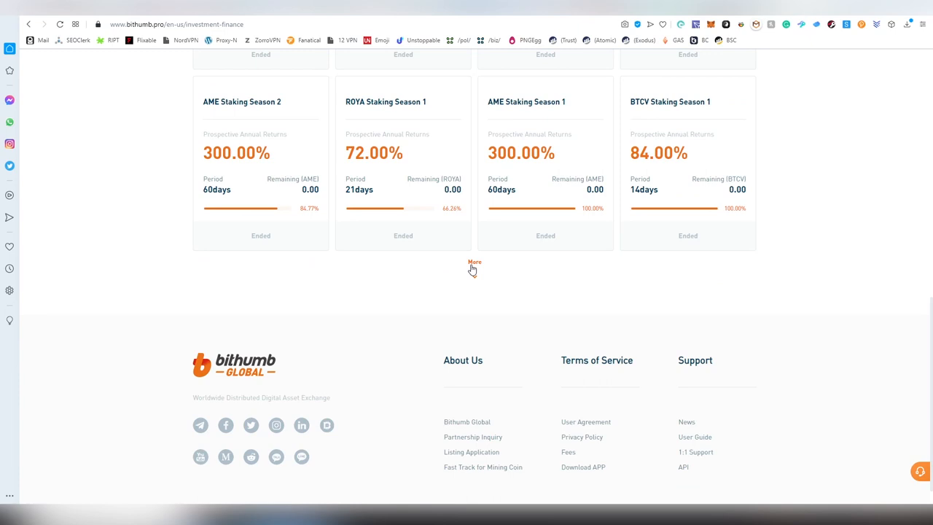
pyautogui.click(475, 264)
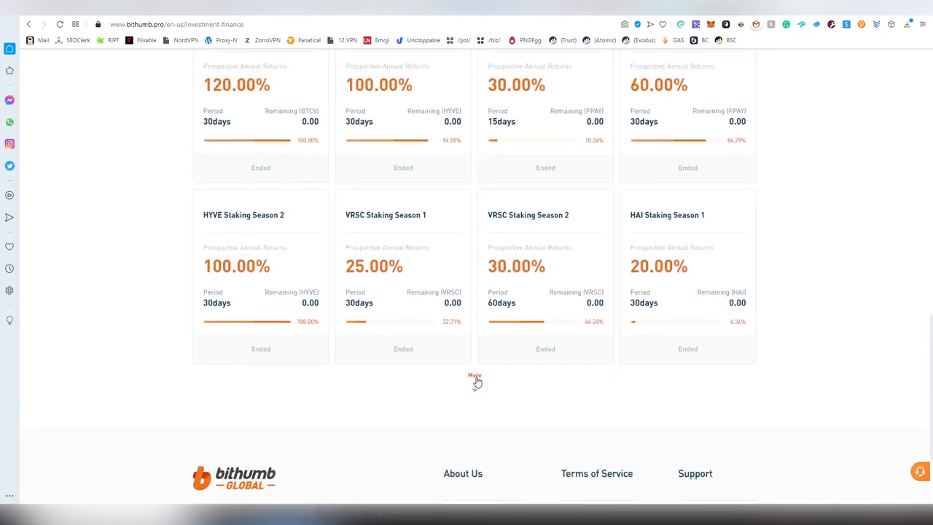
pyautogui.click(474, 375)
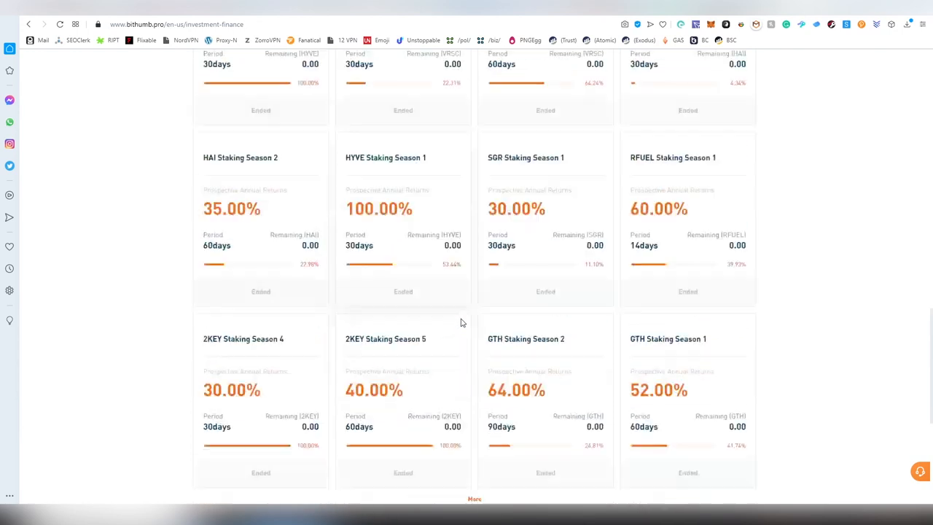
pyautogui.scroll(-3)
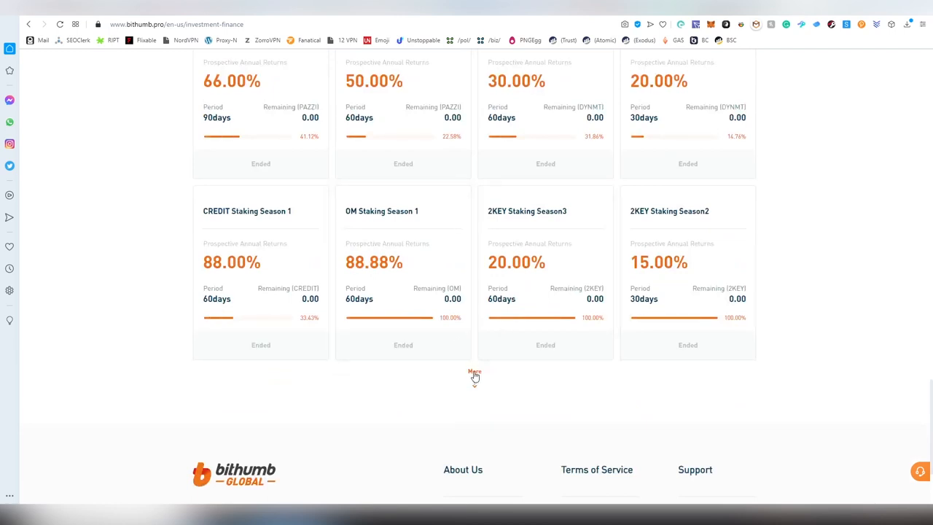
pyautogui.scroll(3)
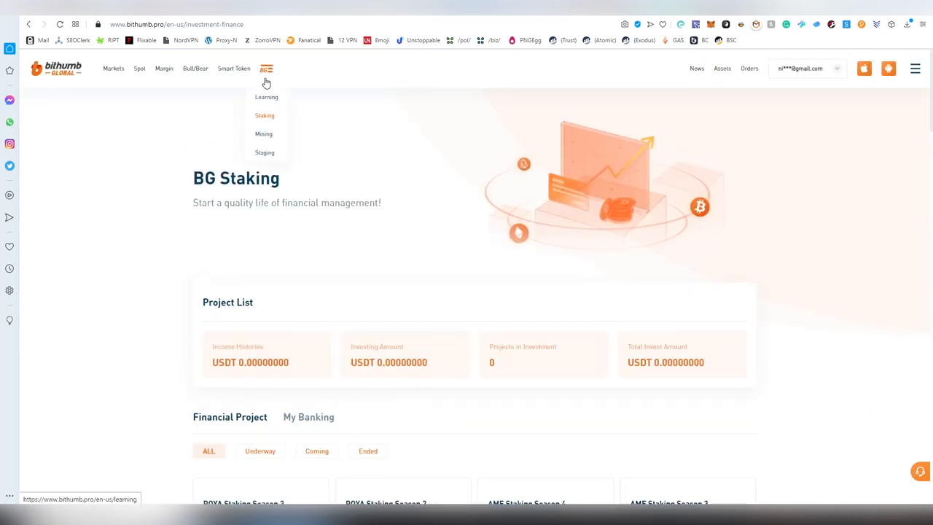
# - Open BG Mining and scroll to the Verus and Qitmeer project cards
pyautogui.click(263, 133)
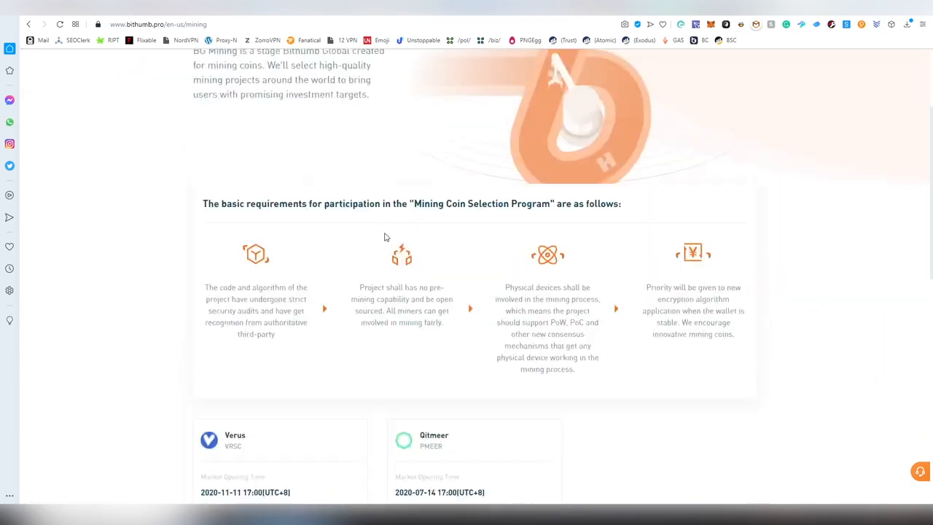
pyautogui.scroll(-3)
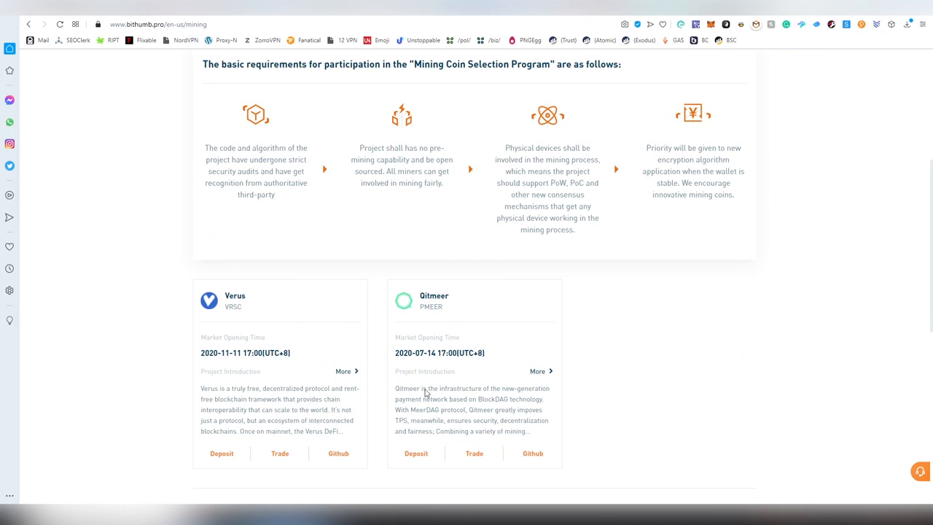
pyautogui.moveTo(536, 411)
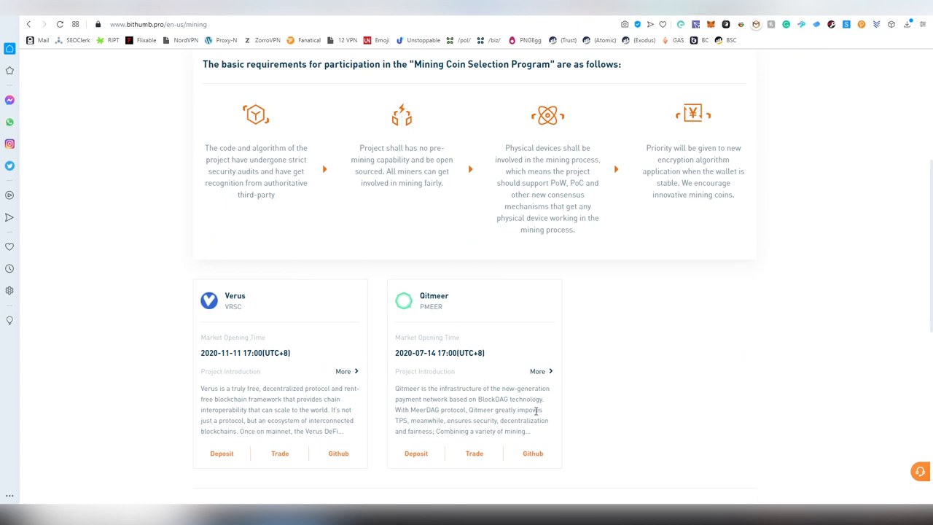
pyautogui.moveTo(532, 357)
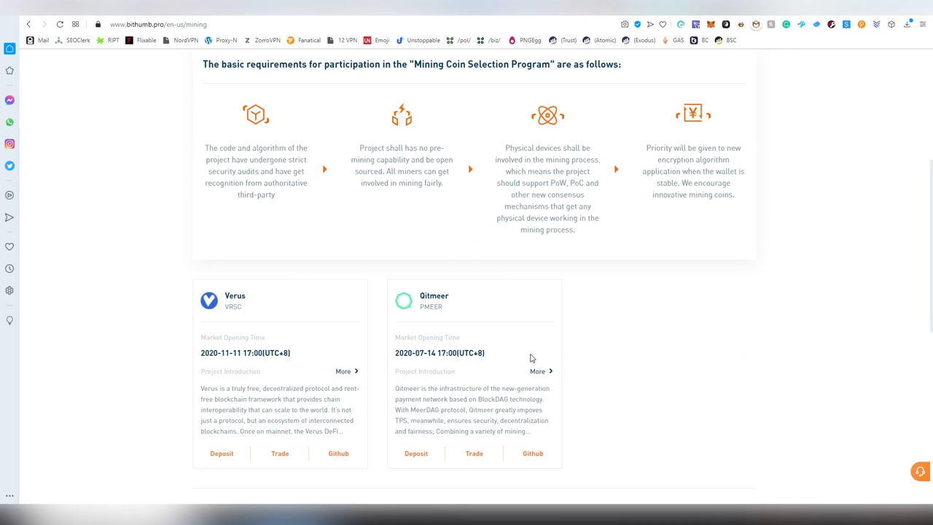
# - Open BG Staging and view its KYC-to-rewards schedule and ended projects ATT, KDAG, Tachyon
pyautogui.scroll(3)
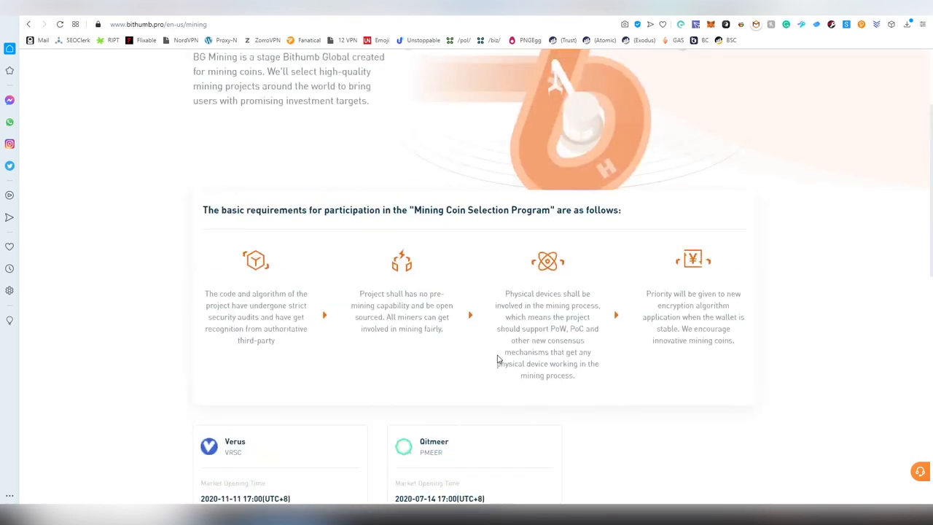
pyautogui.scroll(3)
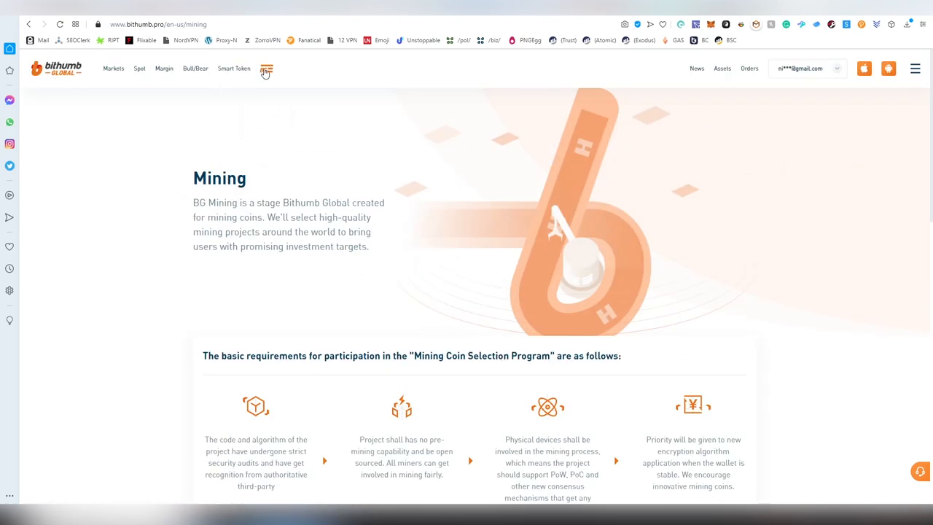
pyautogui.click(266, 67)
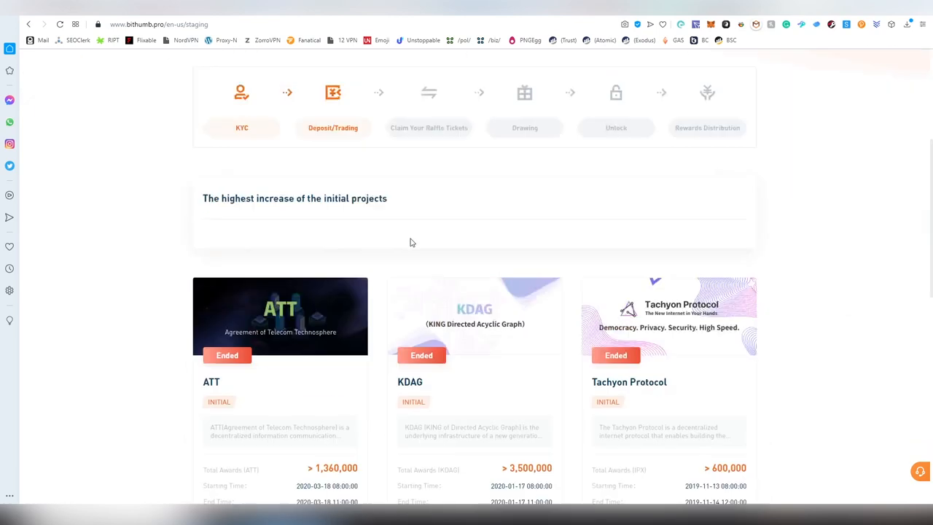
pyautogui.scroll(3)
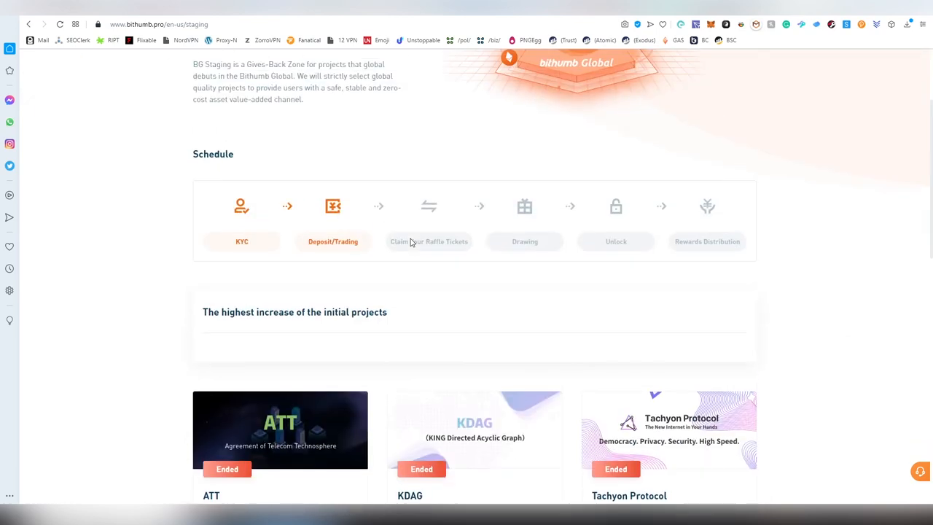
pyautogui.scroll(3)
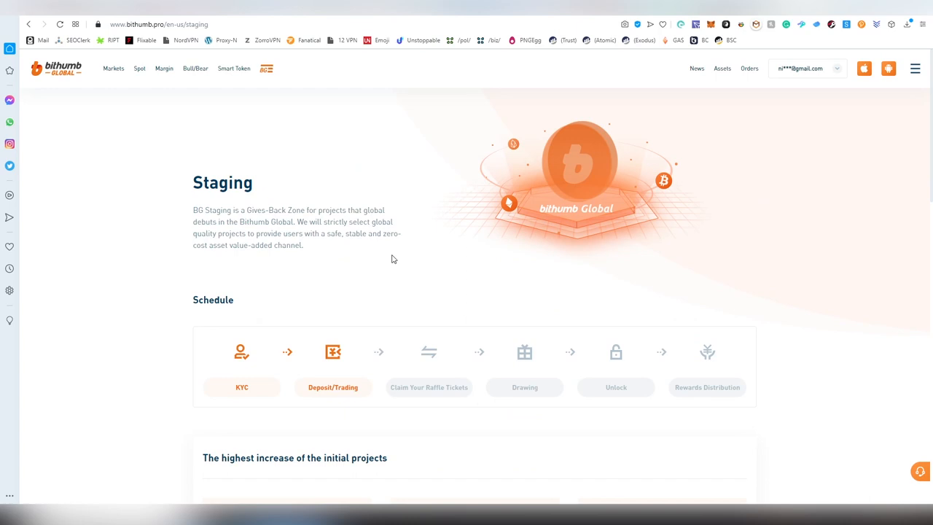
pyautogui.moveTo(397, 260)
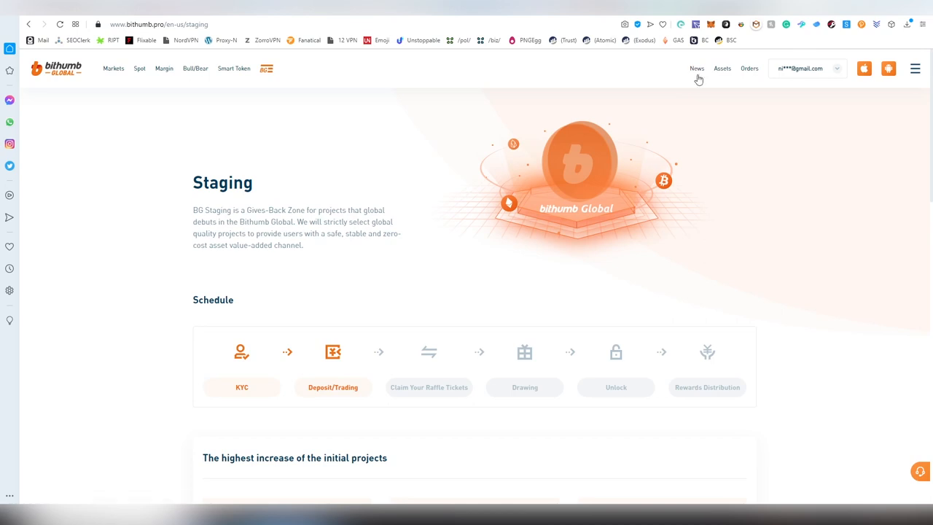
# - Browse the Spot coin list under Assets and search 'usd' to show TrueUSD and Tether
pyautogui.click(722, 68)
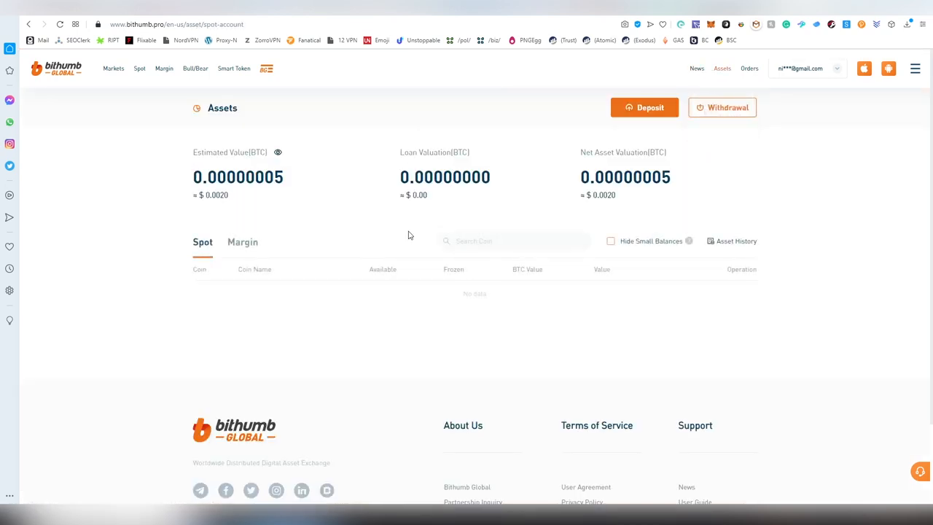
pyautogui.scroll(-3)
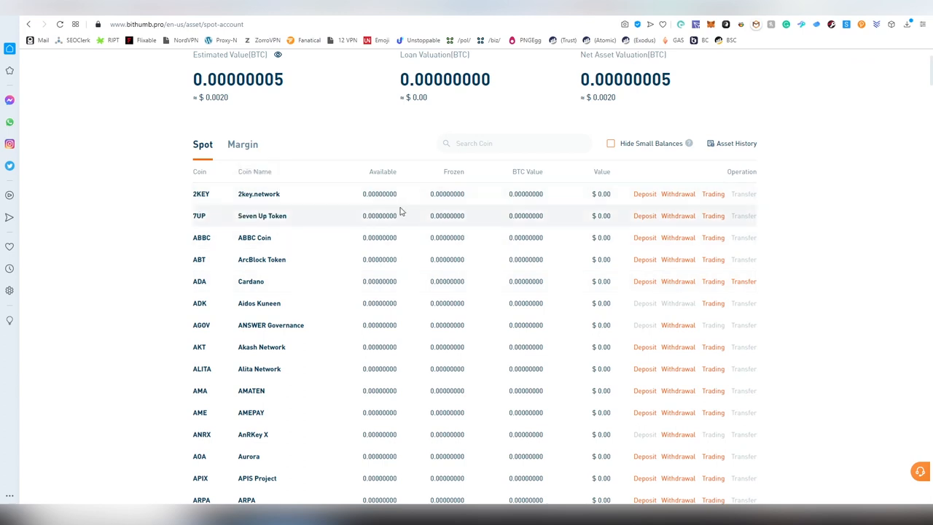
pyautogui.scroll(-3)
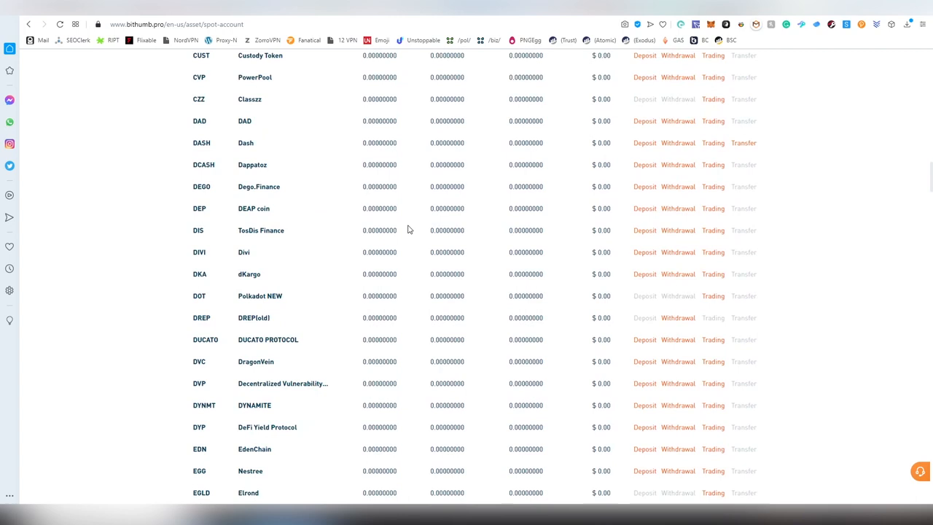
pyautogui.scroll(-3)
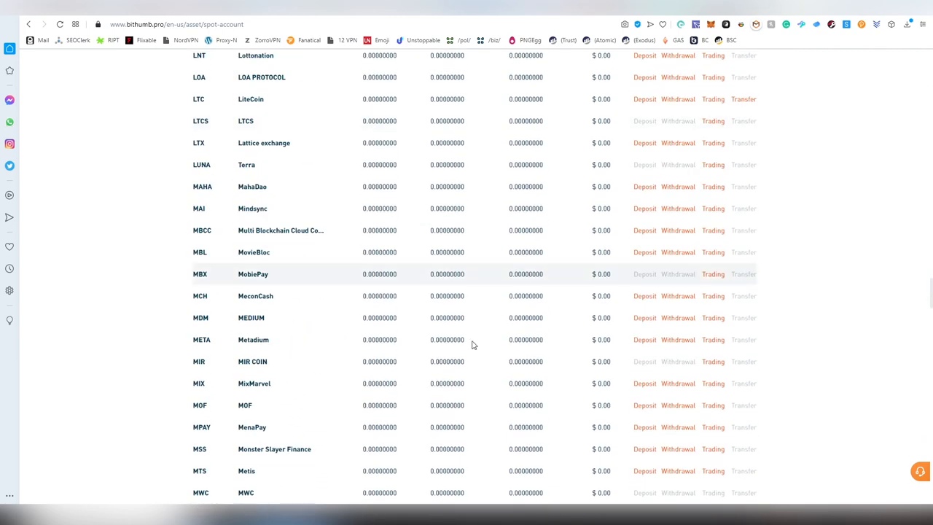
pyautogui.scroll(3)
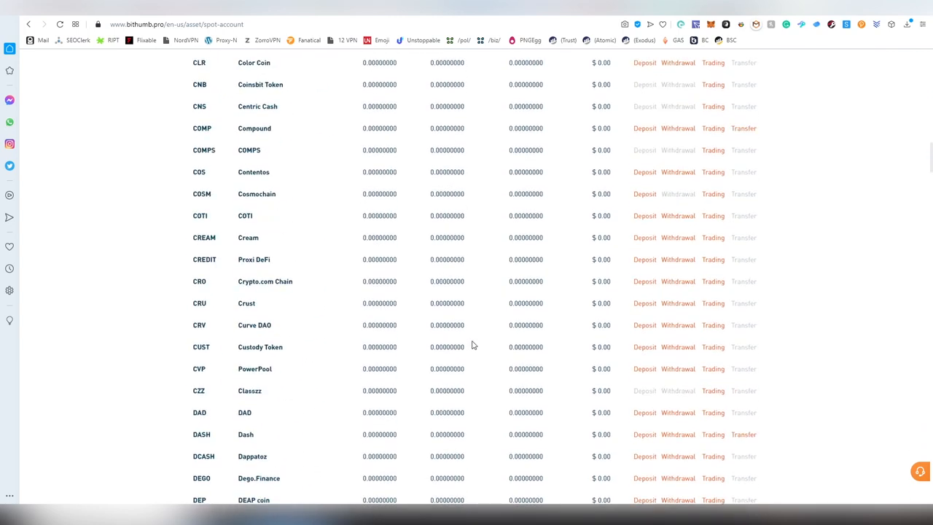
pyautogui.scroll(3)
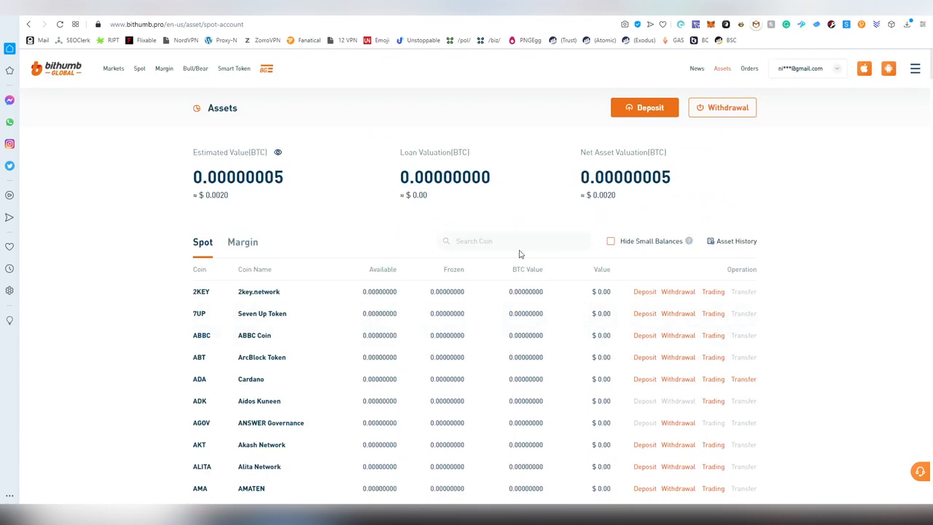
pyautogui.write('usd')
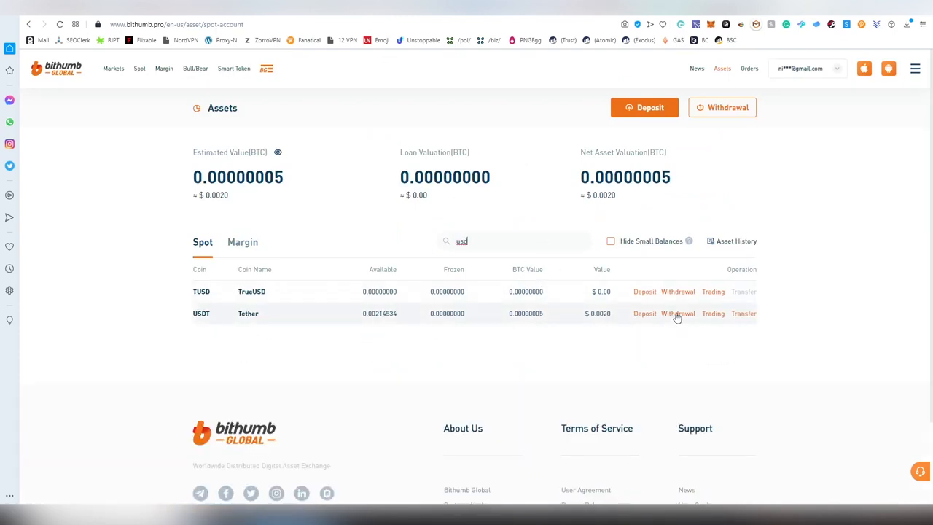
# - Try withdrawing Tether, blocked by the fund password, then return to Assets
pyautogui.click(677, 313)
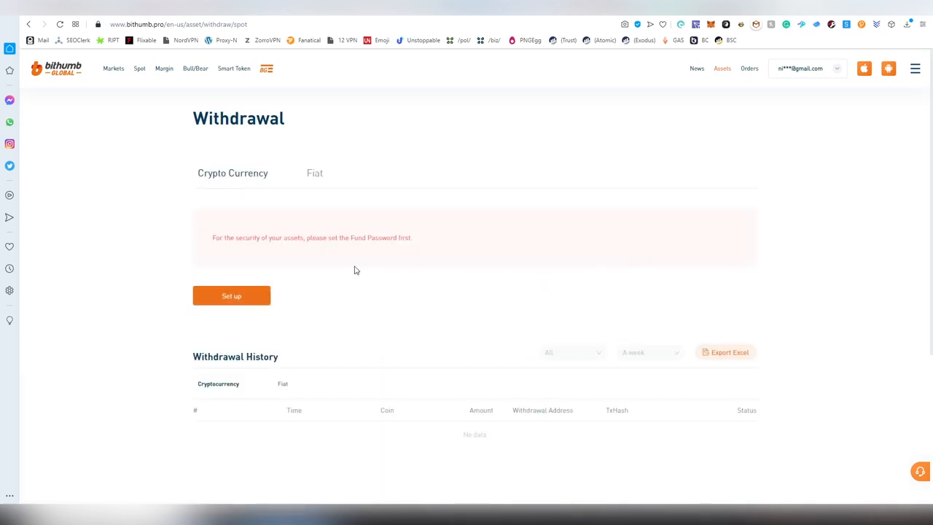
pyautogui.click(314, 173)
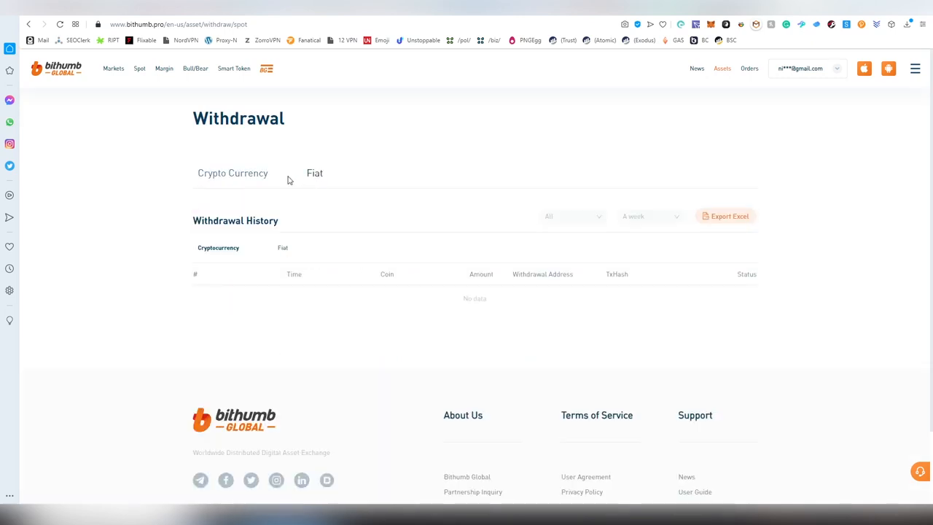
pyautogui.scroll(-3)
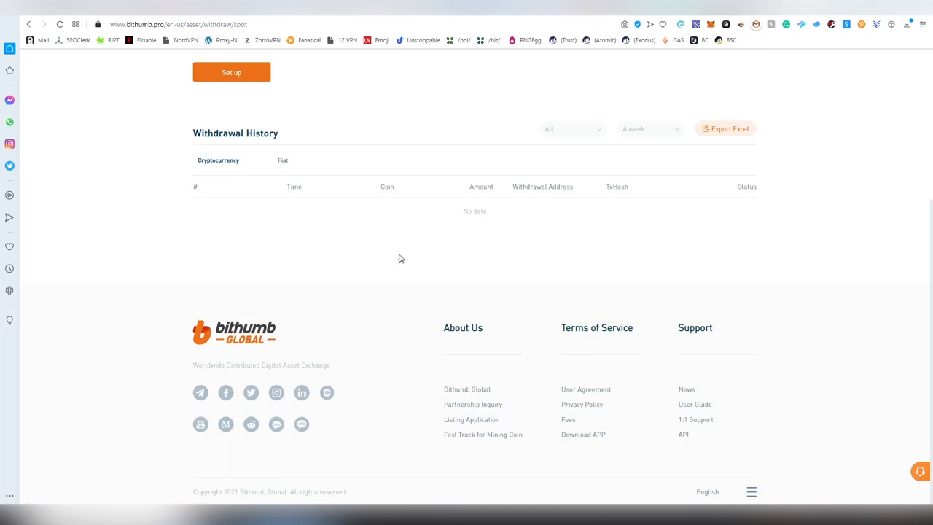
pyautogui.scroll(3)
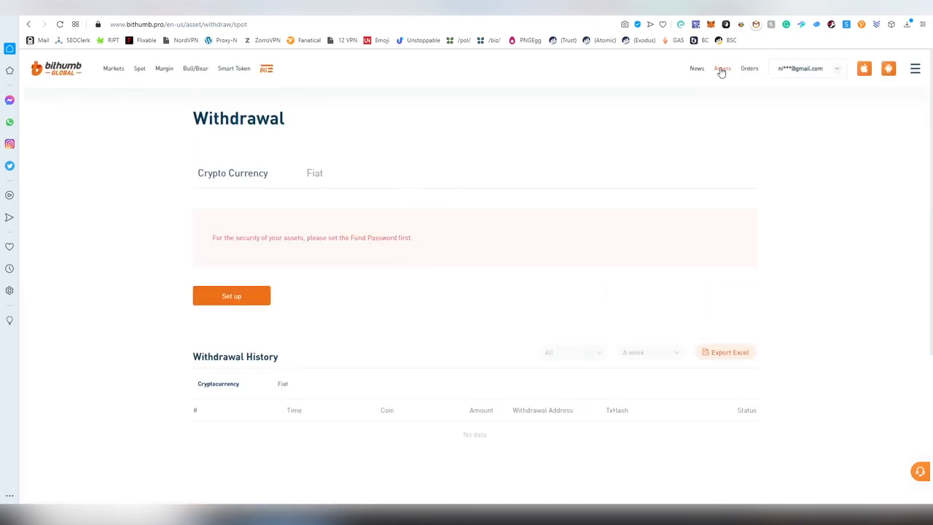
pyautogui.click(721, 68)
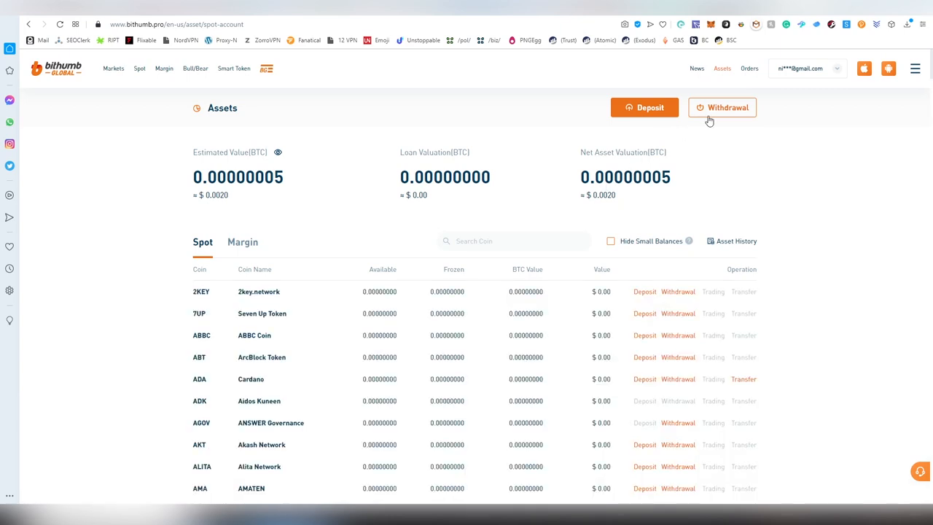
pyautogui.click(645, 107)
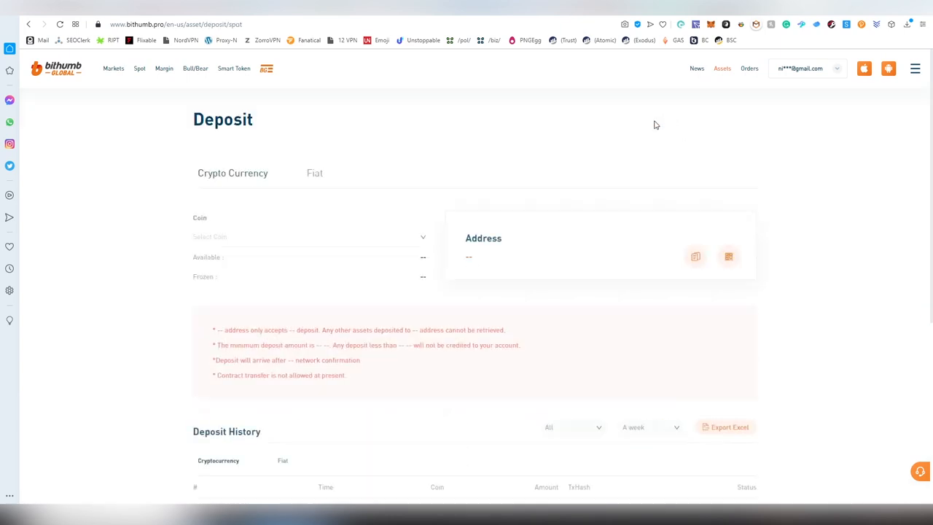
pyautogui.click(306, 236)
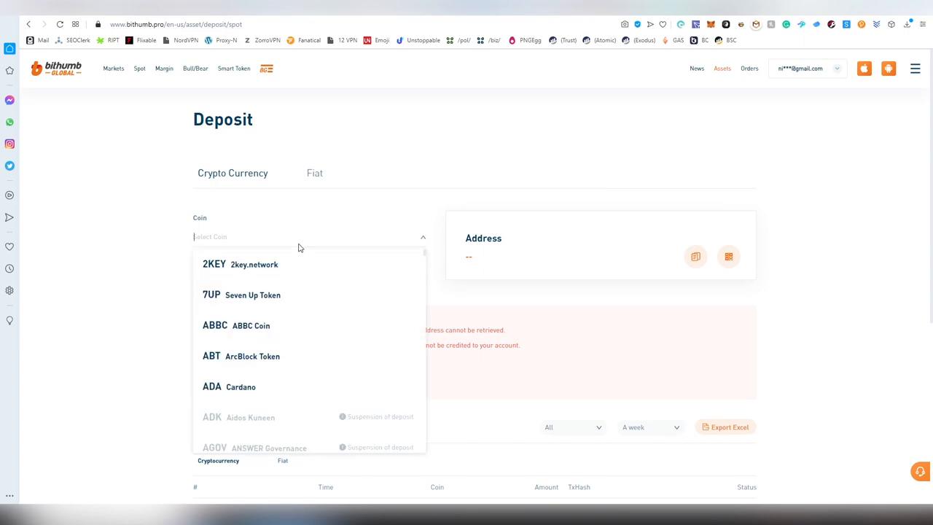
pyautogui.click(214, 264)
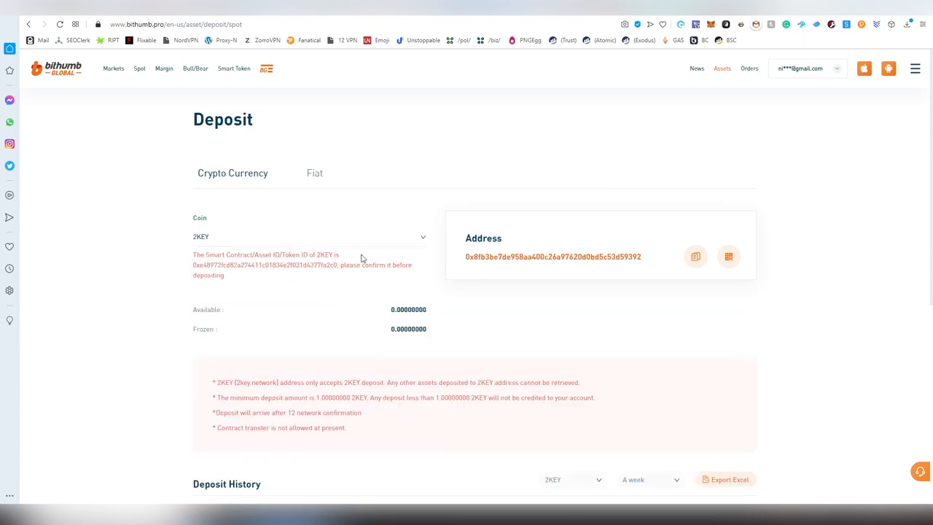
pyautogui.moveTo(244, 182)
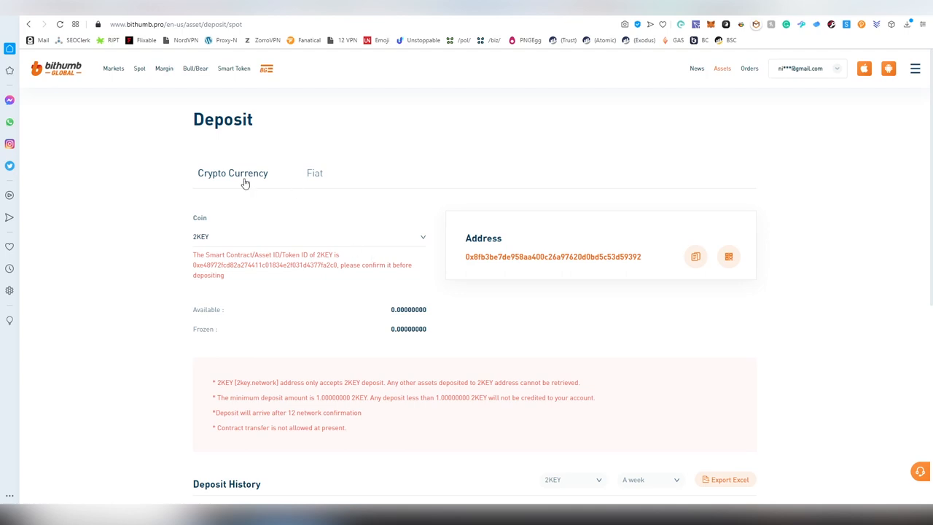
pyautogui.click(309, 236)
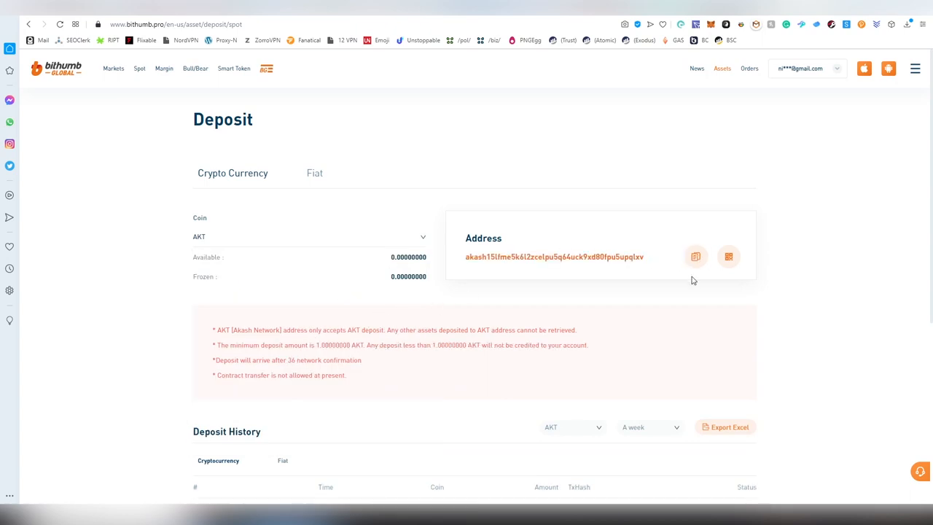
pyautogui.moveTo(169, 172)
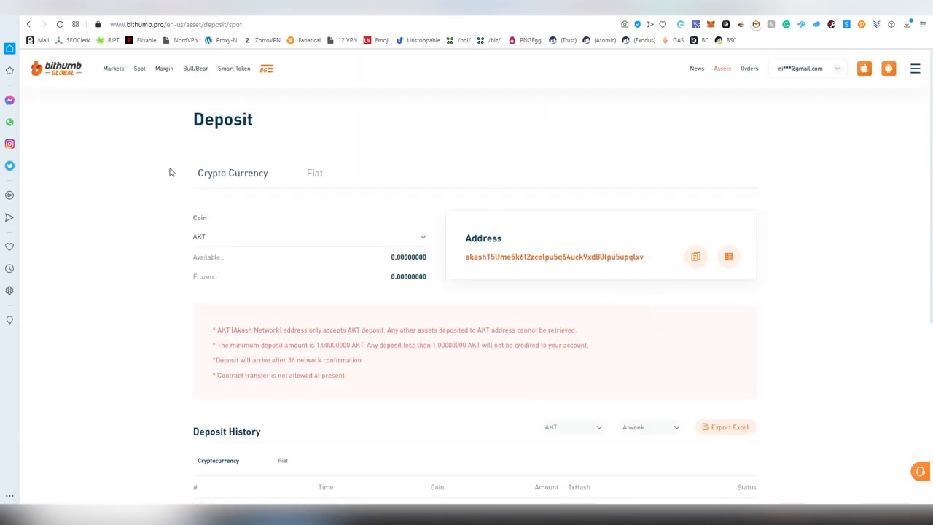
pyautogui.click(722, 68)
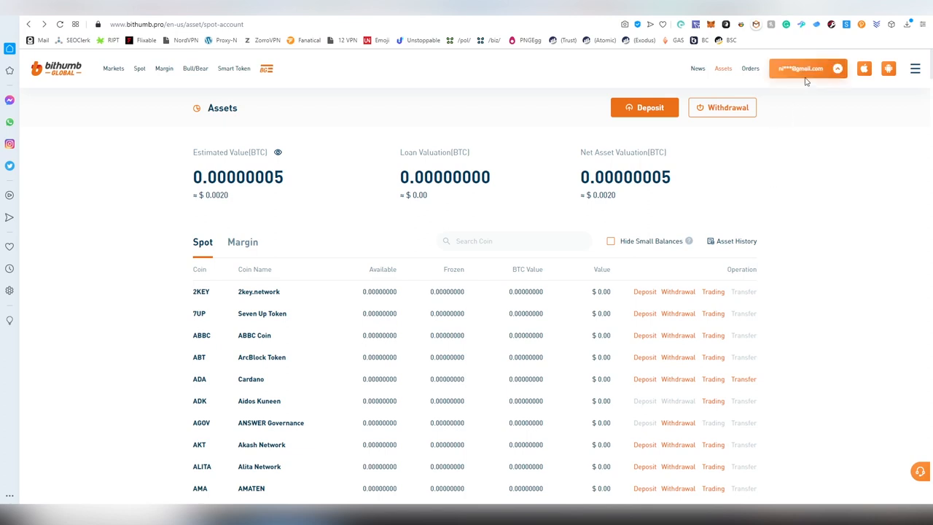
# - Open Referral Commission from the account menu and review 39 invitees, 0.0021 USDT commission, and rules
pyautogui.click(802, 68)
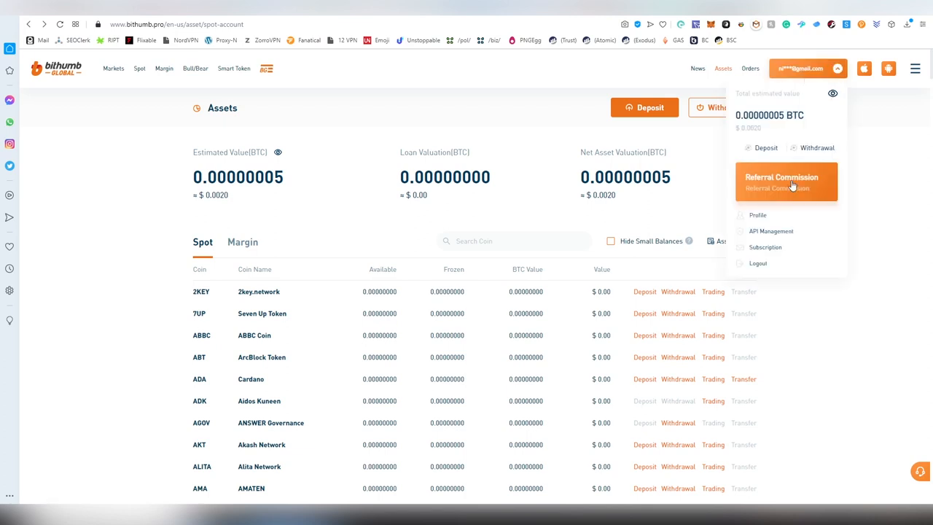
pyautogui.moveTo(787, 188)
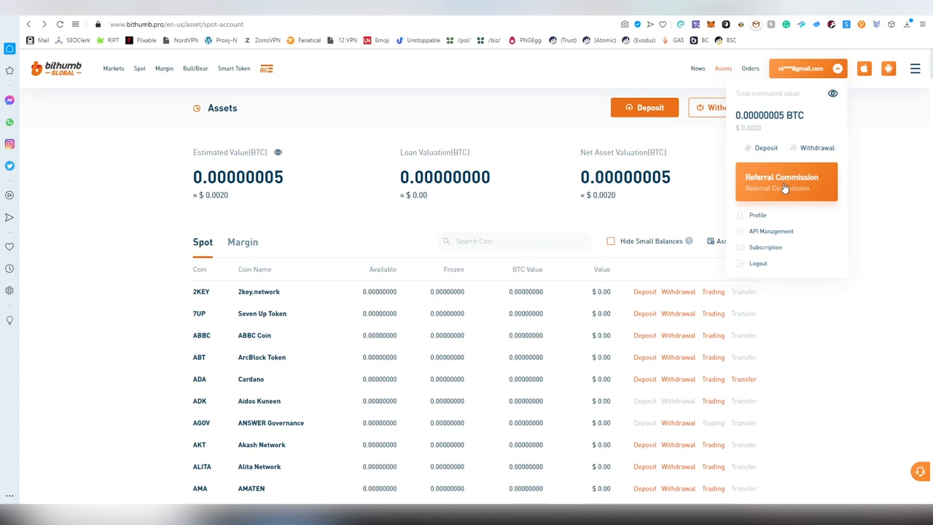
pyautogui.click(781, 181)
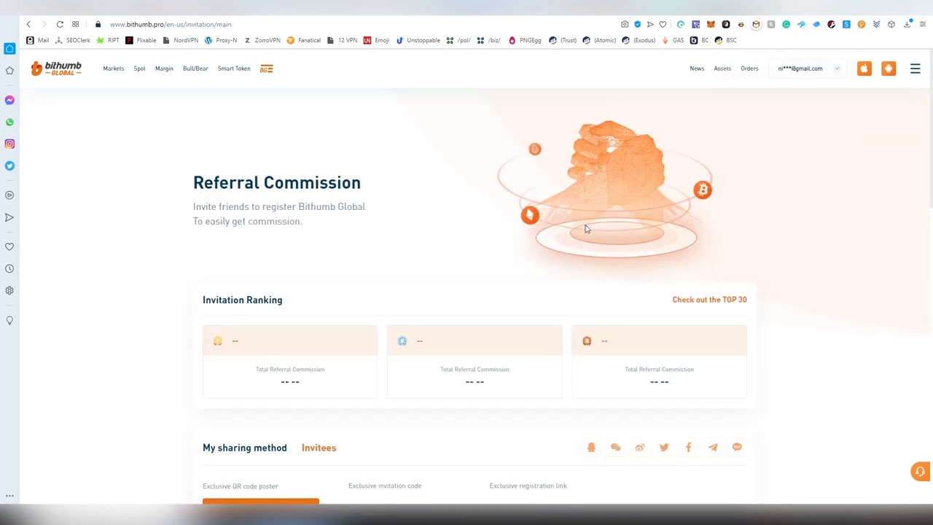
pyautogui.scroll(-3)
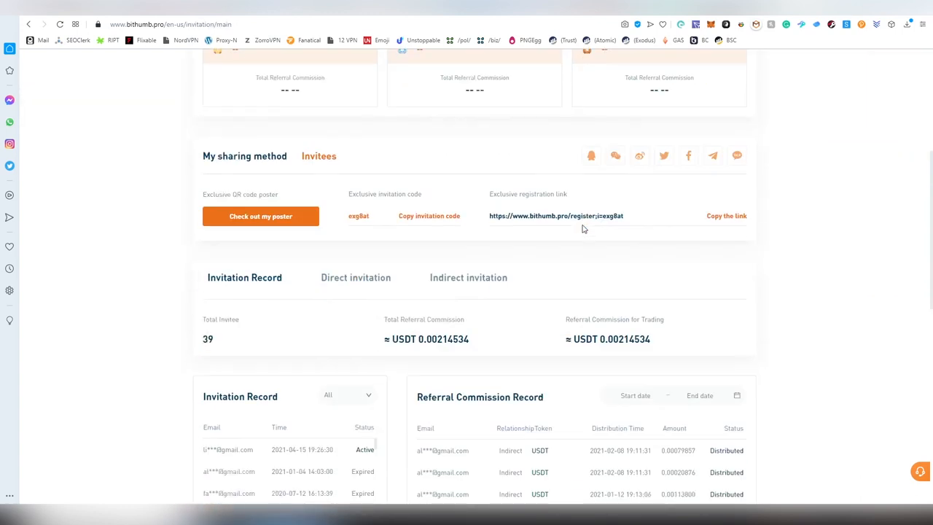
pyautogui.scroll(-3)
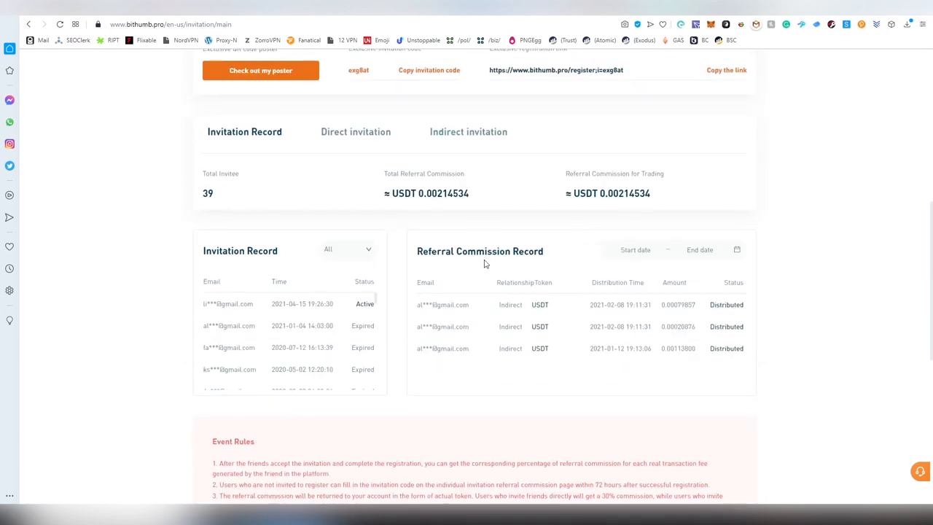
pyautogui.scroll(-3)
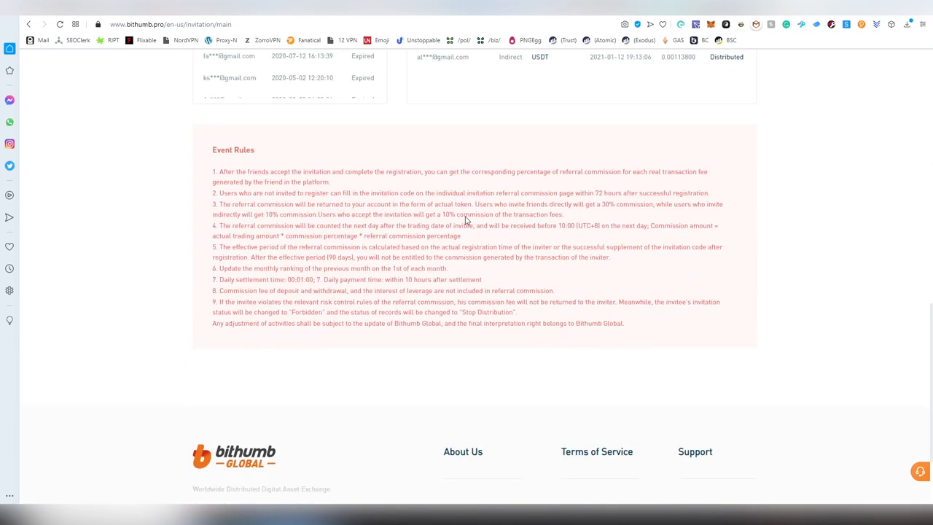
pyautogui.moveTo(441, 277)
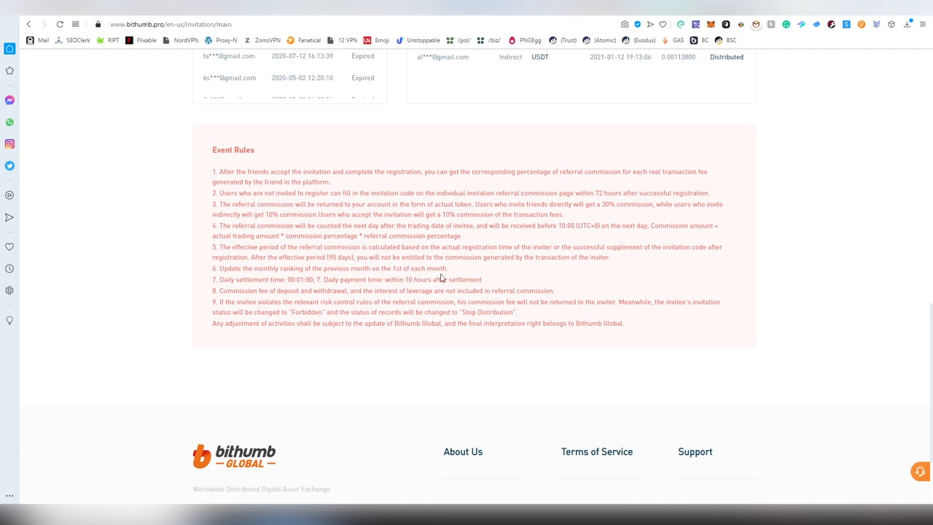
pyautogui.moveTo(404, 309)
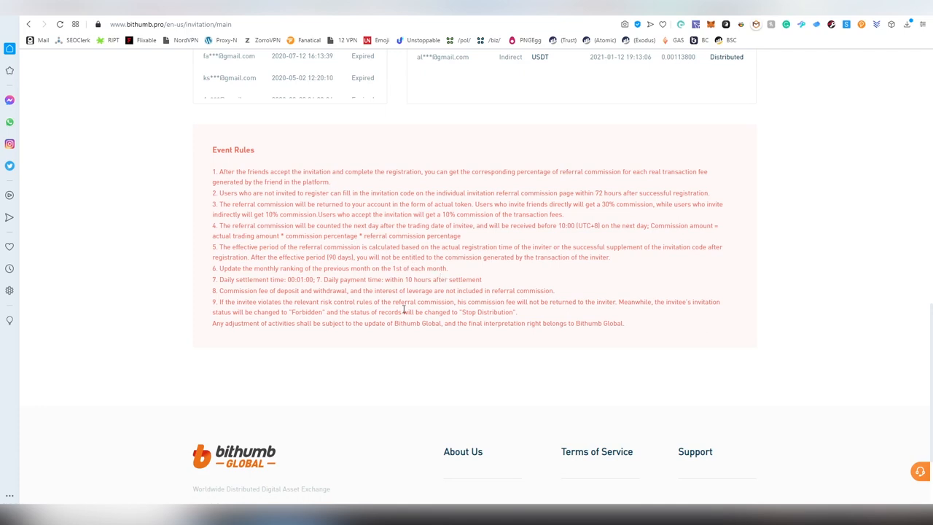
pyautogui.scroll(-3)
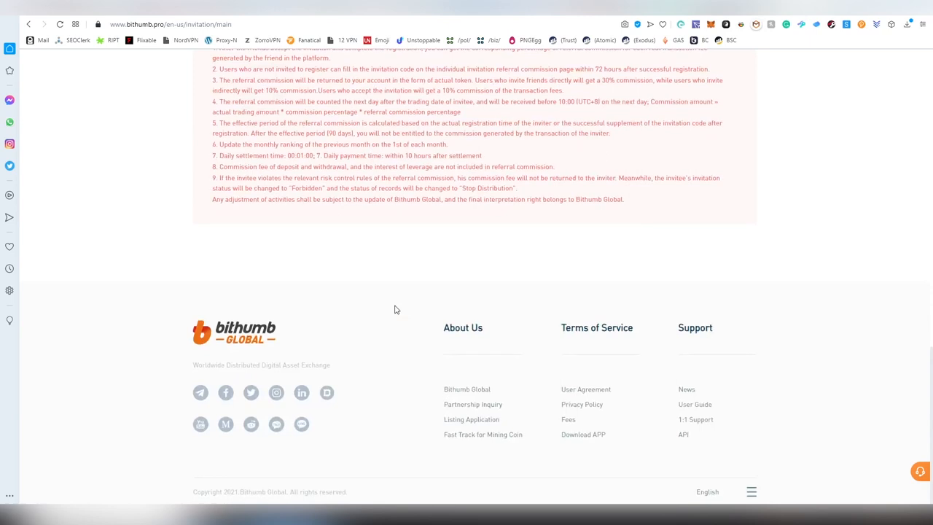
pyautogui.scroll(3)
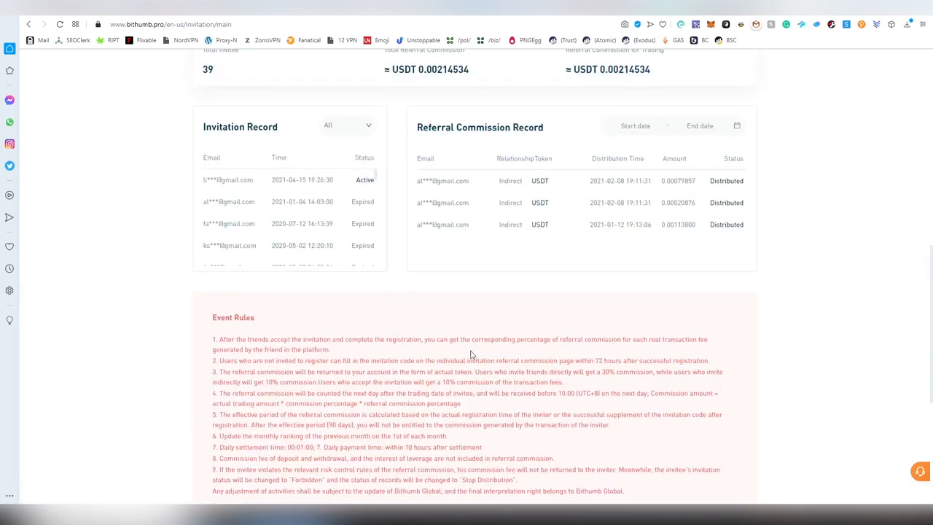
pyautogui.scroll(3)
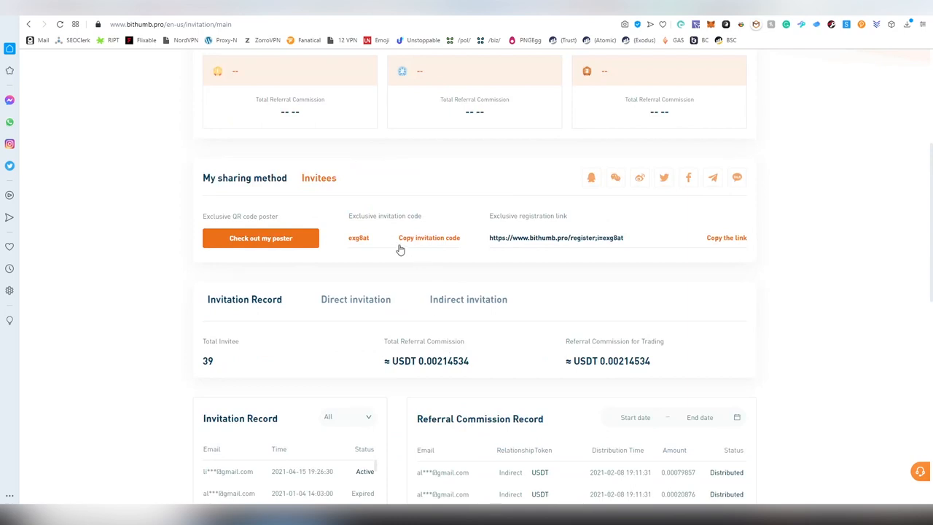
pyautogui.moveTo(352, 249)
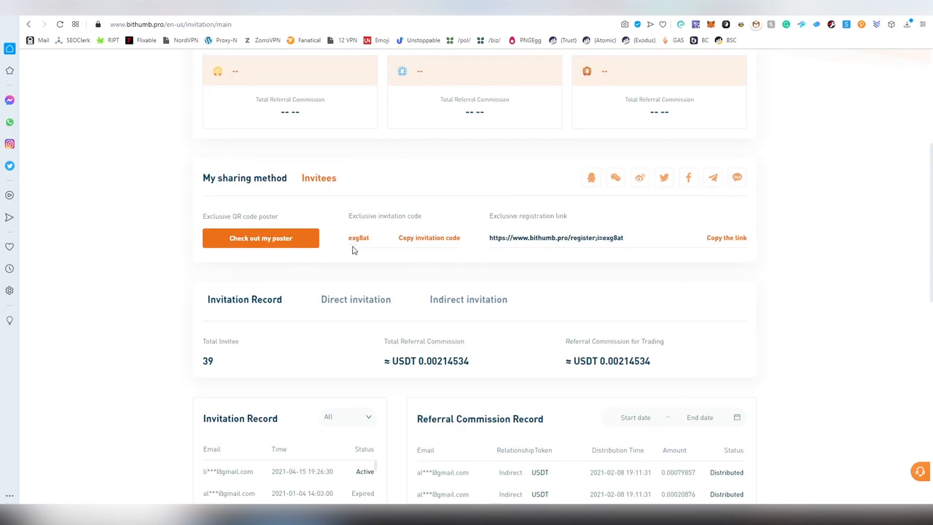
pyautogui.moveTo(365, 251)
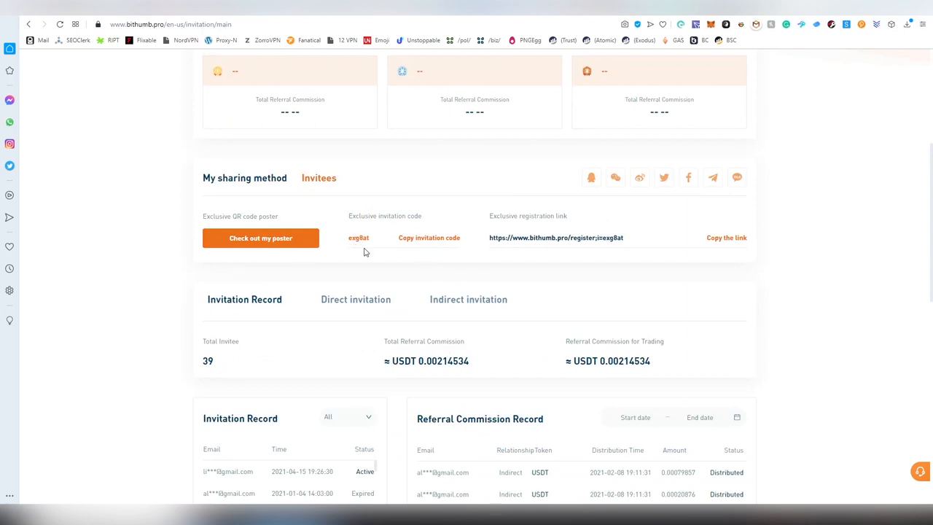
pyautogui.moveTo(673, 249)
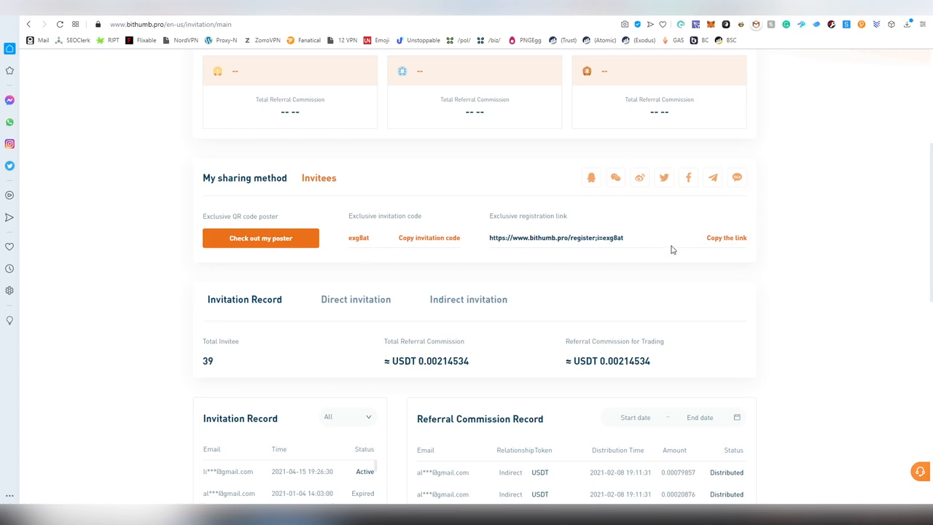
# - Open Profile security and check Login History and identity levels: Level 1 done, Level 2 failed
pyautogui.scroll(3)
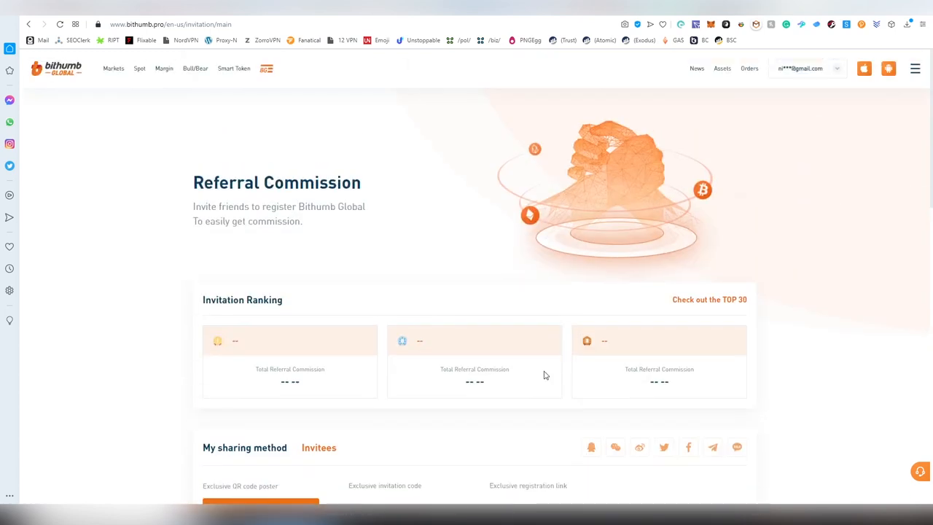
pyautogui.click(802, 68)
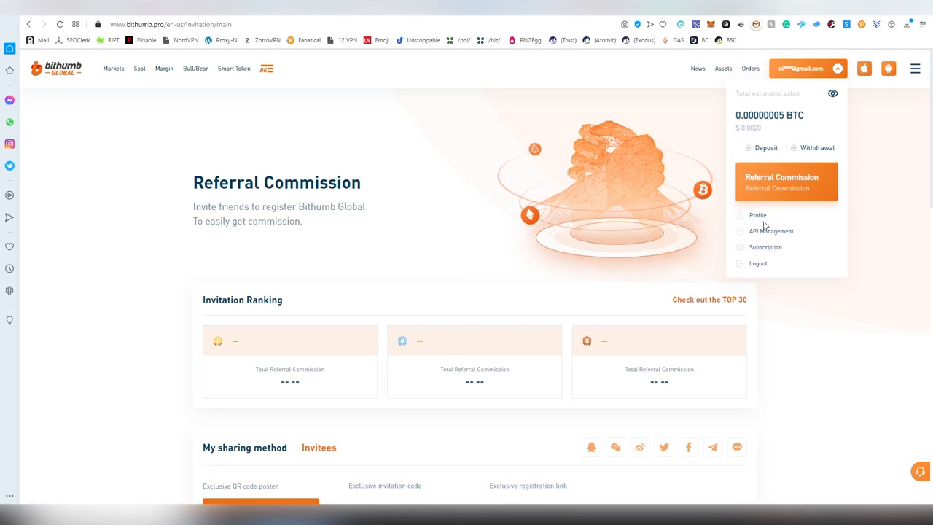
pyautogui.click(757, 214)
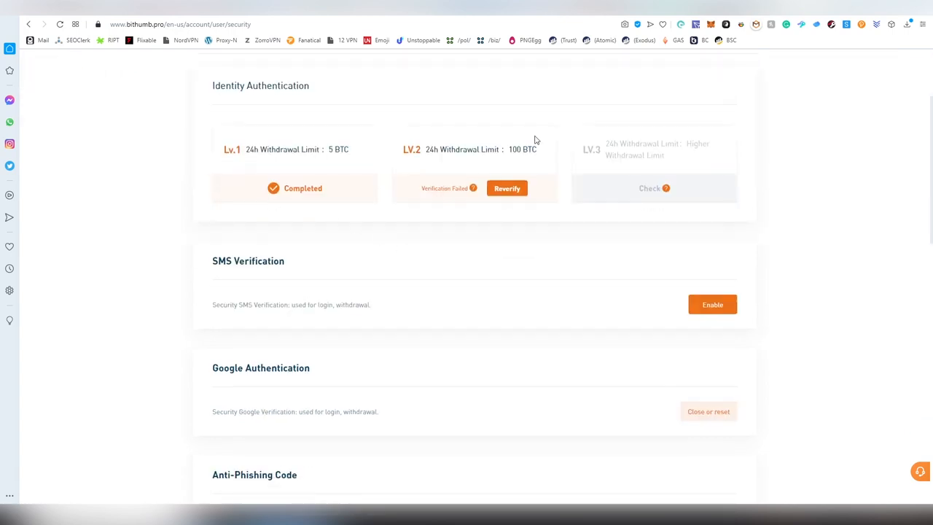
pyautogui.scroll(-3)
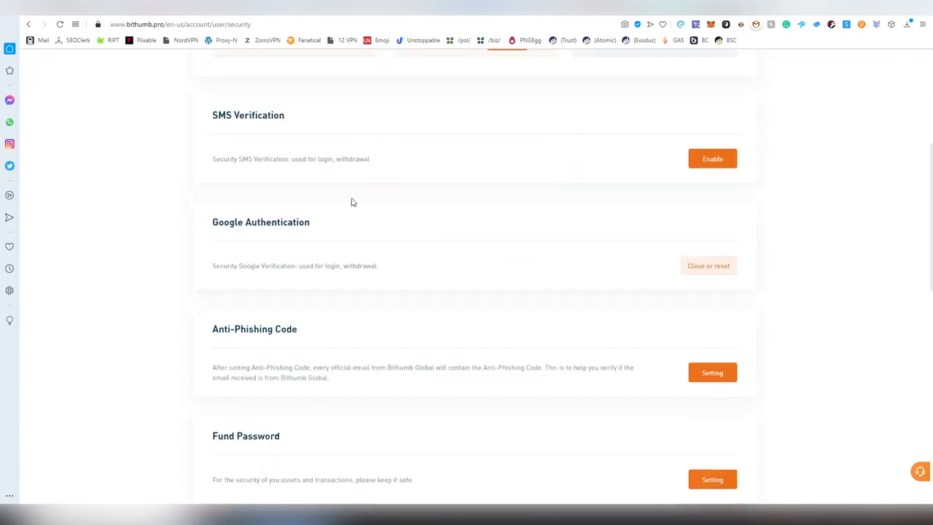
pyautogui.moveTo(447, 180)
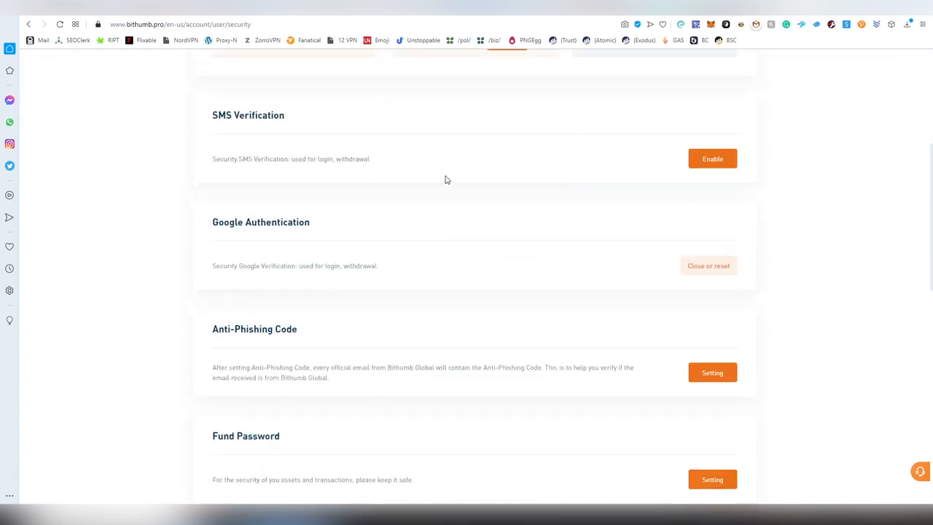
pyautogui.scroll(-3)
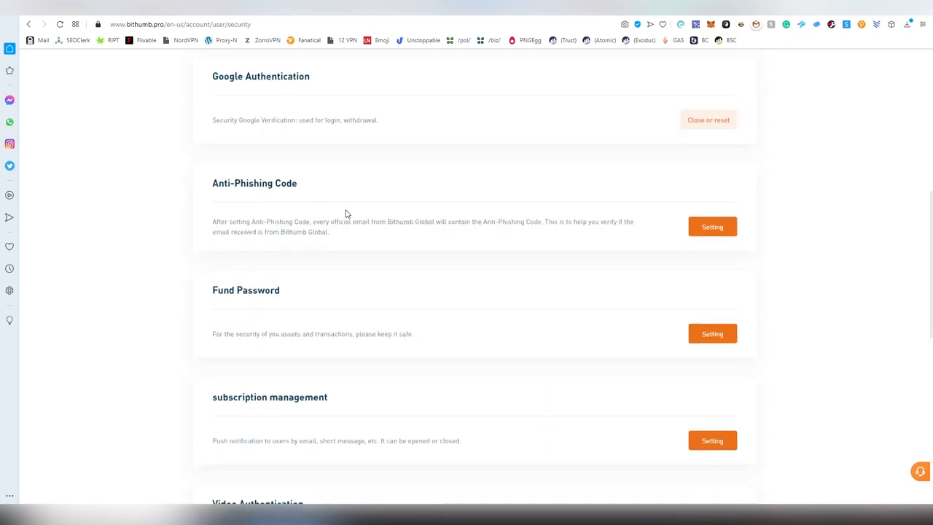
pyautogui.scroll(-3)
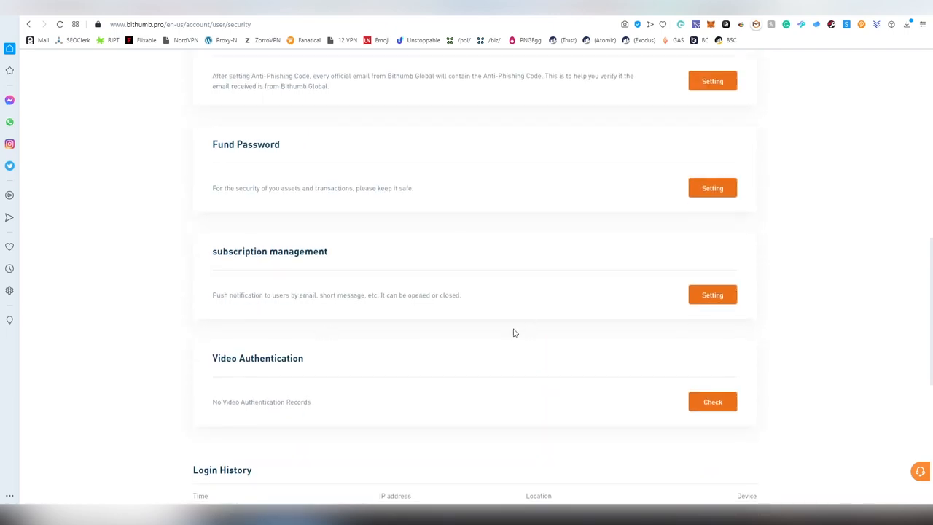
pyautogui.scroll(-3)
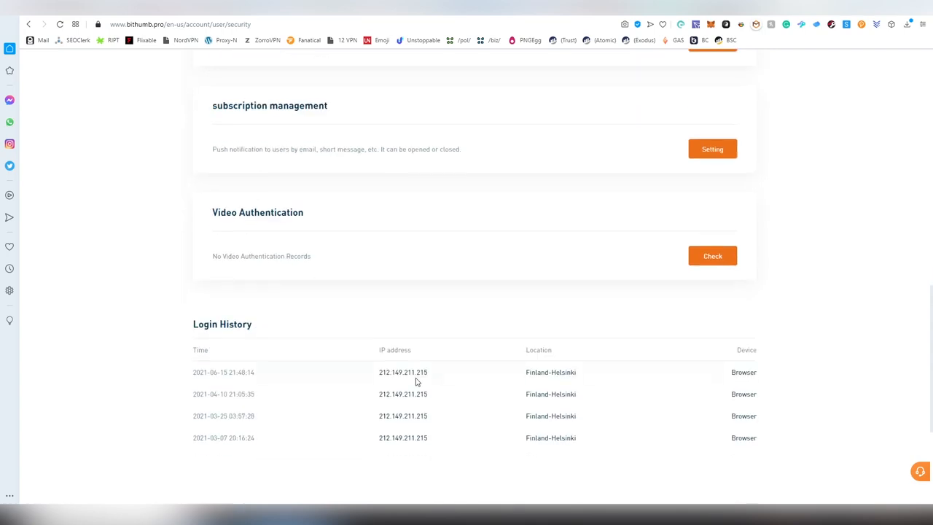
pyautogui.scroll(3)
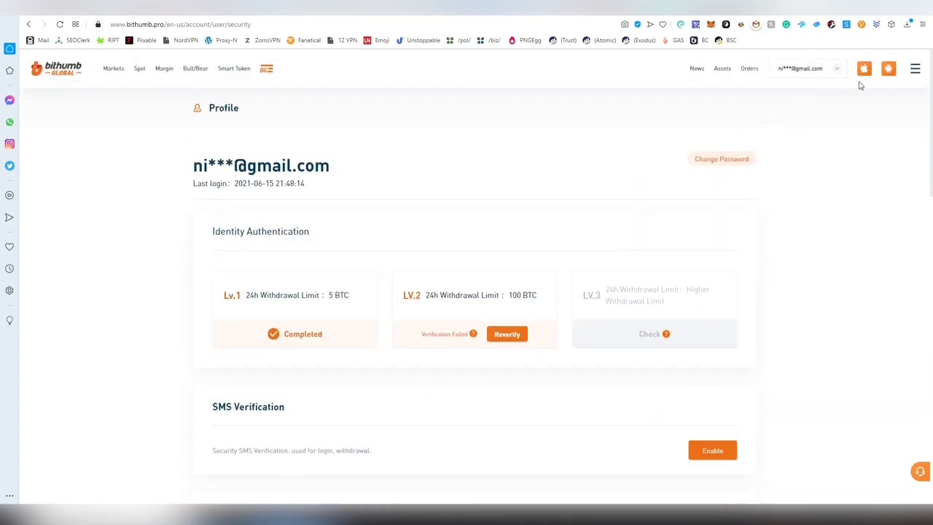
pyautogui.moveTo(865, 68)
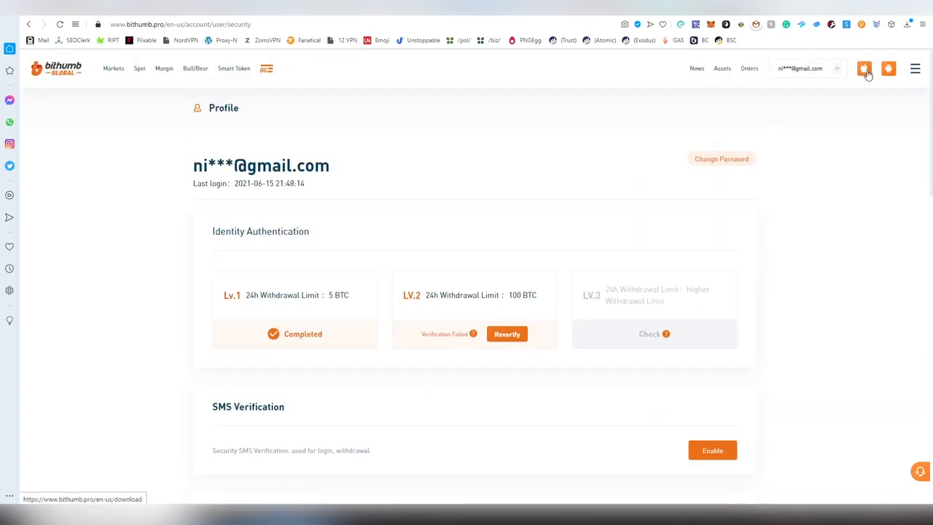
pyautogui.moveTo(767, 78)
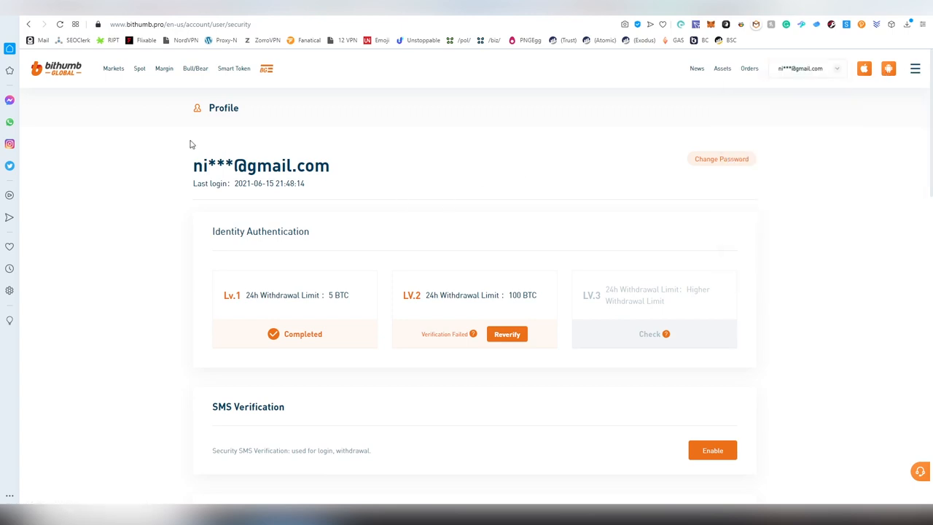
# - Return to the homepage via the logo and scroll past app downloads to the footer
pyautogui.click(58, 68)
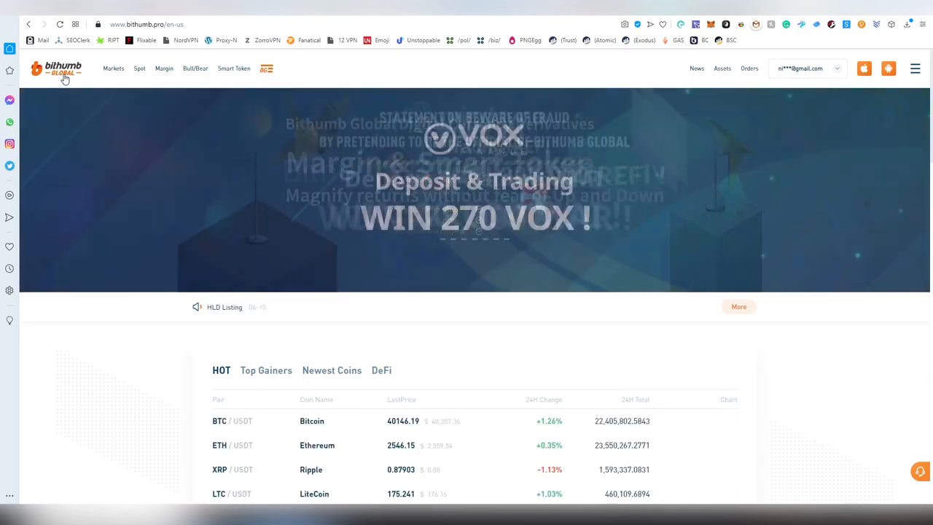
pyautogui.scroll(-3)
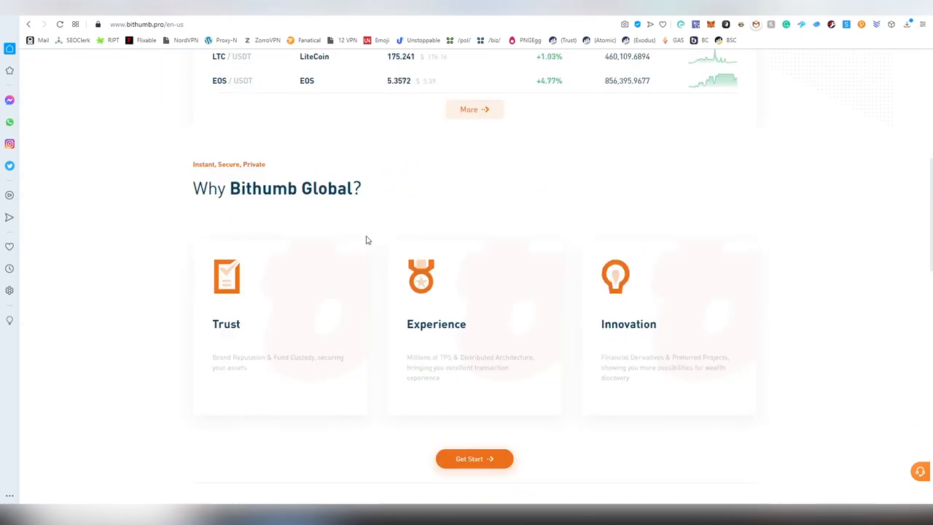
pyautogui.scroll(-3)
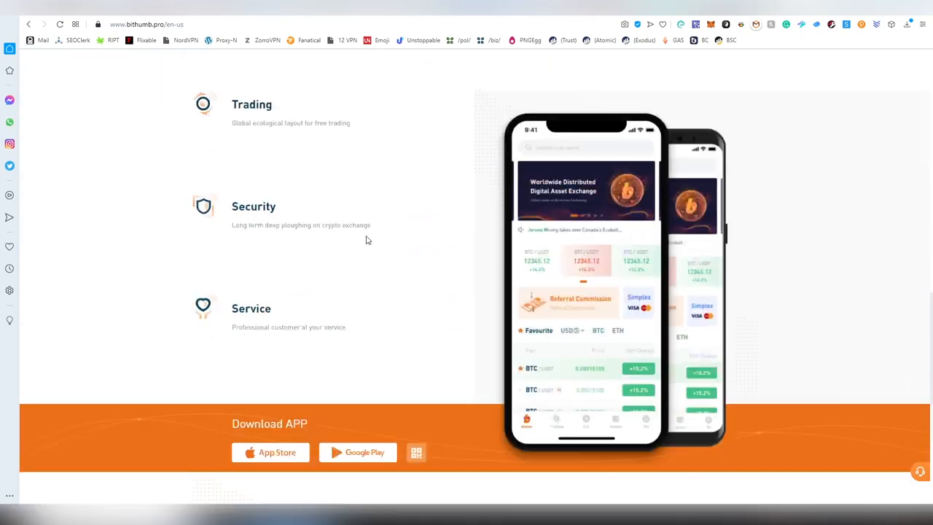
pyautogui.scroll(-3)
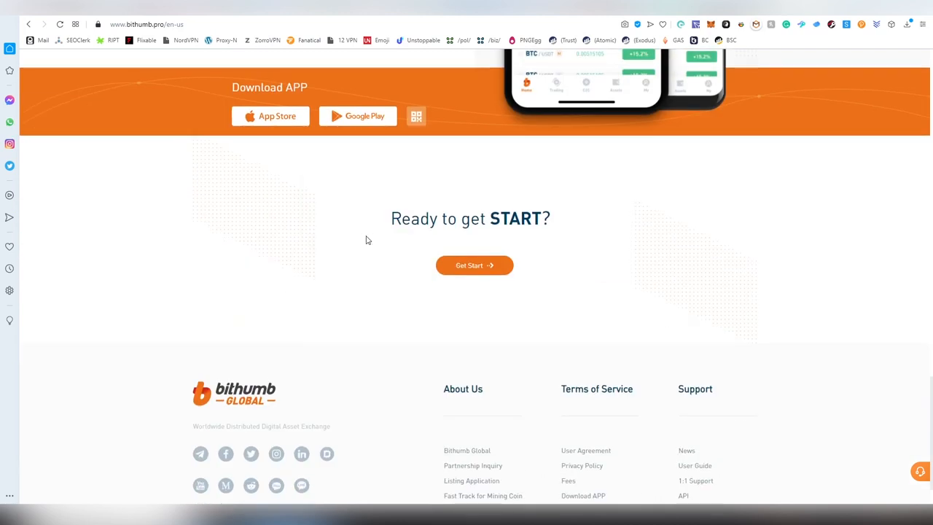
pyautogui.scroll(-3)
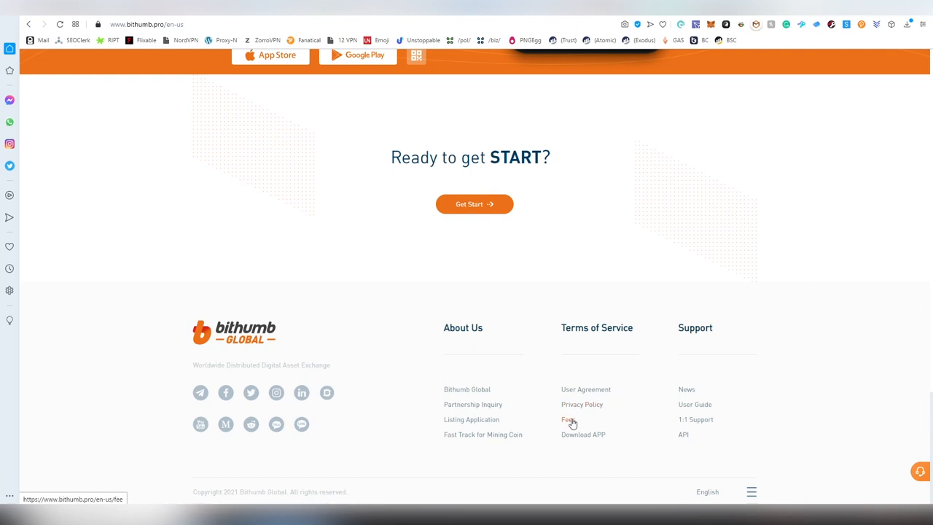
# - Open the Fees link in the footer to show per-coin deposit, withdrawal, maker and taker fees
pyautogui.click(568, 420)
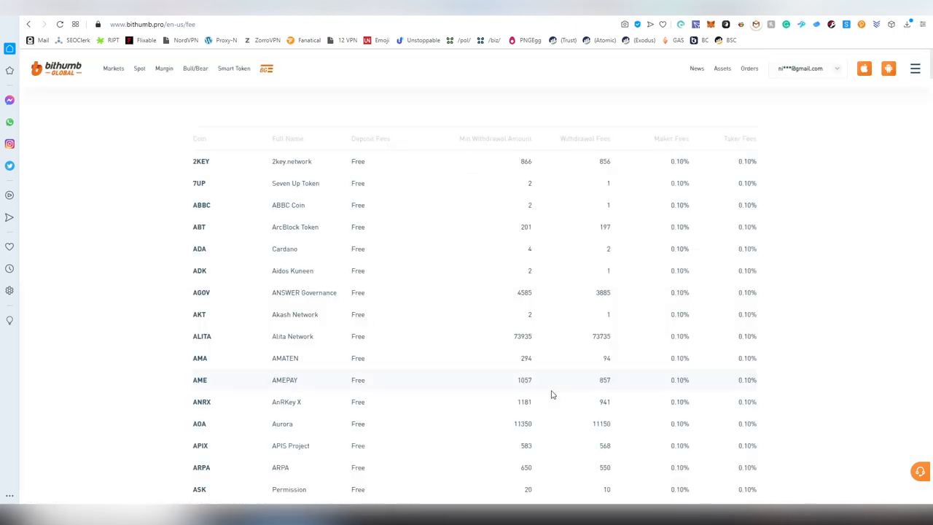
pyautogui.moveTo(704, 198)
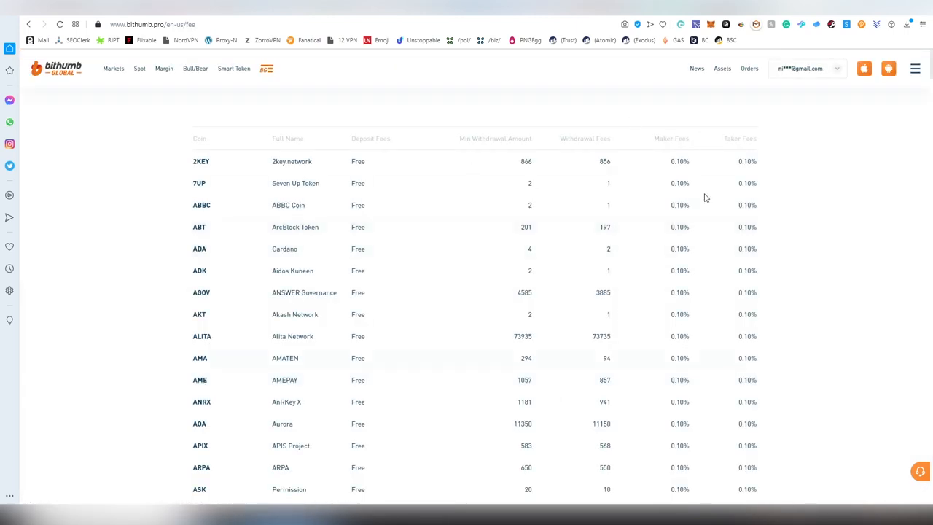
pyautogui.moveTo(726, 161)
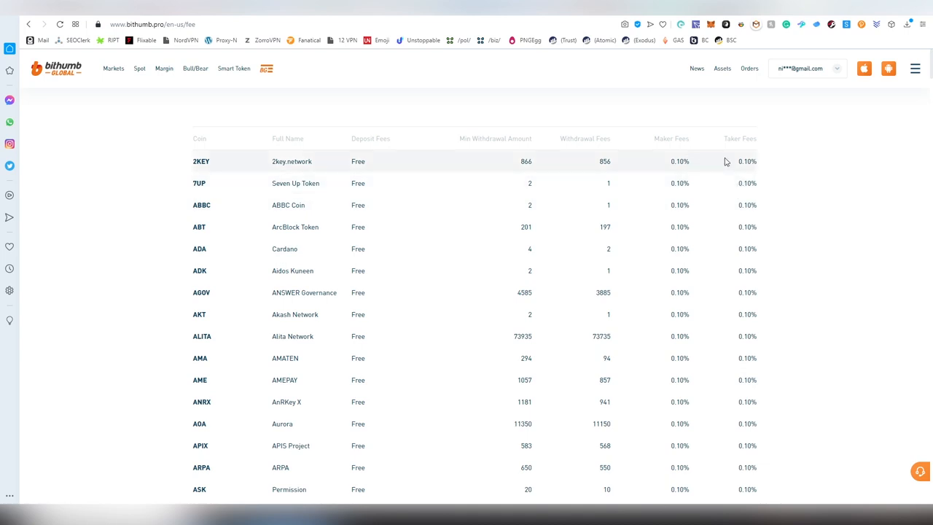
pyautogui.moveTo(775, 169)
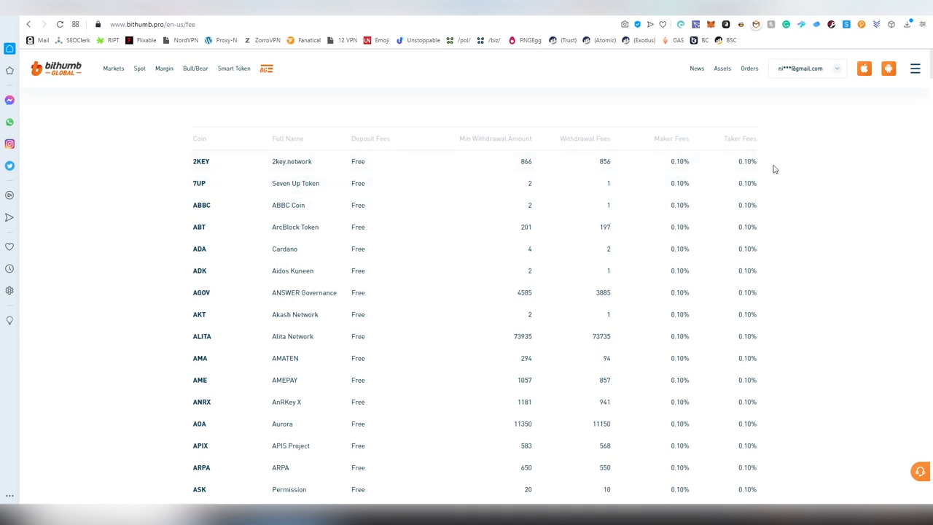
pyautogui.moveTo(681, 227)
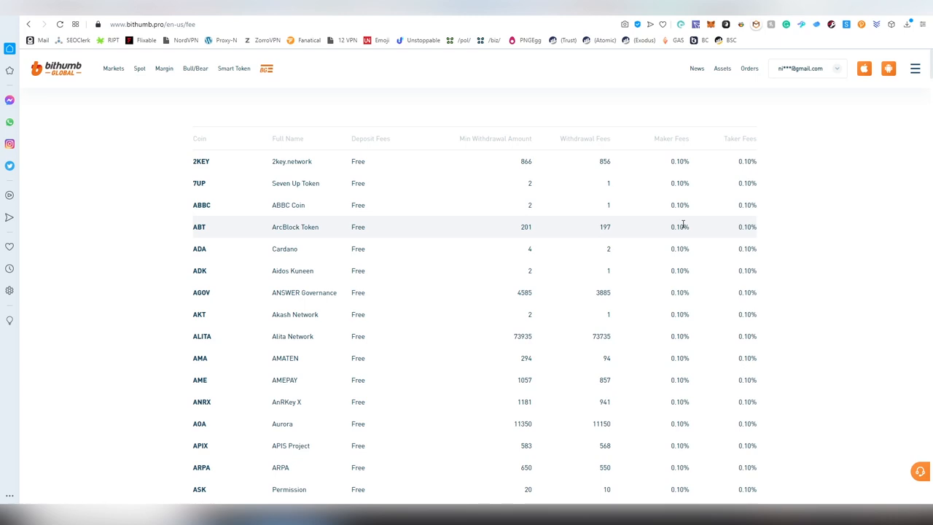
# - Search the fee page for 'usdt': Tether, USDT-ERC20, USDT-TRC20 withdrawal fees 50, 25, 1
pyautogui.press('ctrl+f')
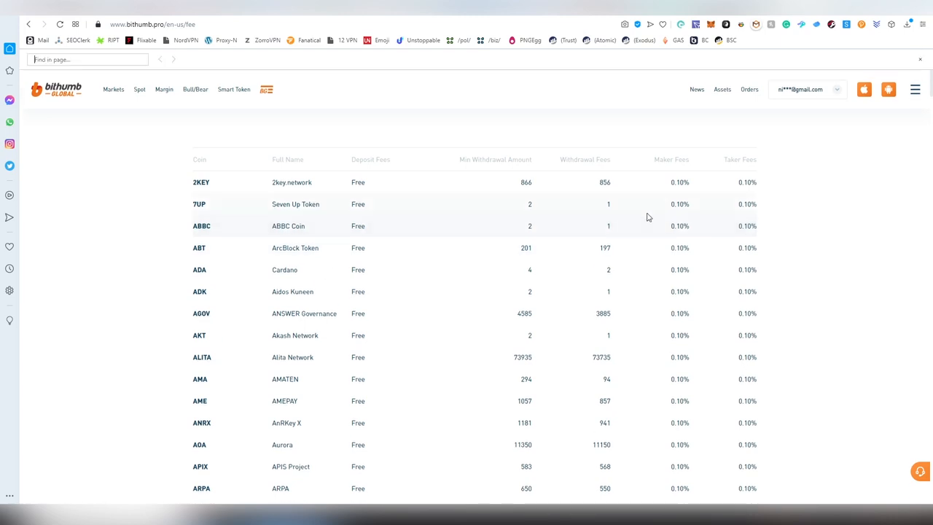
pyautogui.write('usdt')
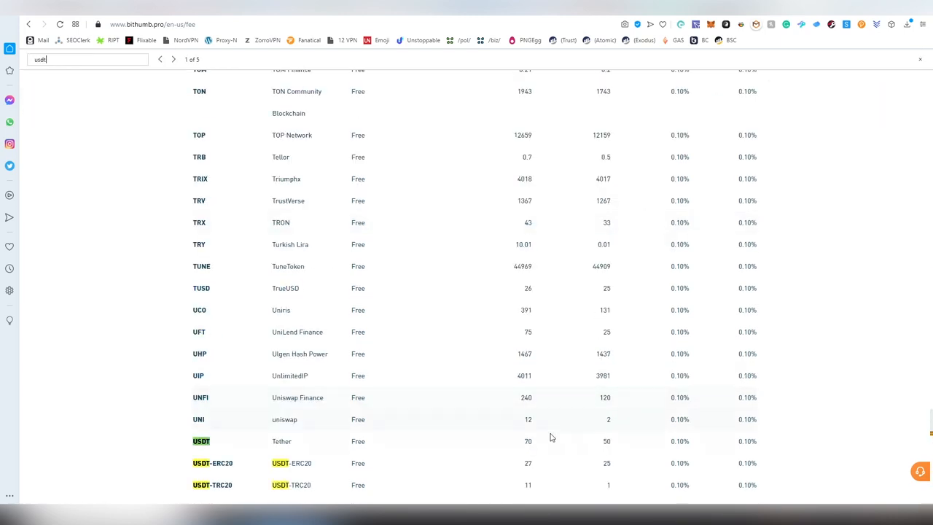
pyautogui.moveTo(519, 445)
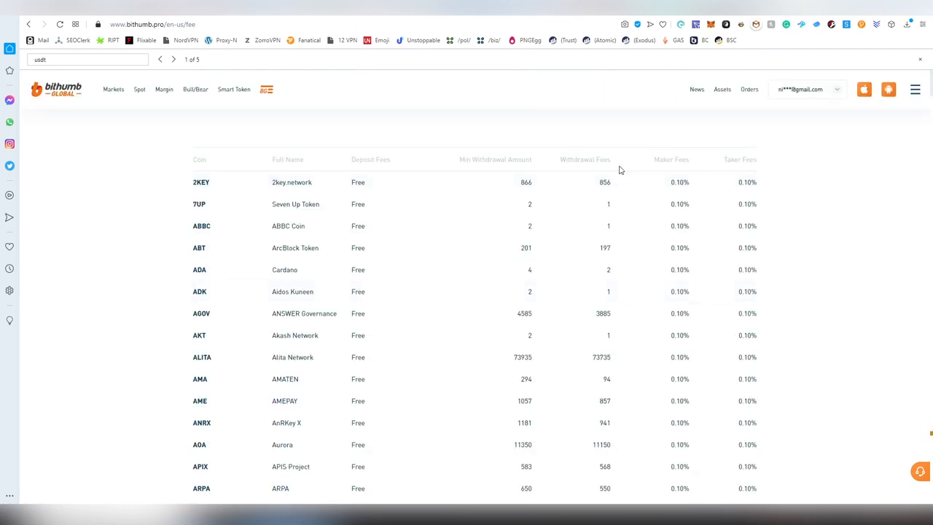
pyautogui.scroll(-3)
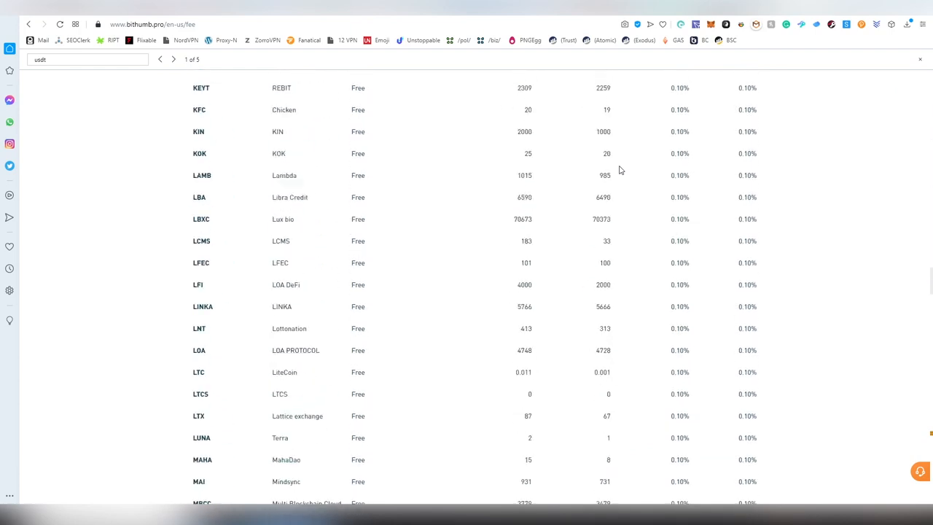
pyautogui.scroll(-3)
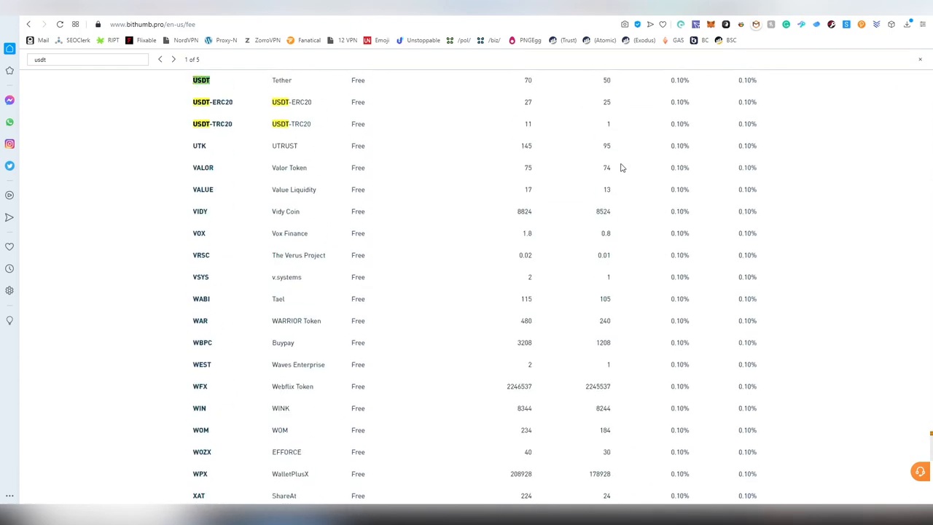
pyautogui.scroll(3)
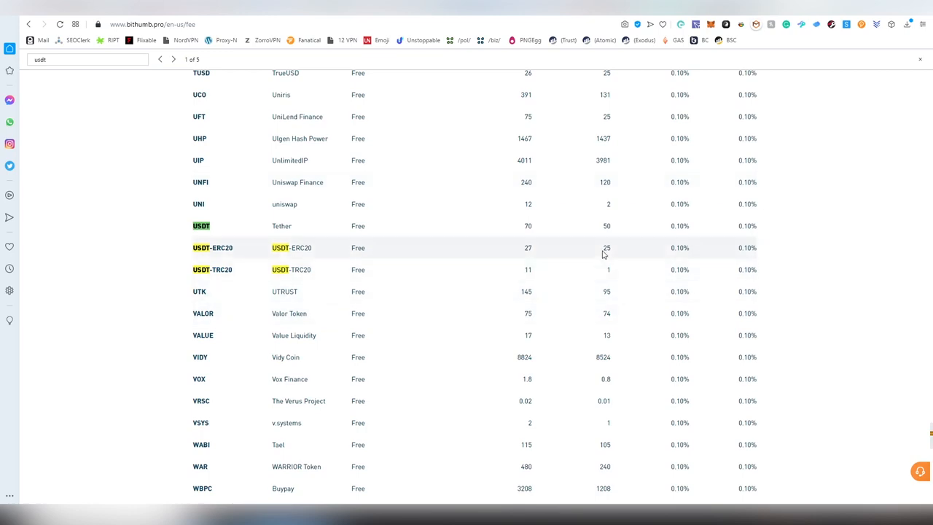
pyautogui.moveTo(317, 268)
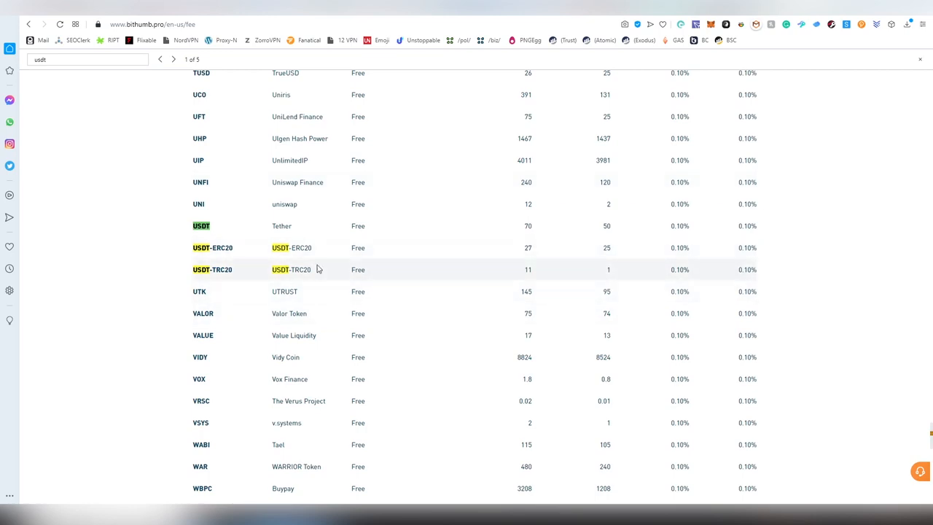
pyautogui.moveTo(472, 234)
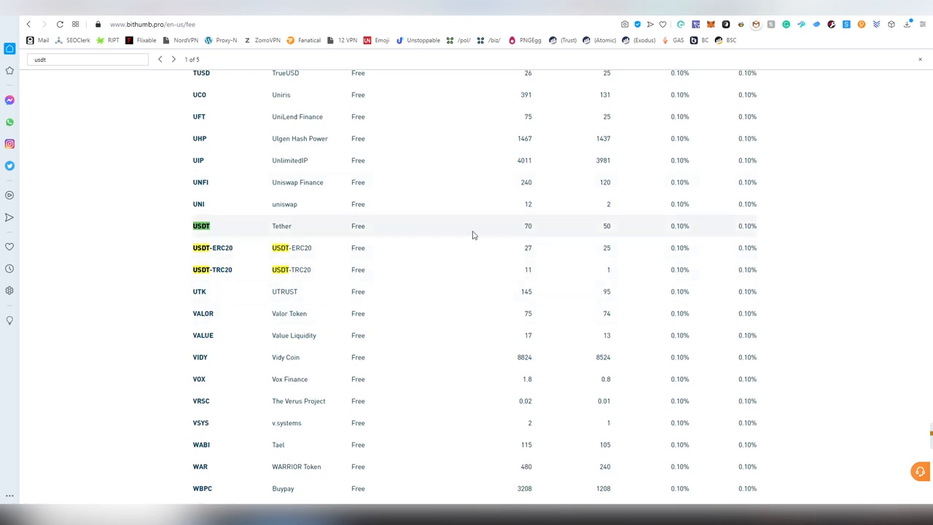
pyautogui.moveTo(305, 225)
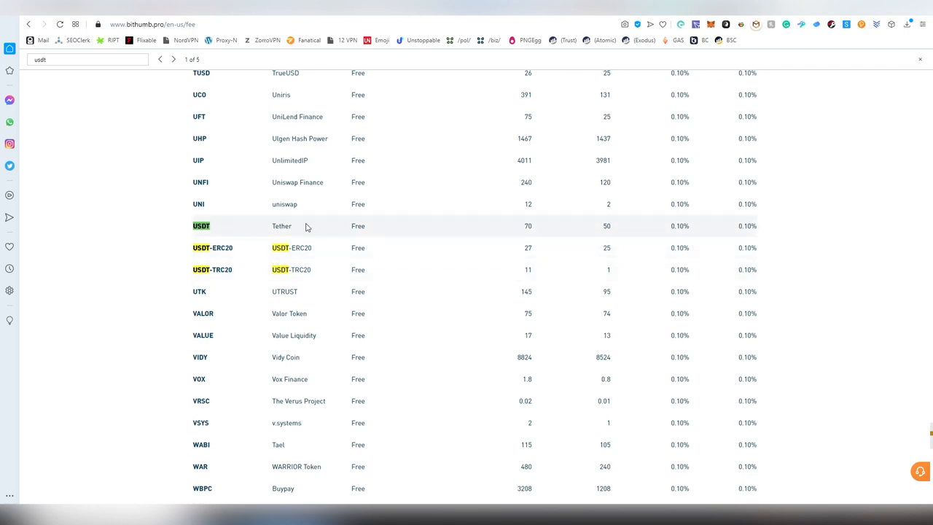
pyautogui.moveTo(319, 256)
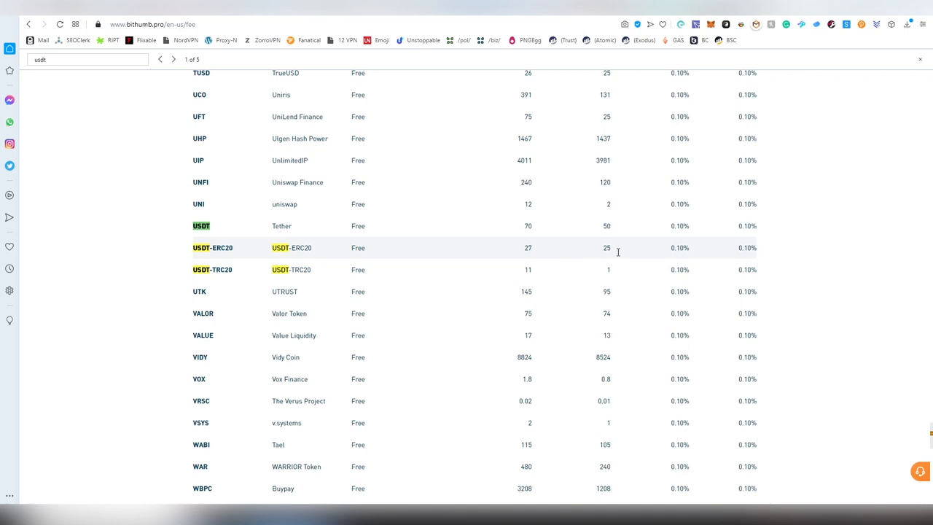
pyautogui.moveTo(620, 273)
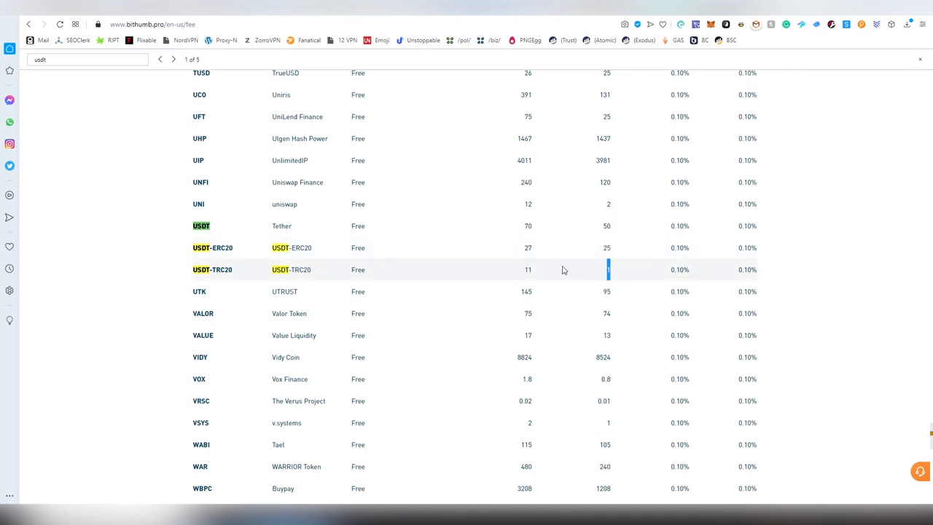
# - Scroll the fee list to the bottom and back, then return home via the logo
pyautogui.scroll(-3)
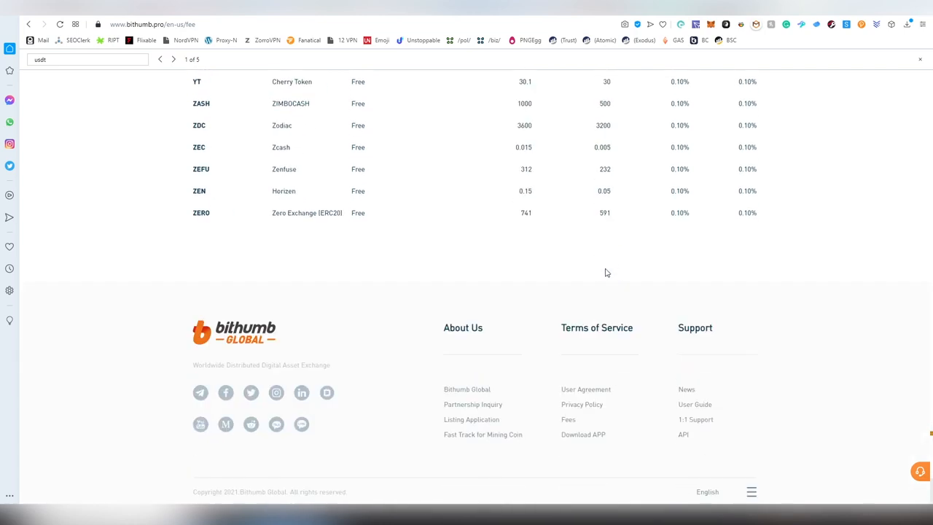
pyautogui.moveTo(578, 266)
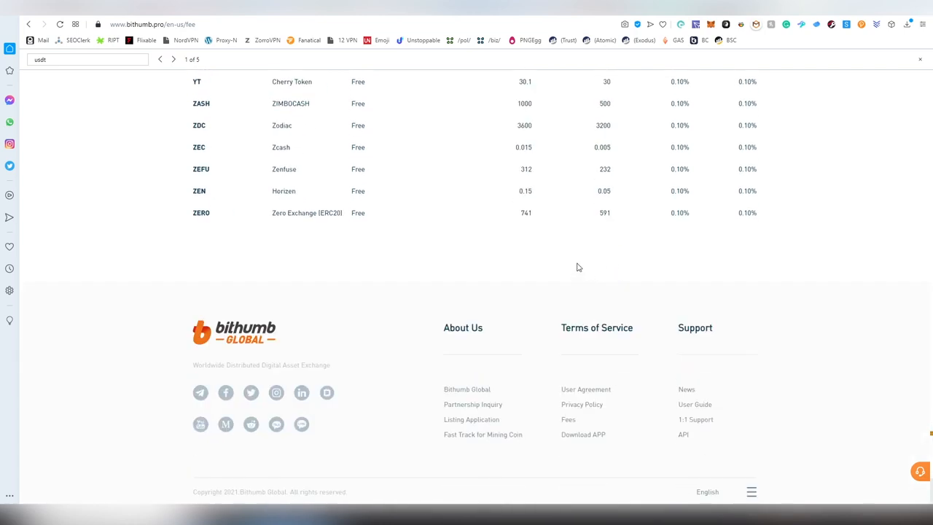
pyautogui.moveTo(578, 226)
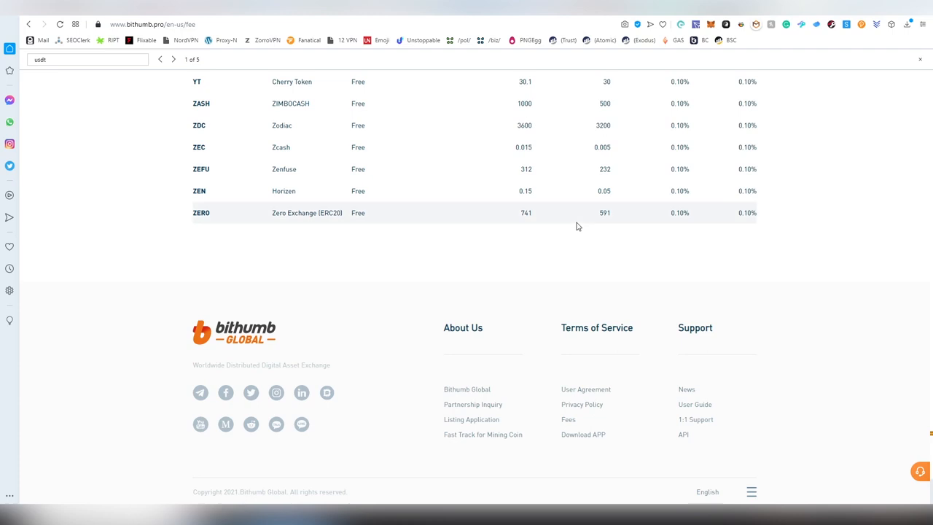
pyautogui.scroll(3)
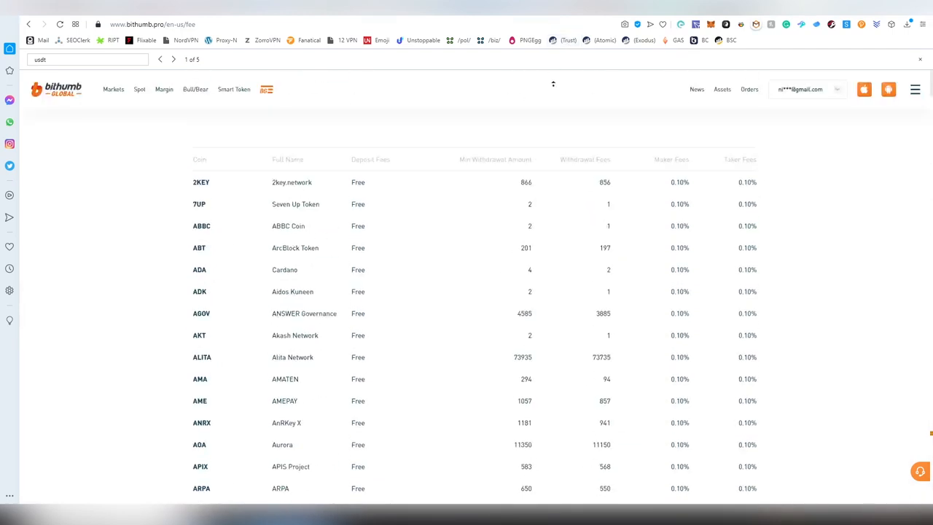
pyautogui.click(57, 89)
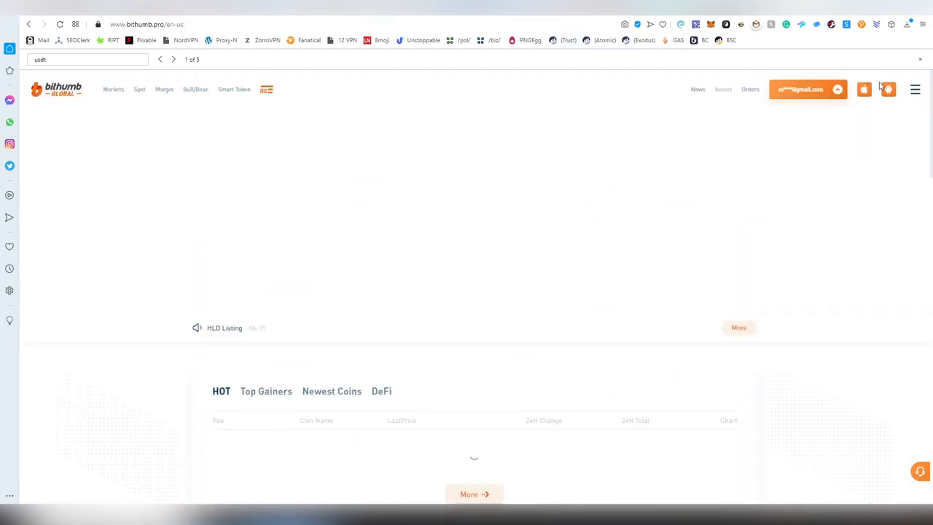